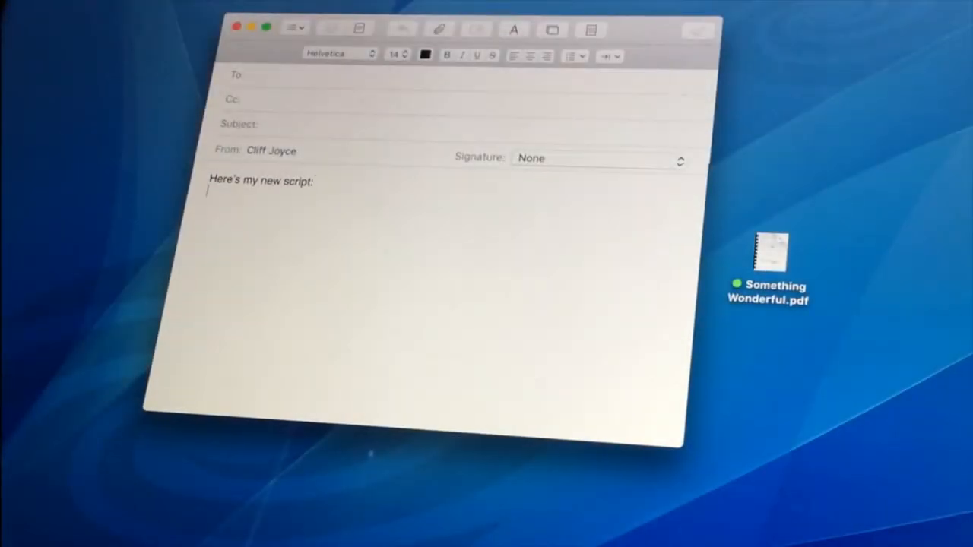
- Email Something Wonderful.pdf from the desktop, then open the received attachment and dismiss the notice
click(768, 255)
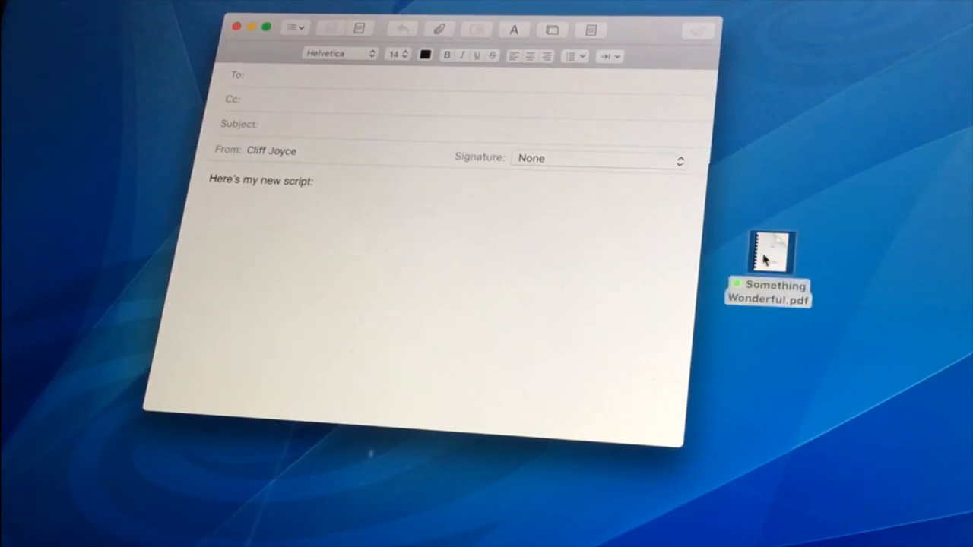
drag(768, 255, 221, 251)
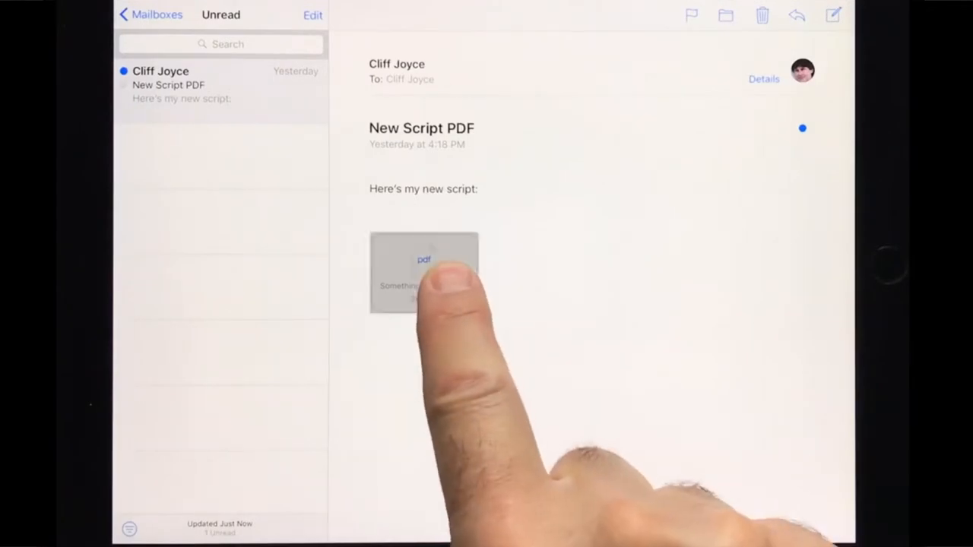
click(423, 273)
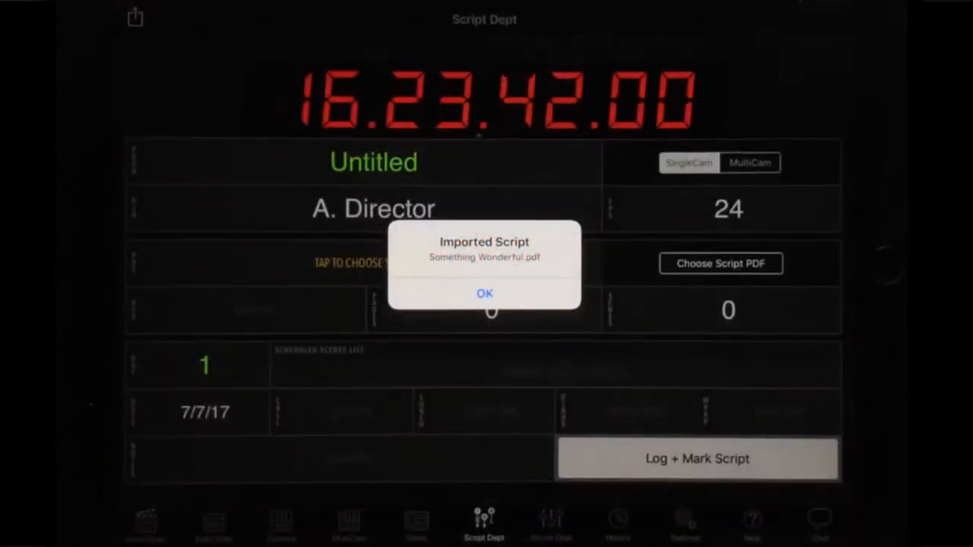
click(484, 294)
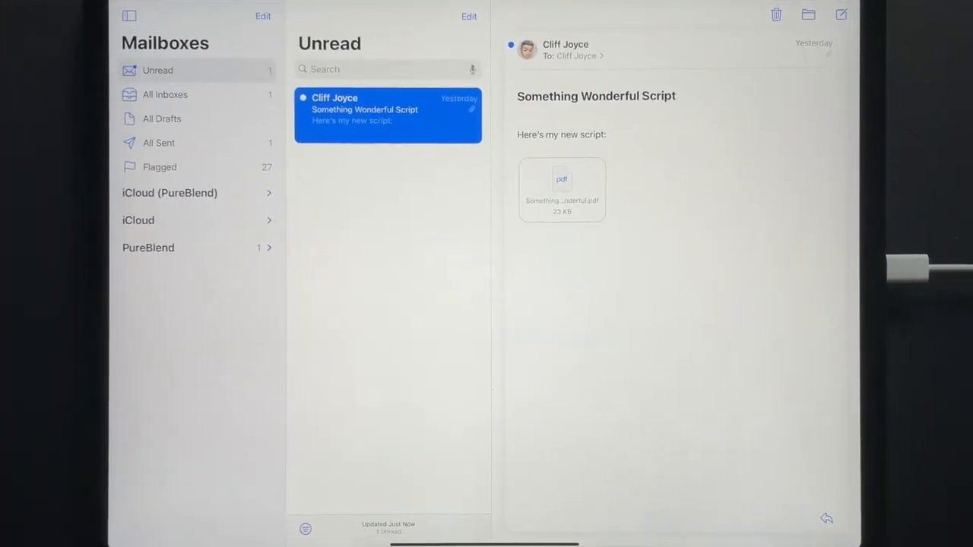
- Share the Something Wonderful.pdf attachment from Mail into MovieSlate
click(562, 189)
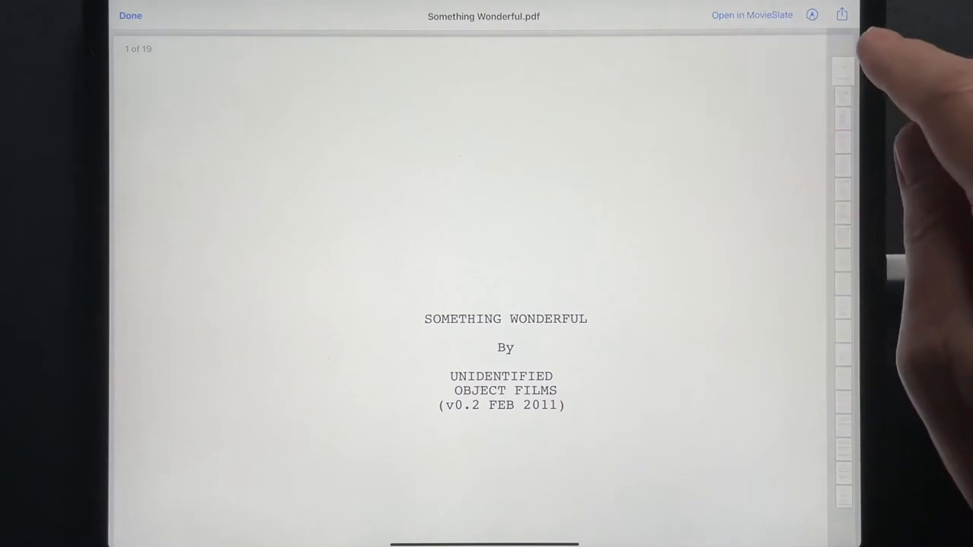
click(841, 14)
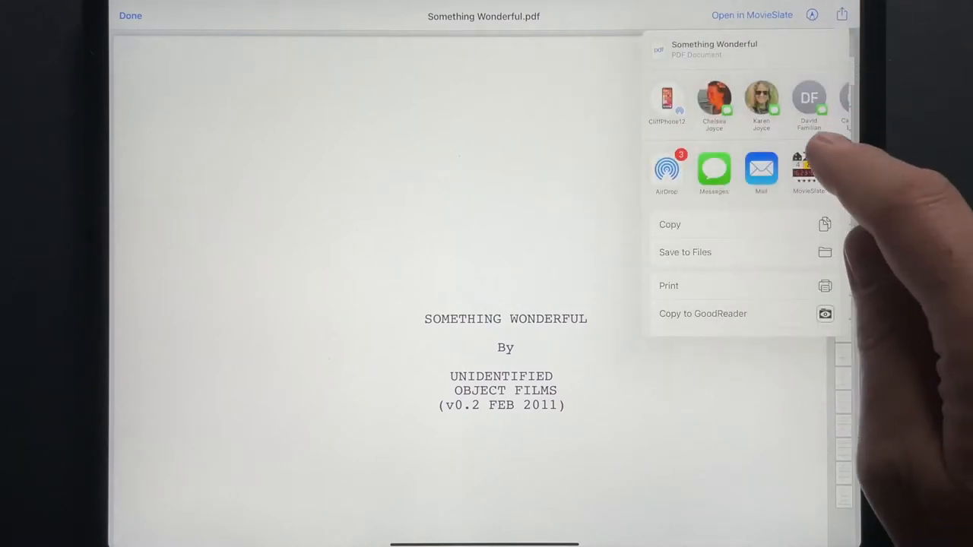
click(808, 171)
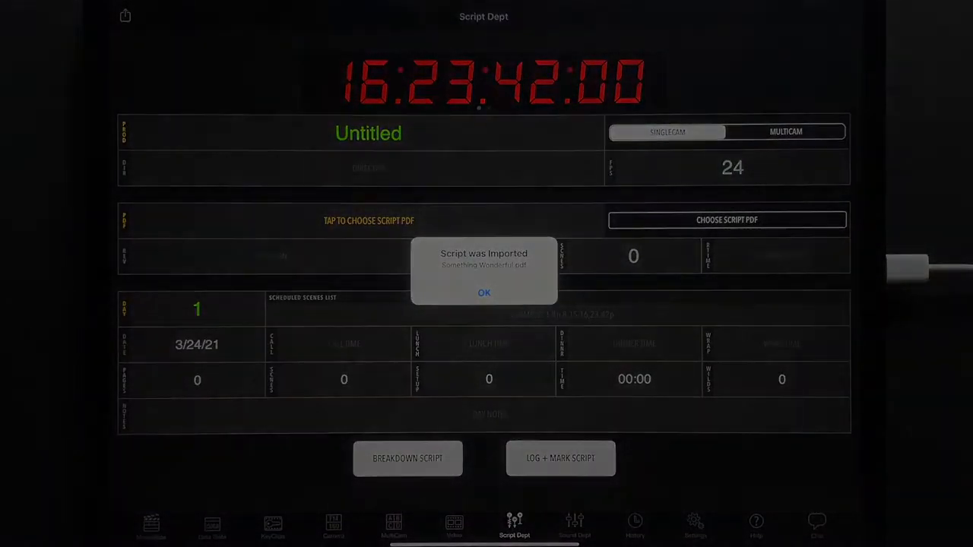
- Create a new 'Something Wonderful' project directed by A. Director and adjust its frame rate
click(484, 293)
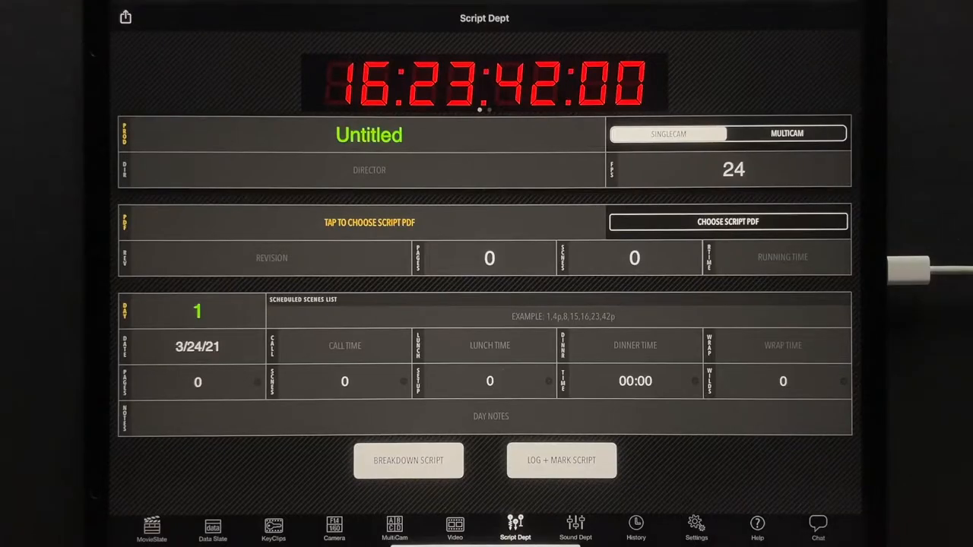
click(369, 134)
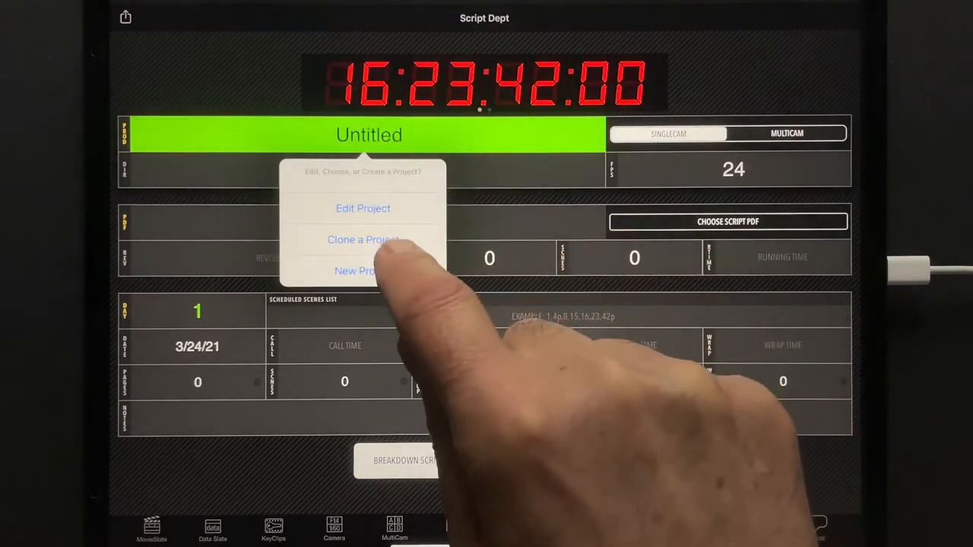
click(354, 271)
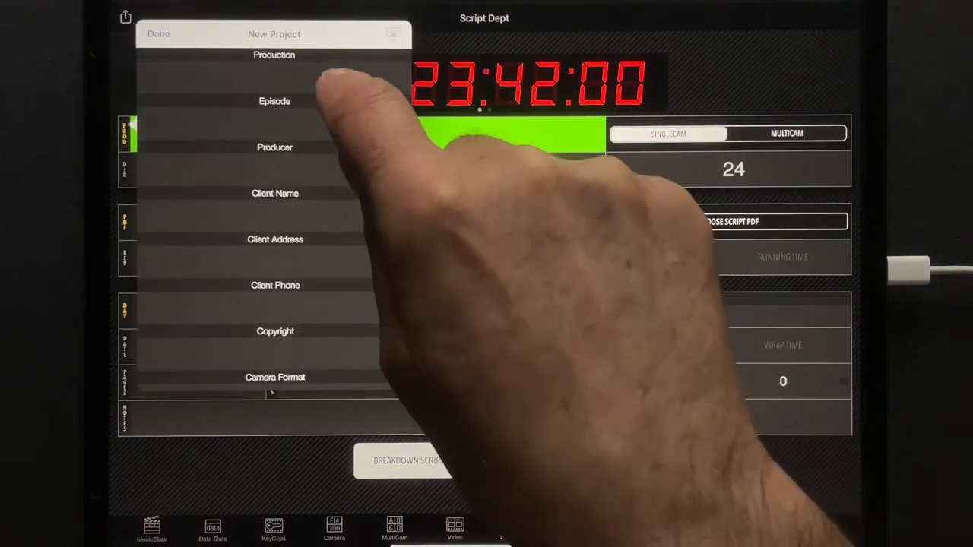
text(Something Wonderful)
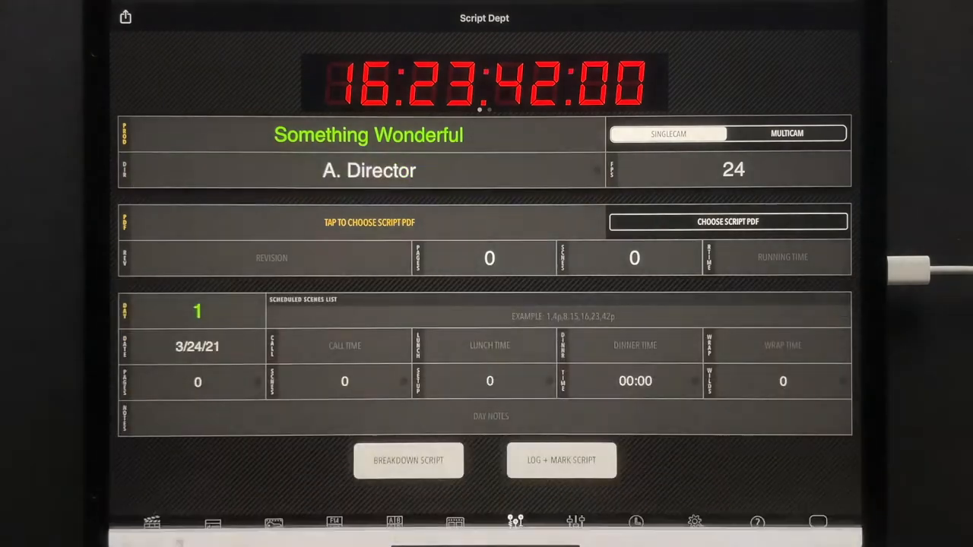
click(732, 169)
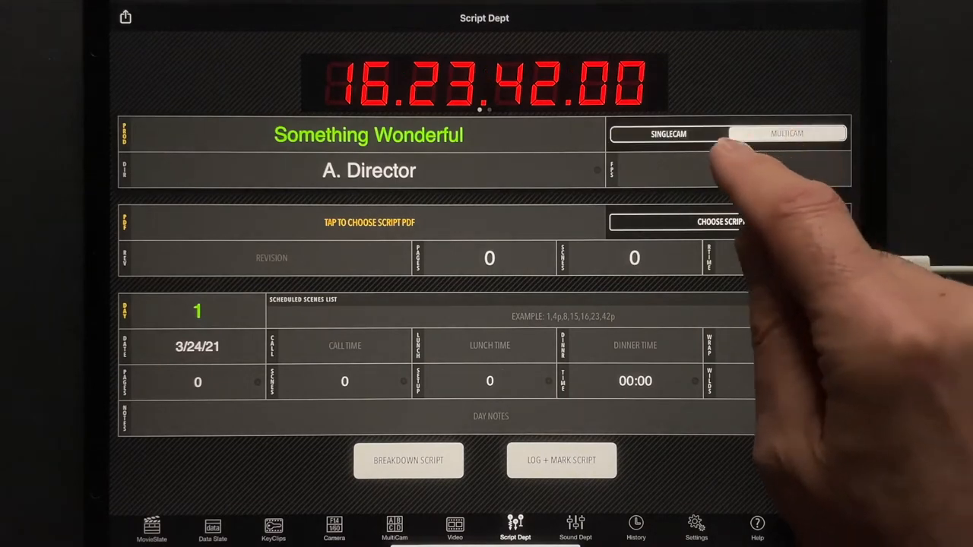
click(695, 529)
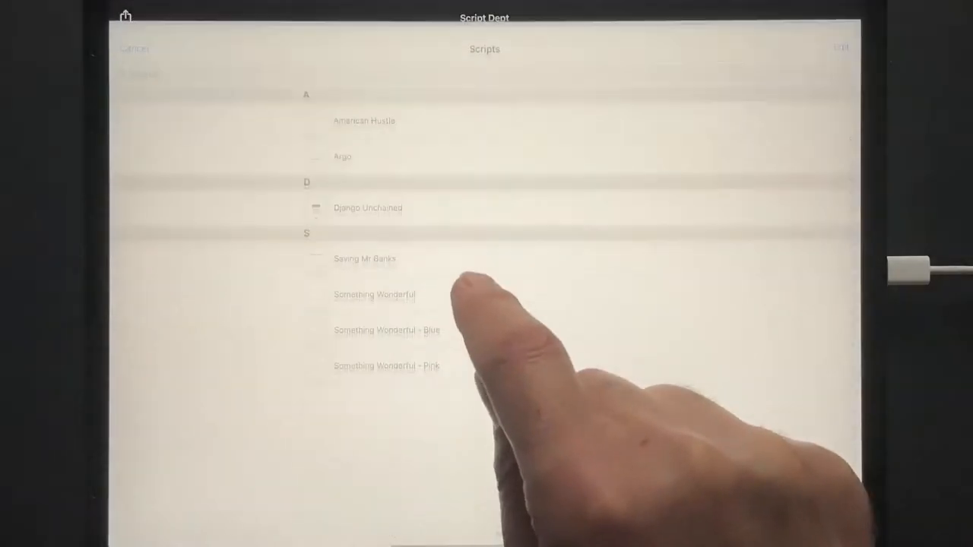
- Load the Something Wonderful - Blue script, mark it Blue, and set 18 scenes
click(386, 330)
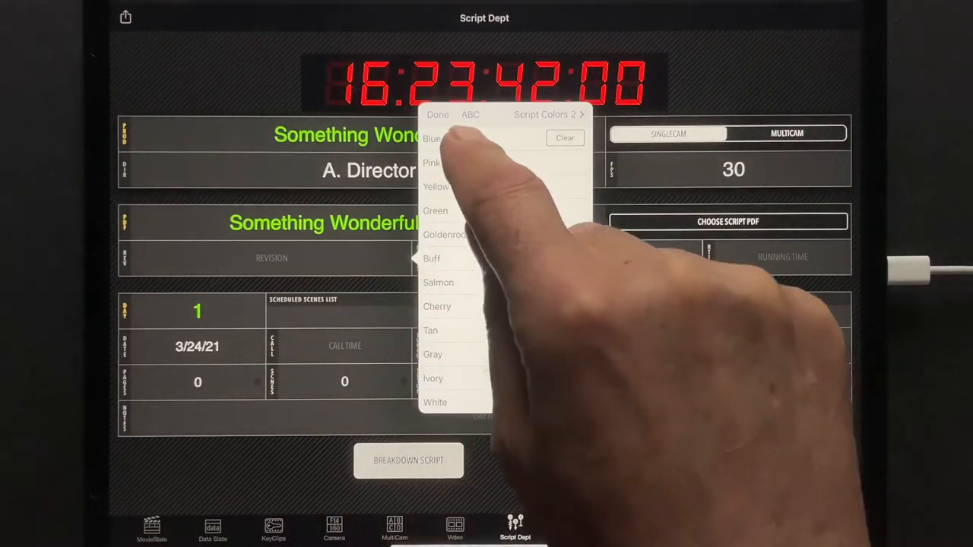
click(432, 139)
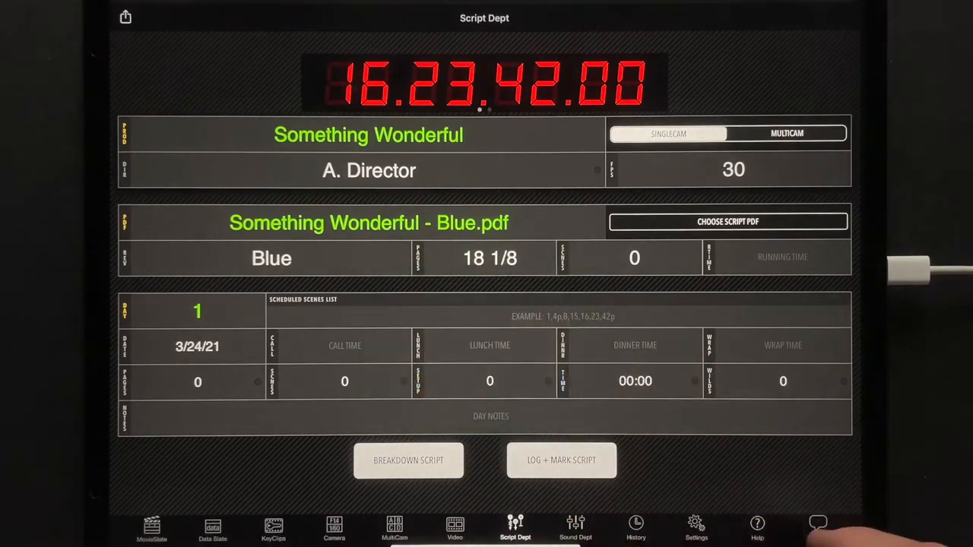
click(635, 258)
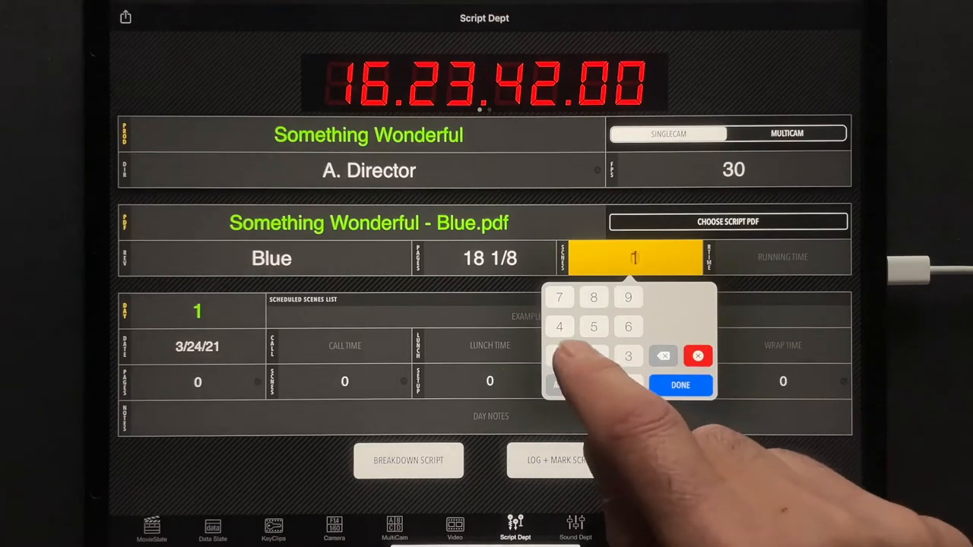
click(680, 385)
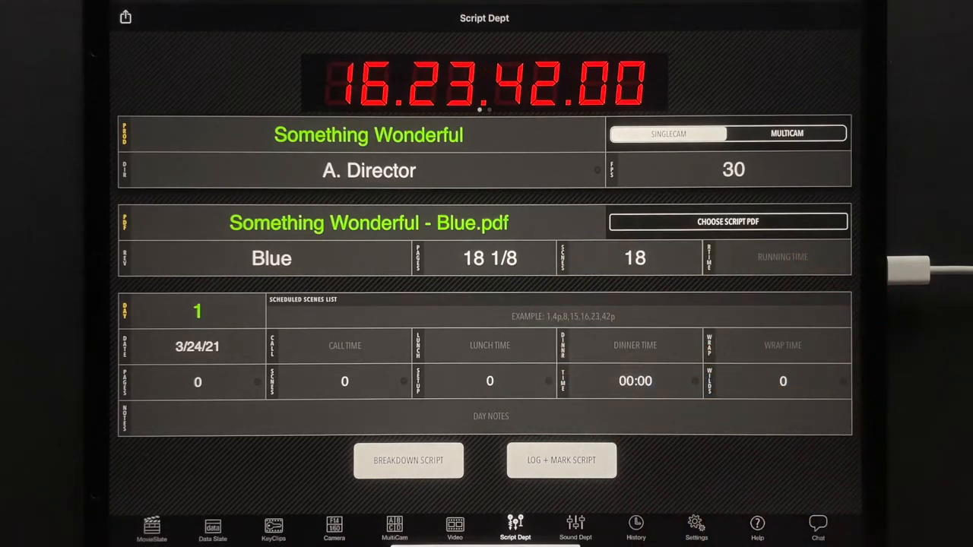
- Set shooting day 1 and schedule scenes 2 and 3
click(197, 311)
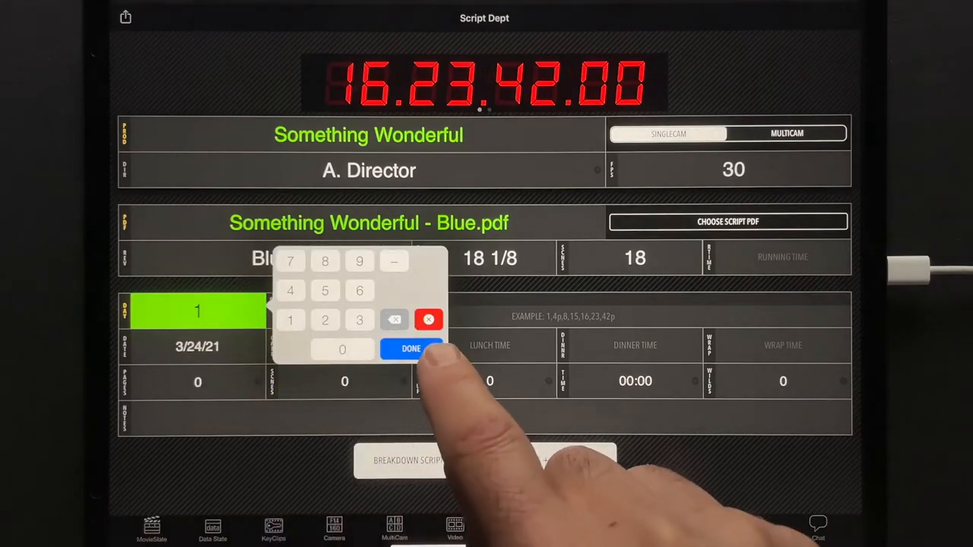
click(411, 348)
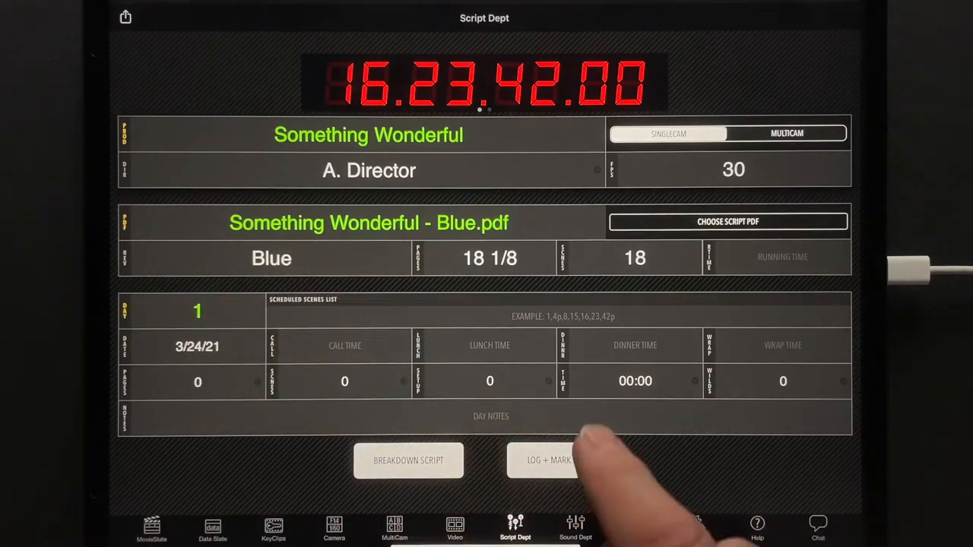
click(562, 317)
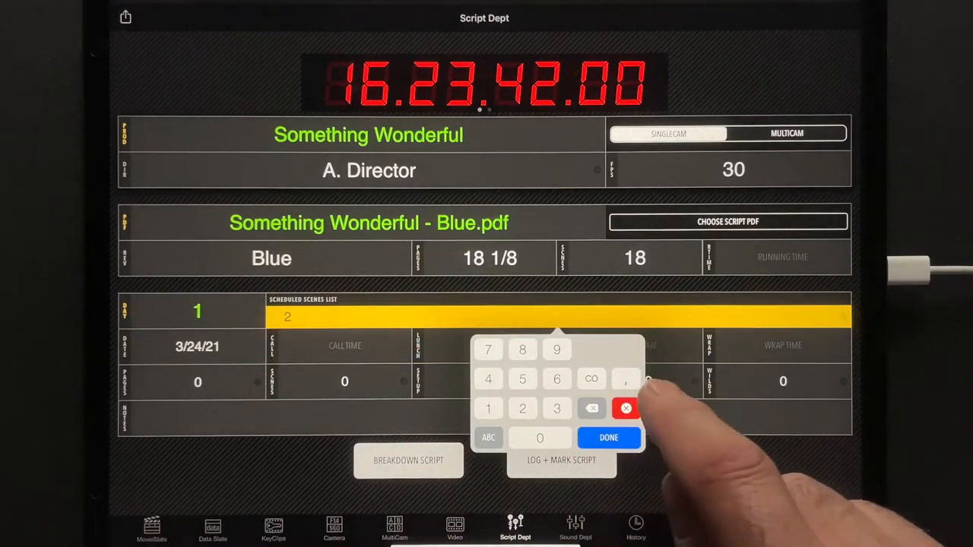
click(608, 437)
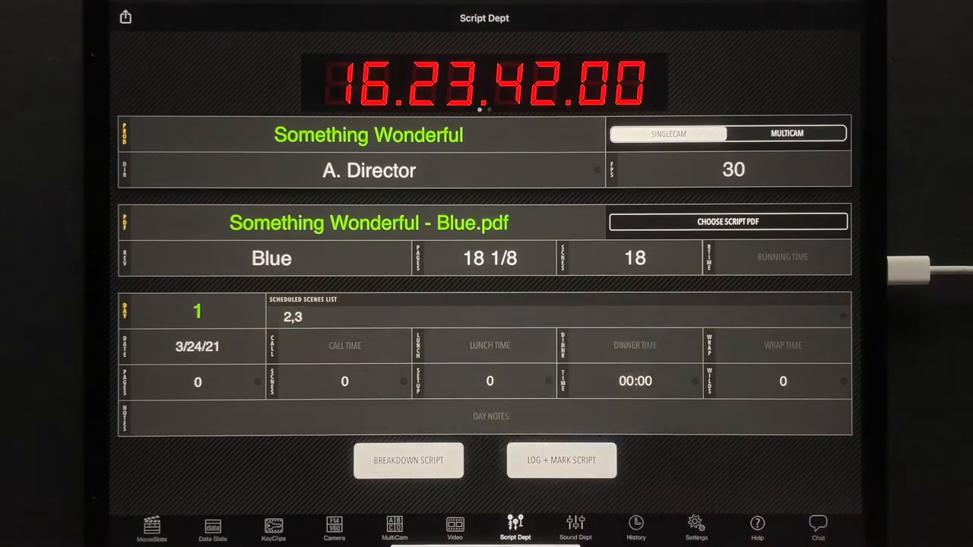
click(197, 345)
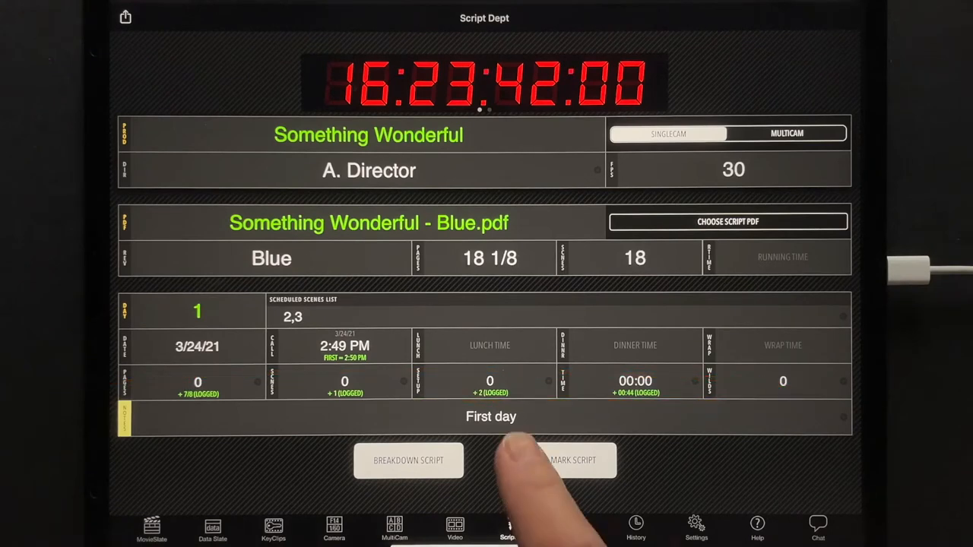
- Enter the day's setup count on the keypad
click(489, 381)
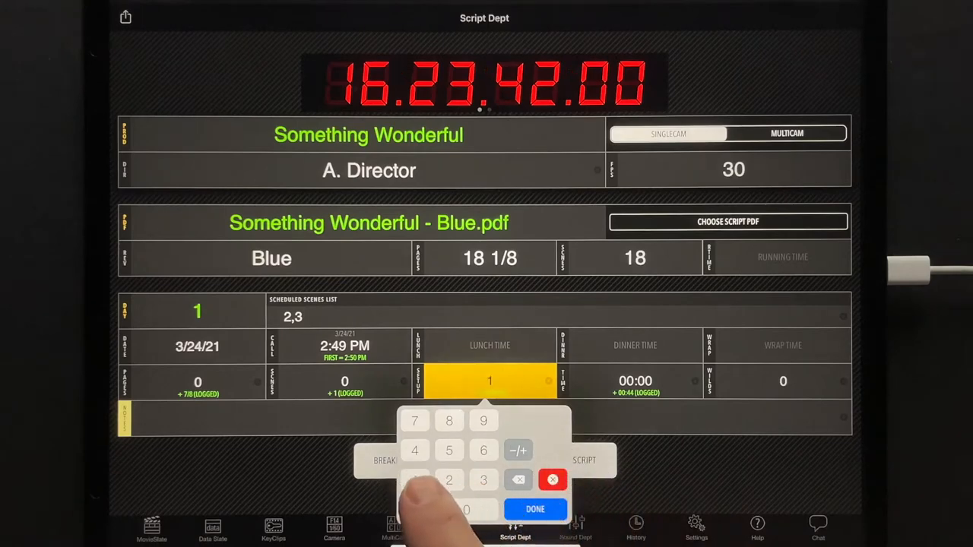
click(535, 509)
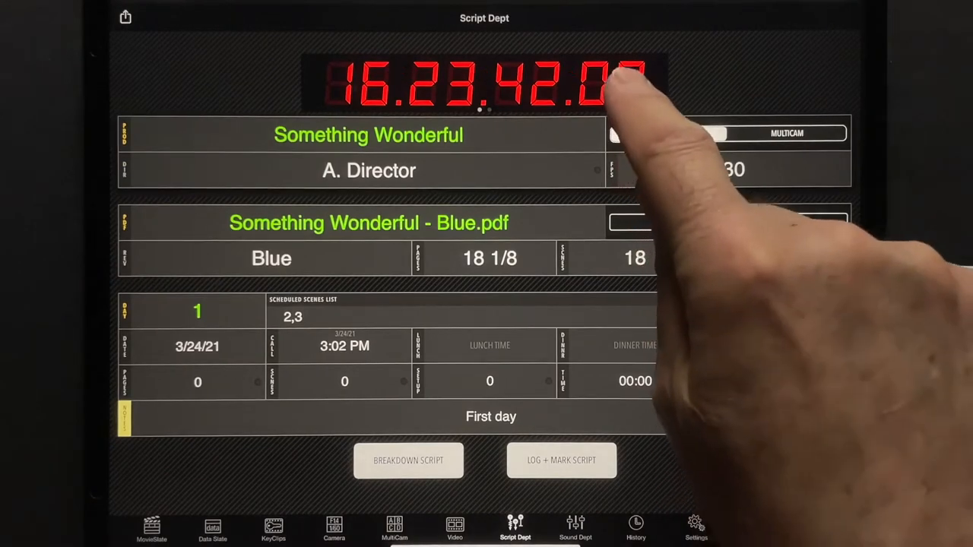
- Start the timecode clock and choose an option from the Send or Receive Timecode menu
click(486, 82)
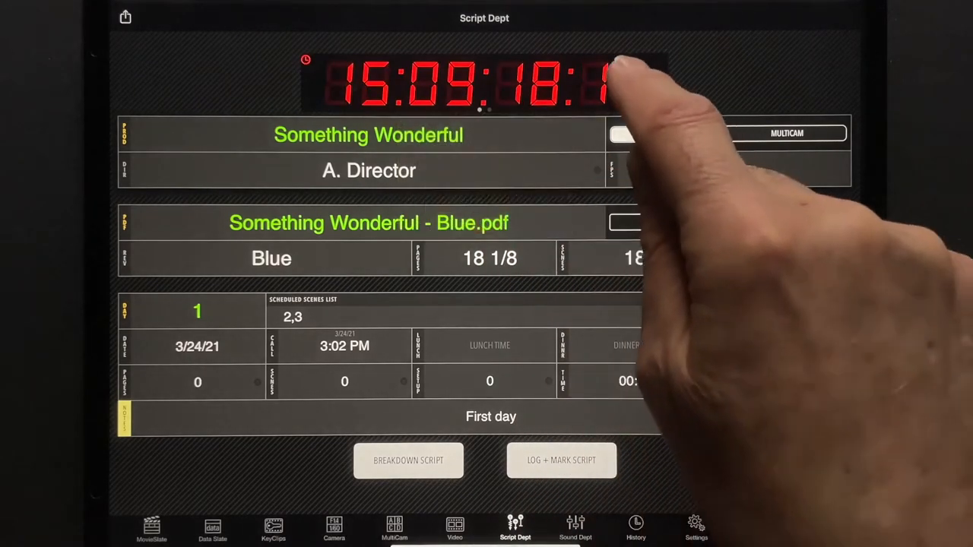
click(484, 83)
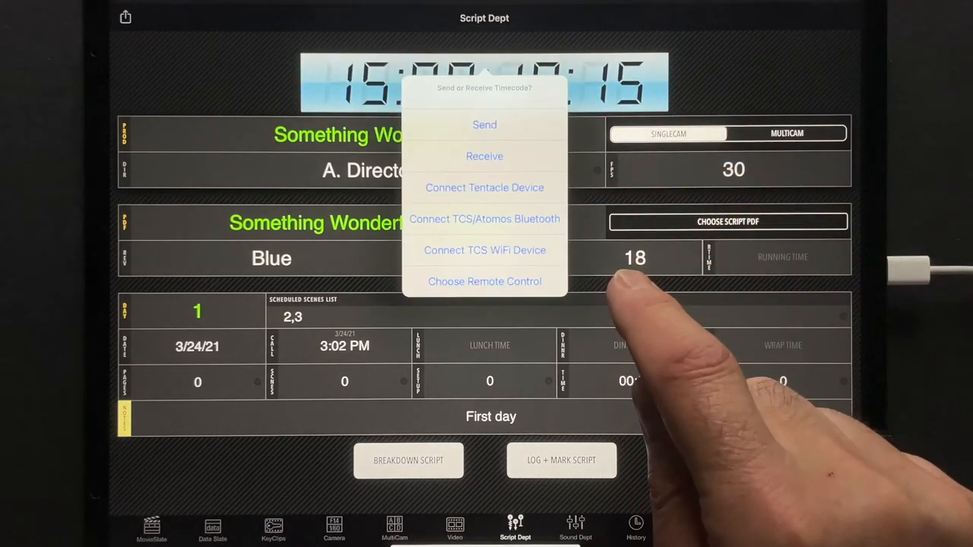
click(484, 156)
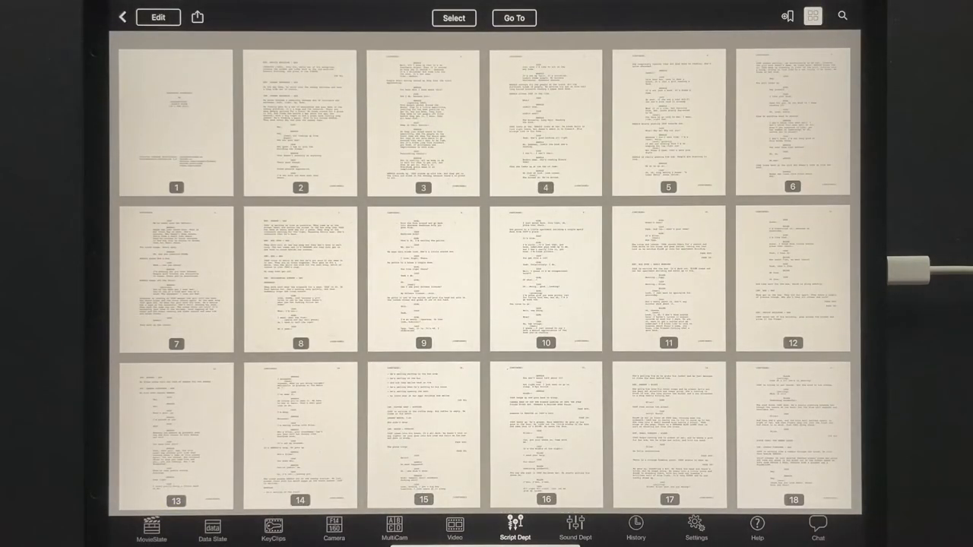
- Put the Blue script's page thumbnails into editing mode
click(514, 17)
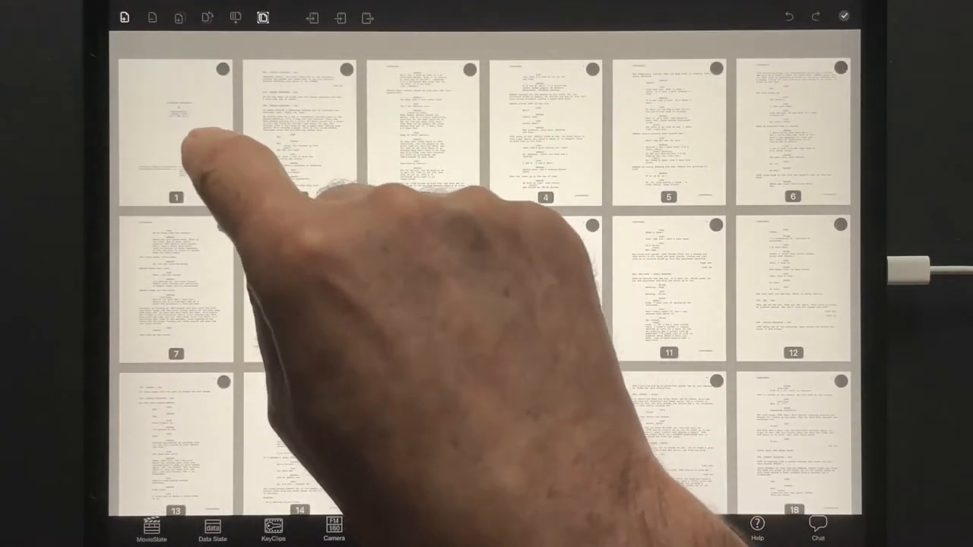
- Delete the title page, then undo to restore it
click(176, 129)
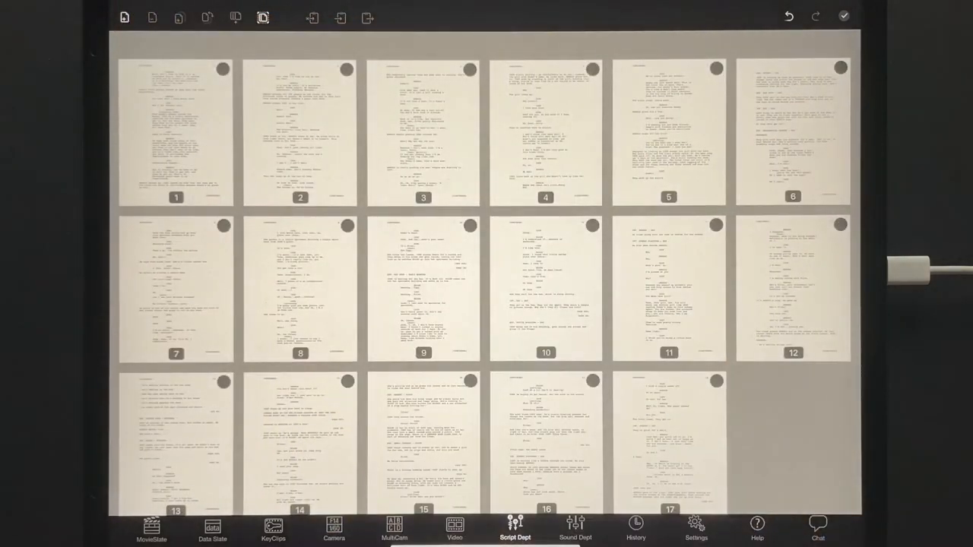
click(844, 16)
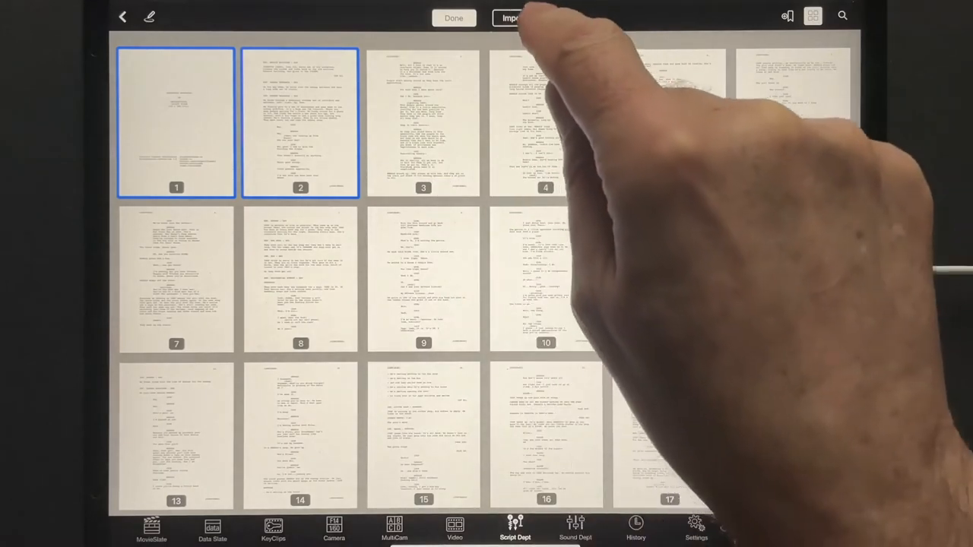
- Import and replace the script pages with Something Wonderful - Pink
click(514, 17)
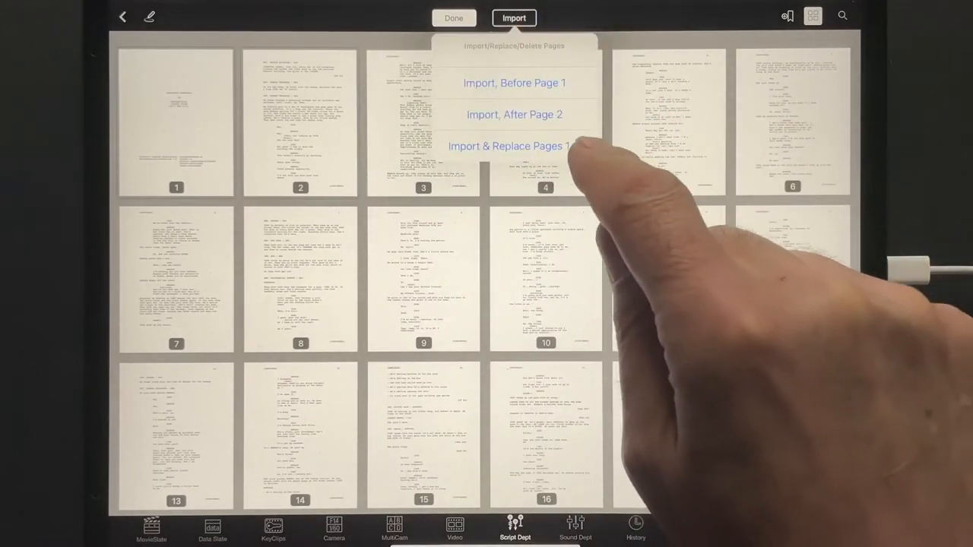
click(514, 145)
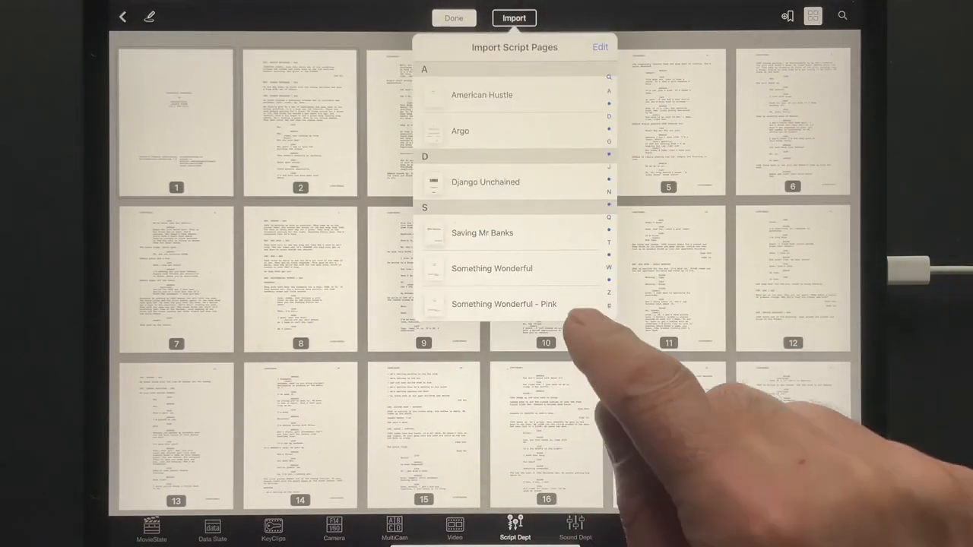
click(504, 304)
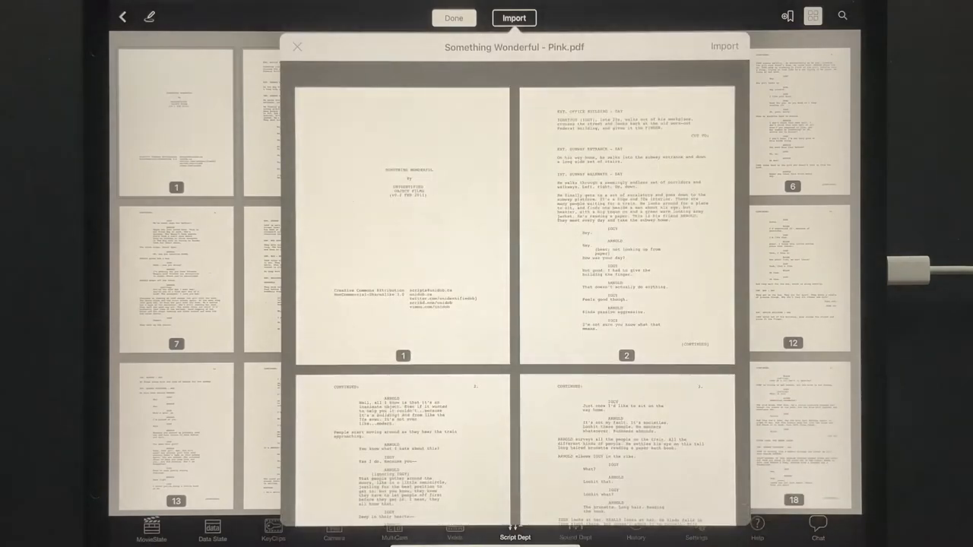
click(403, 220)
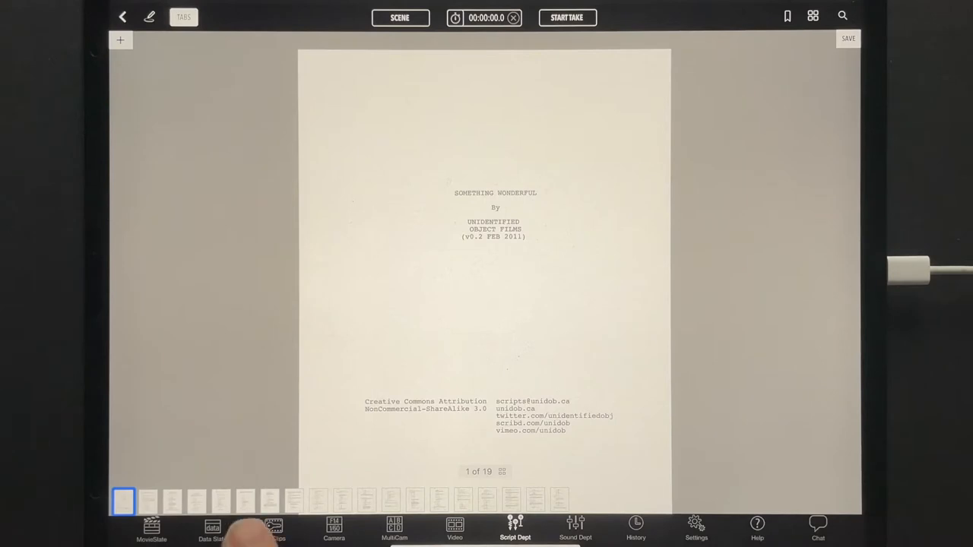
- Jump to another page, then search the script for 'door'
click(246, 501)
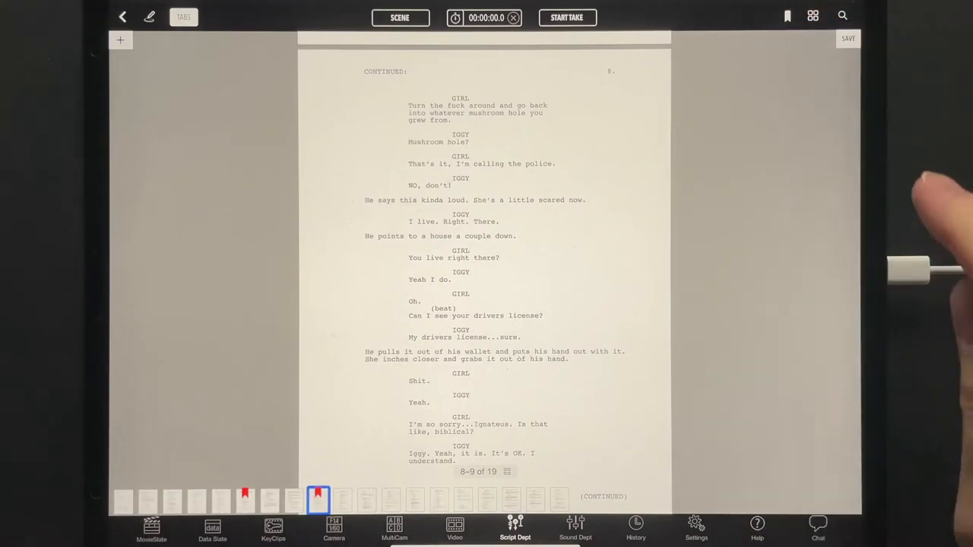
click(843, 15)
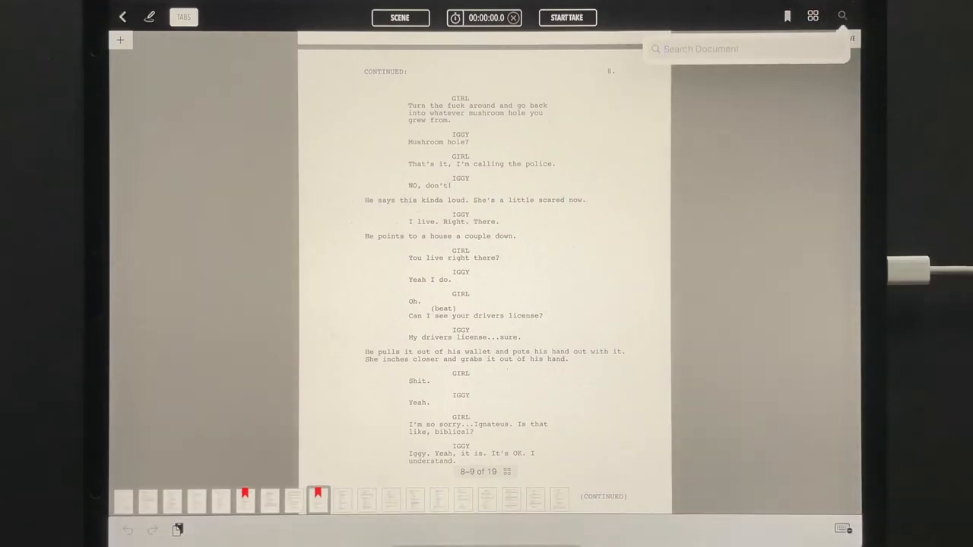
text(door)
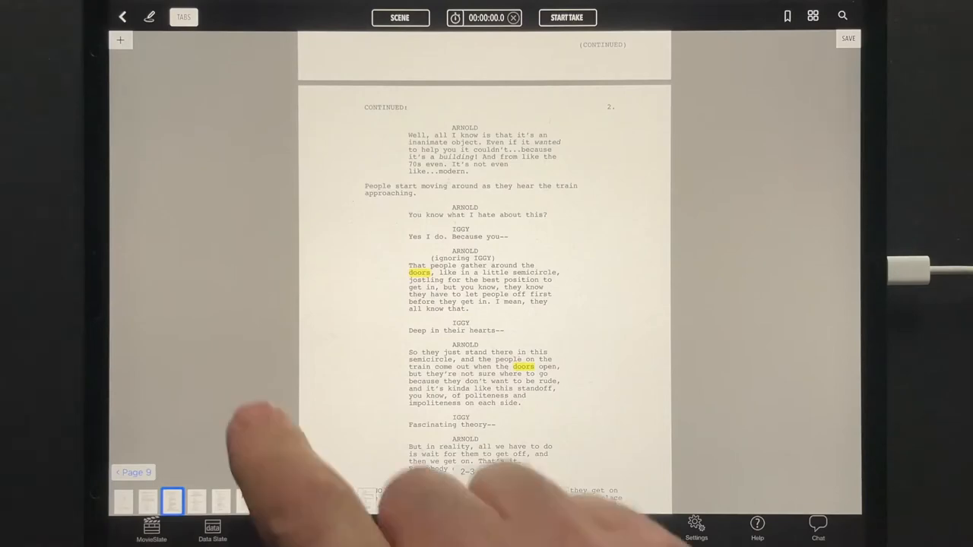
click(184, 16)
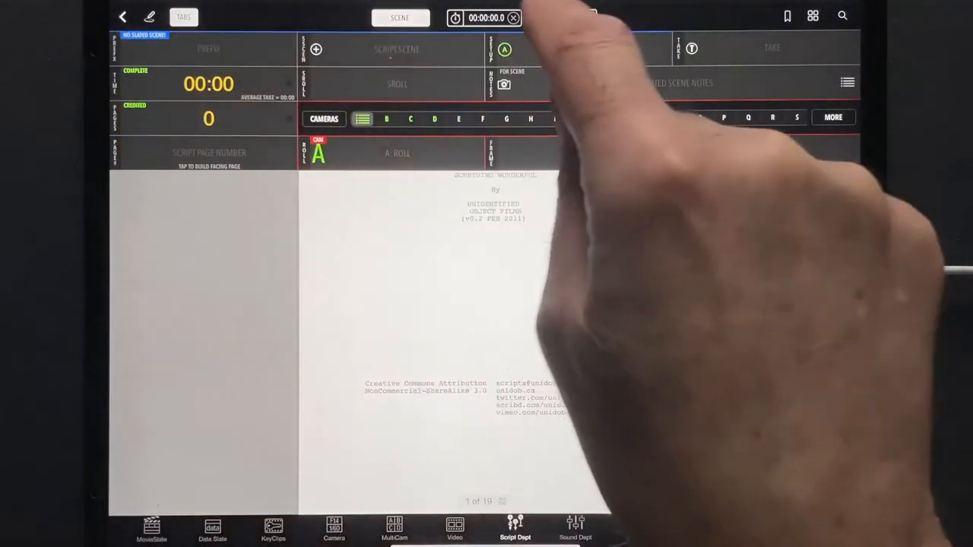
- Enter scene 3, setup A and take 1 on the slate, with a 02:34 scene time
click(209, 49)
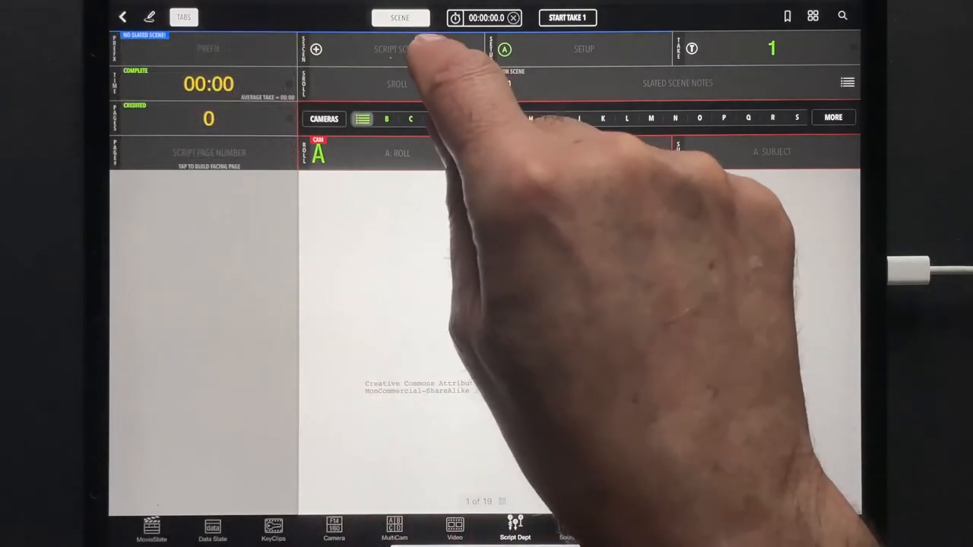
click(395, 49)
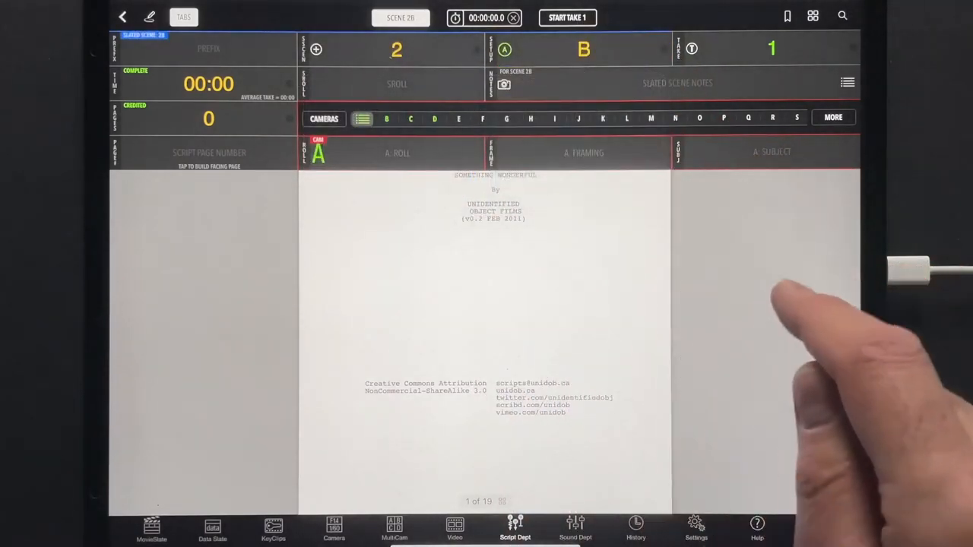
click(772, 49)
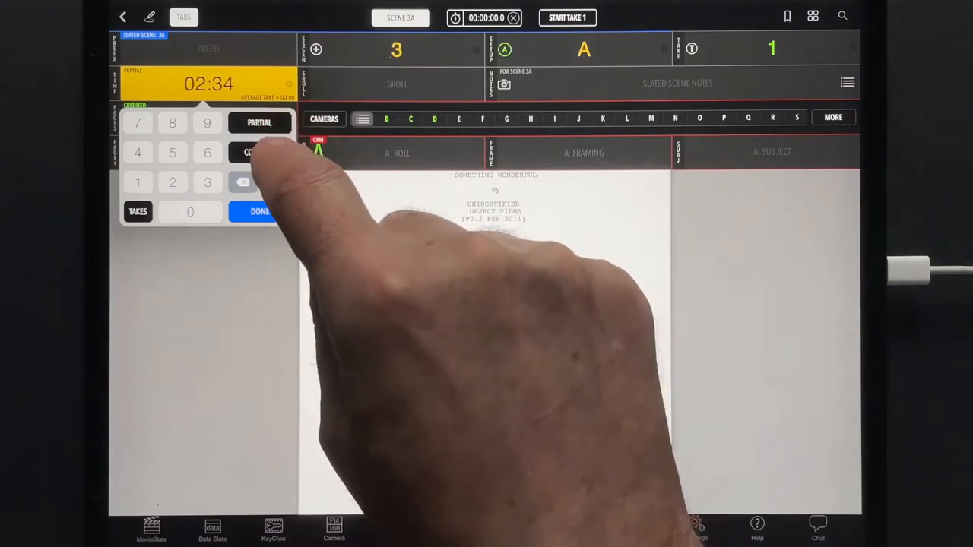
- Mark Scene 3A complete with 7/8 pages credited and script page 1 linked
click(259, 152)
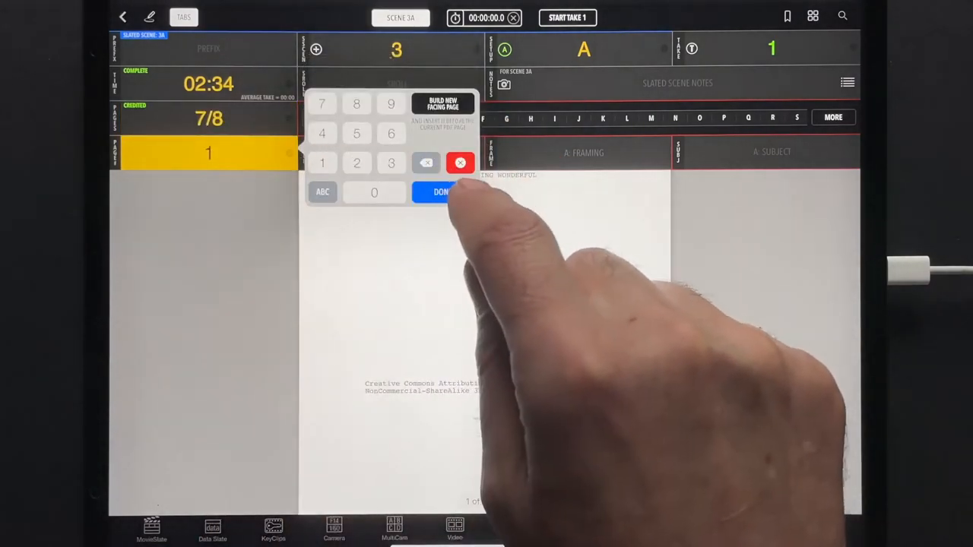
click(441, 191)
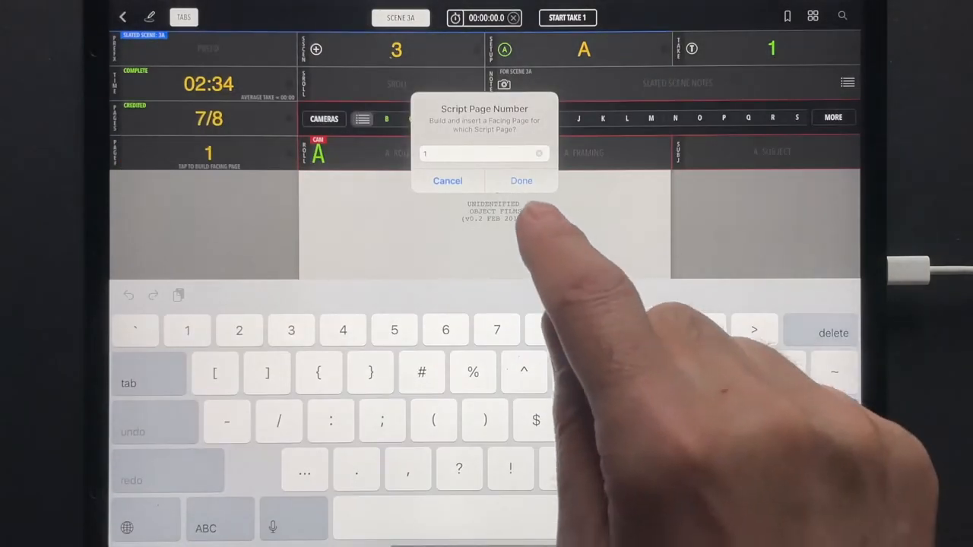
click(522, 181)
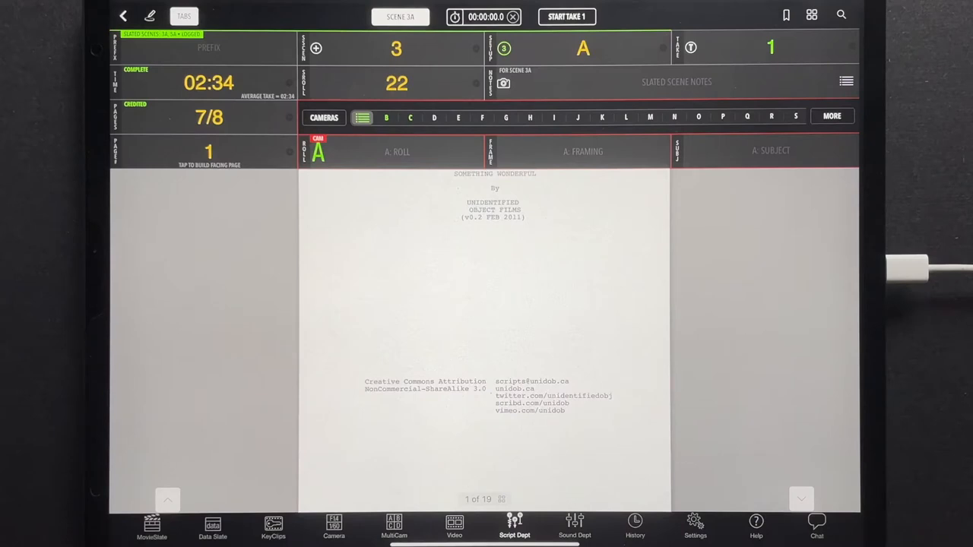
click(503, 82)
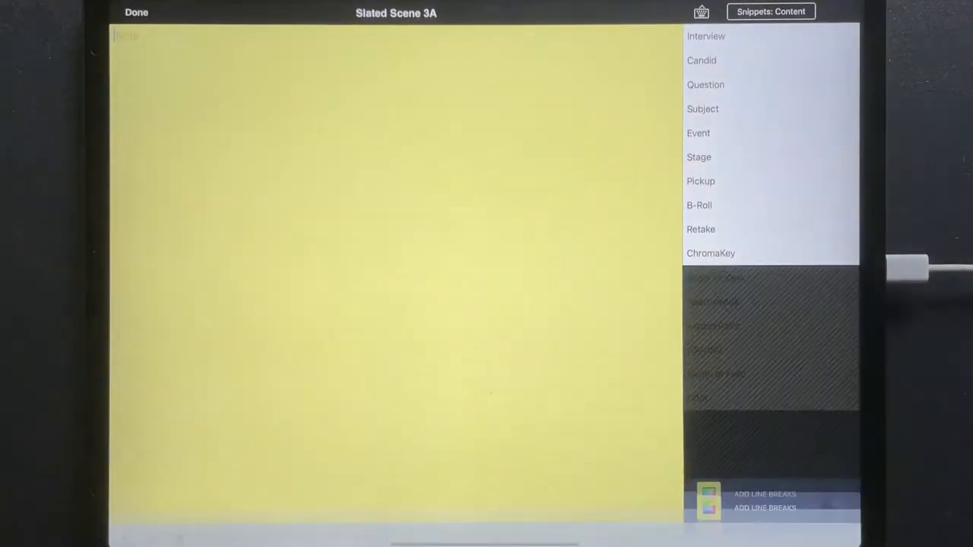
- Type a short Scene 3A note ('This is that can be thype') and return to the slate
click(701, 61)
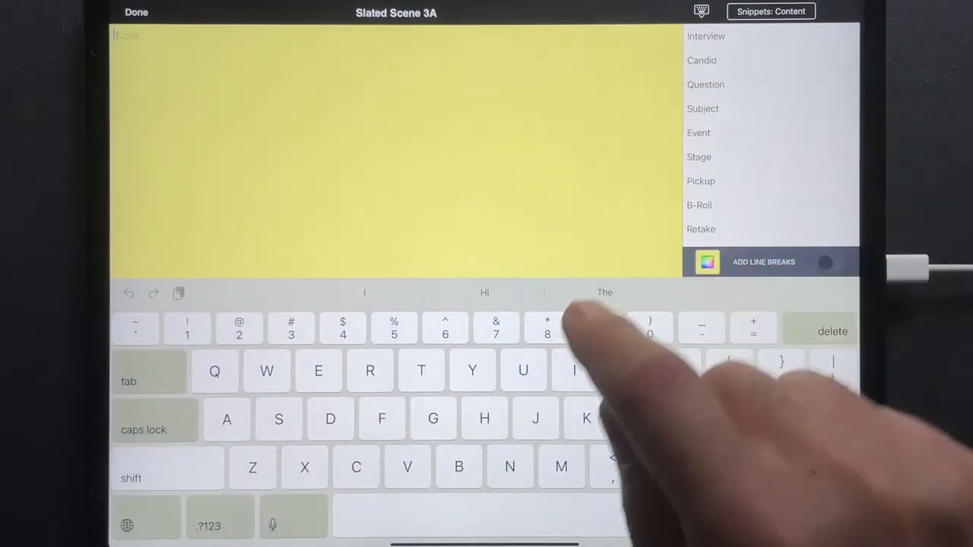
text(This is a note)
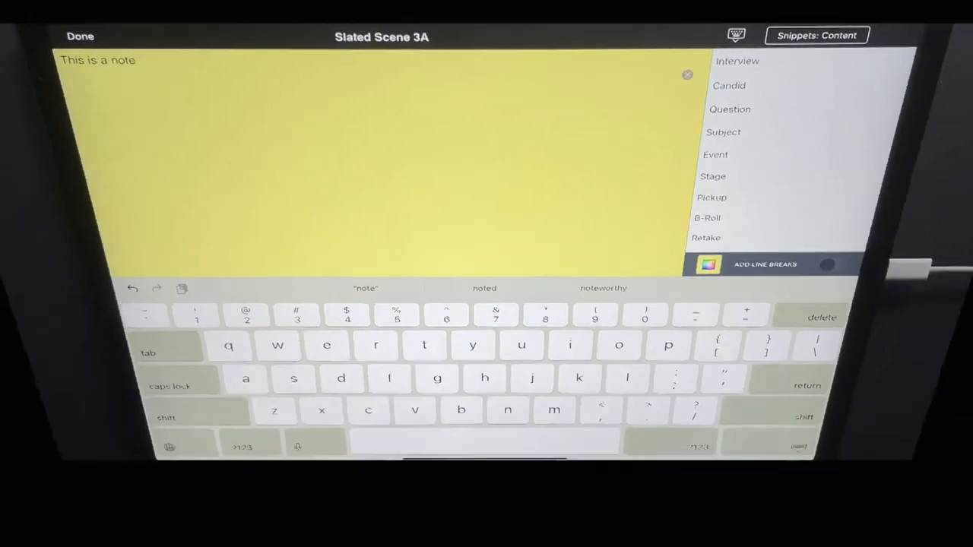
text(that can be thype)
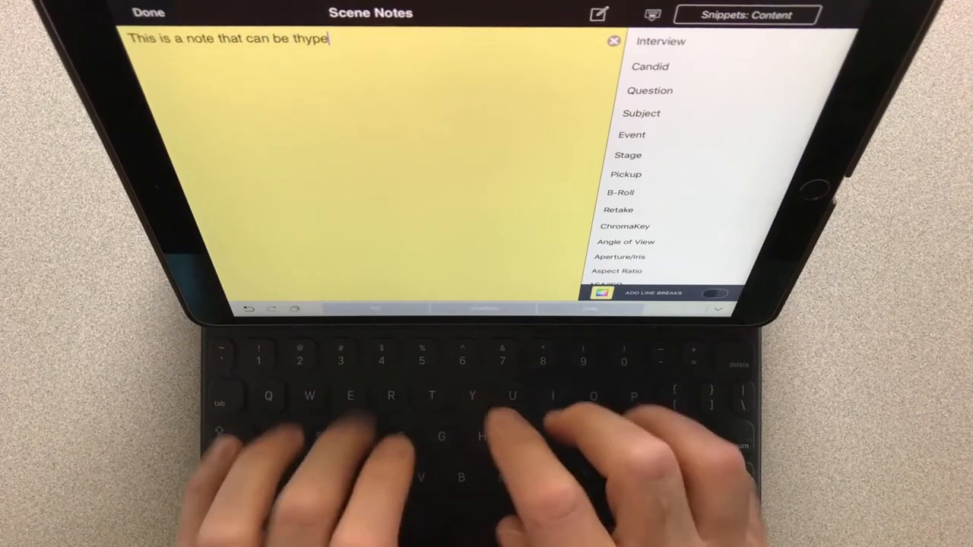
click(149, 12)
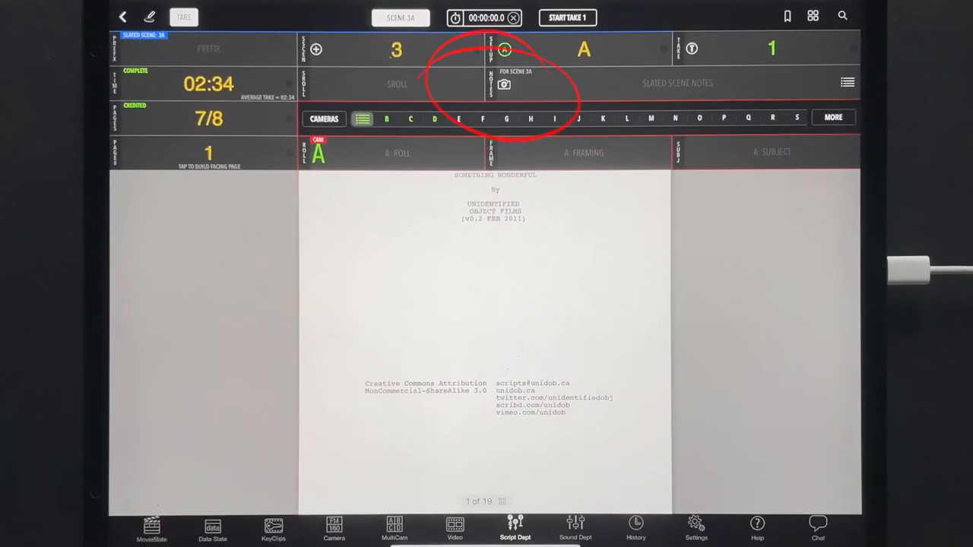
- Set the shot number, MS framing and Lead Actress as the subject
click(396, 84)
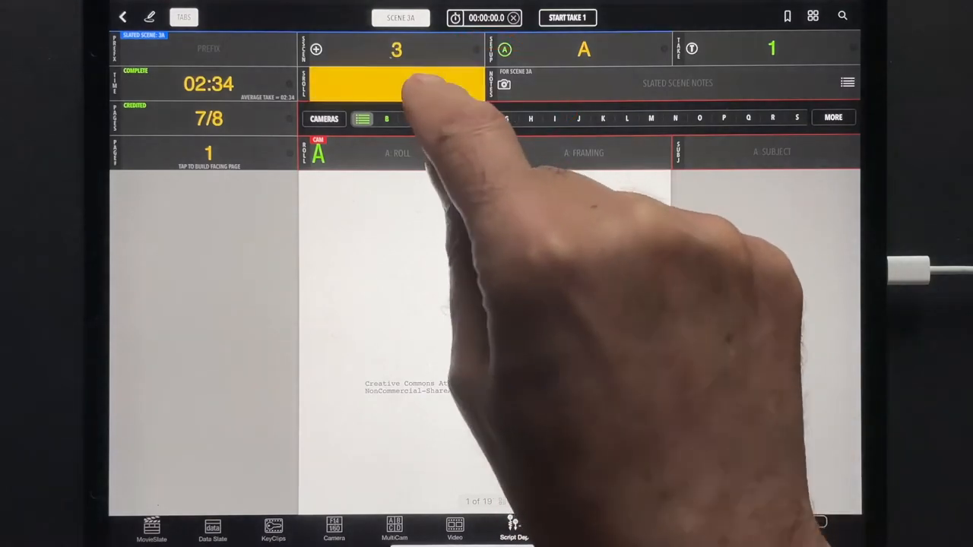
click(397, 83)
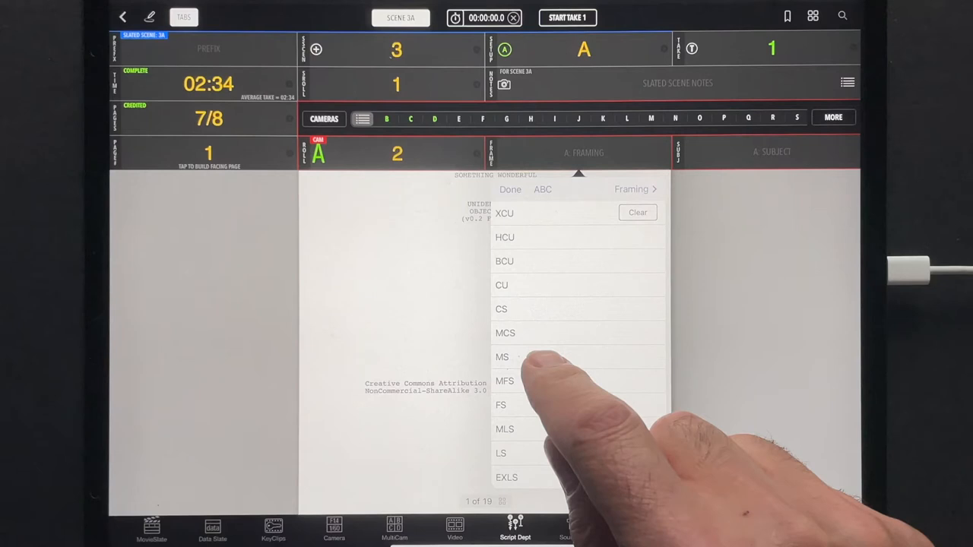
click(502, 357)
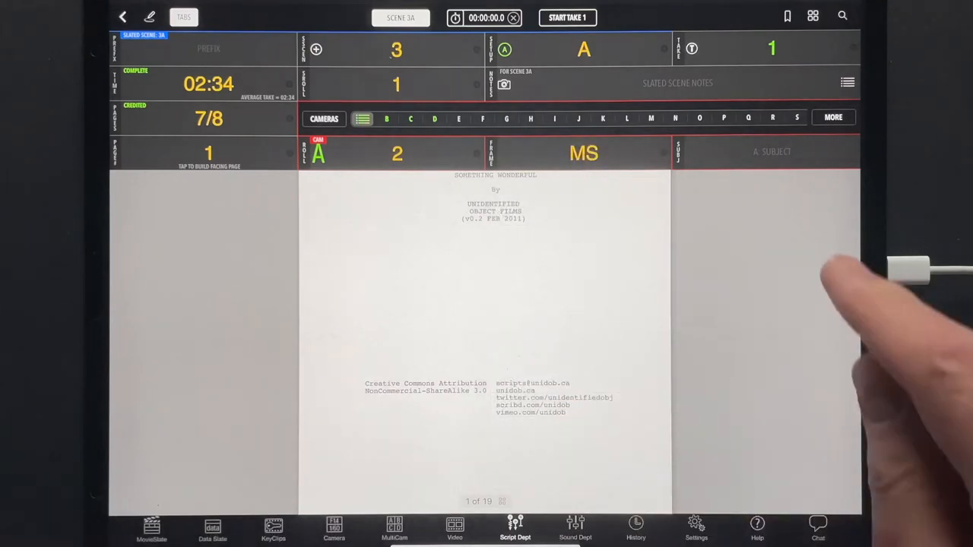
click(772, 151)
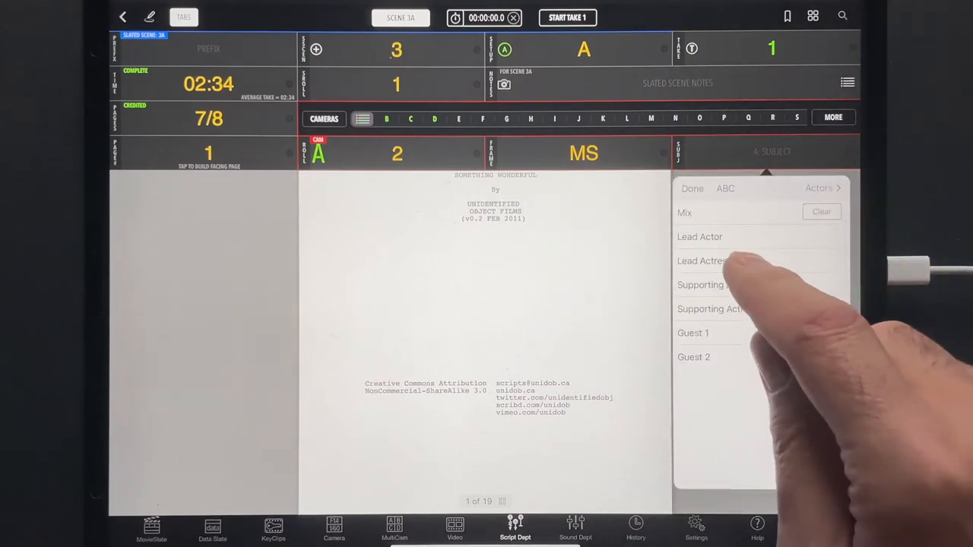
click(700, 261)
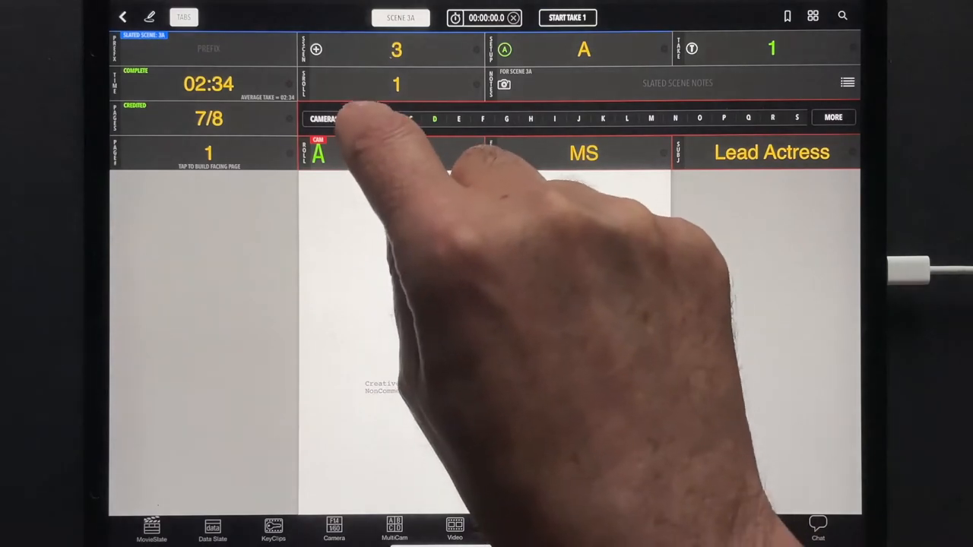
- Add a 'Camera note' For Next Take note to camera A
click(362, 118)
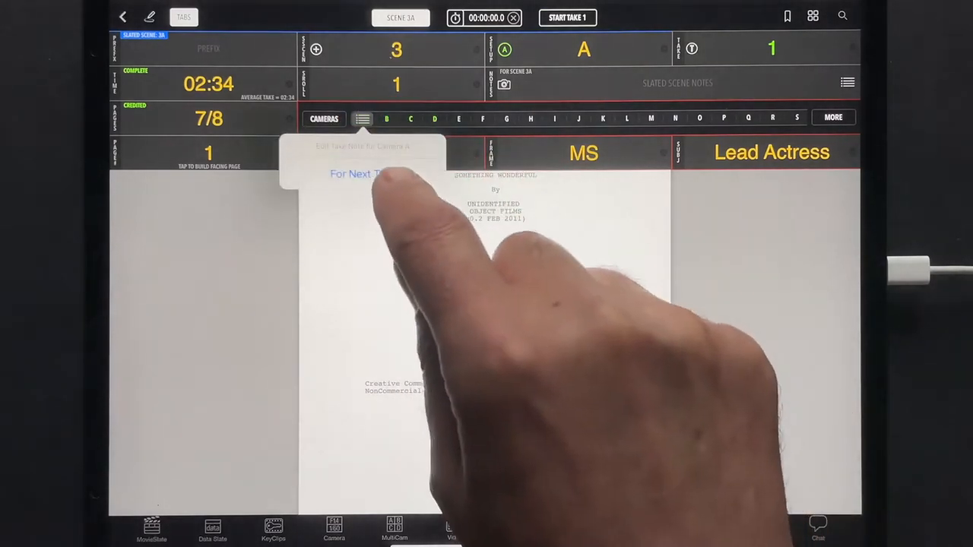
click(358, 173)
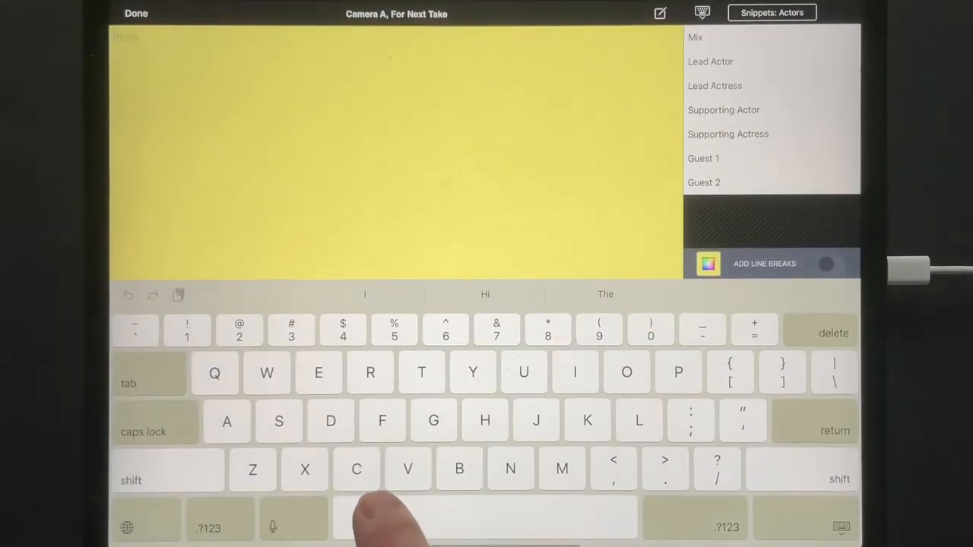
text(Camera note)
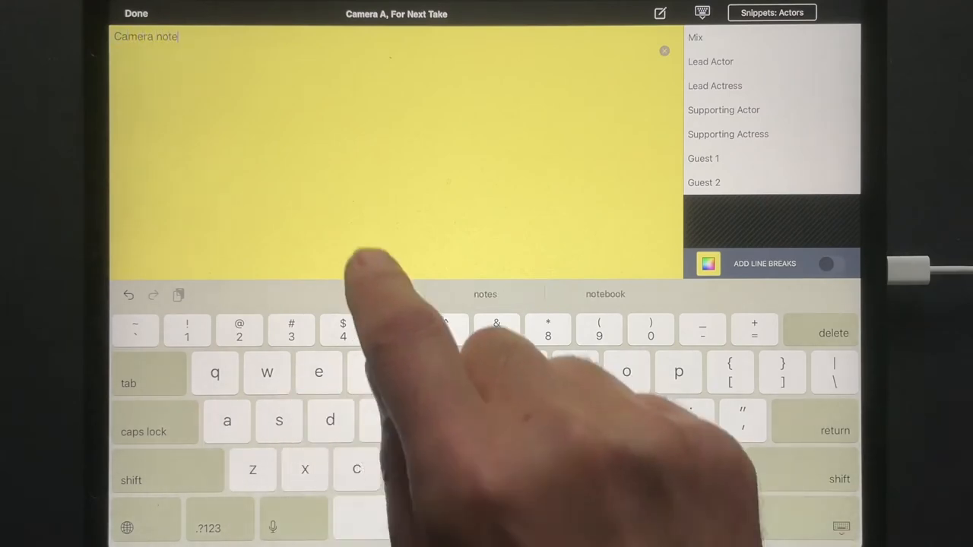
click(136, 13)
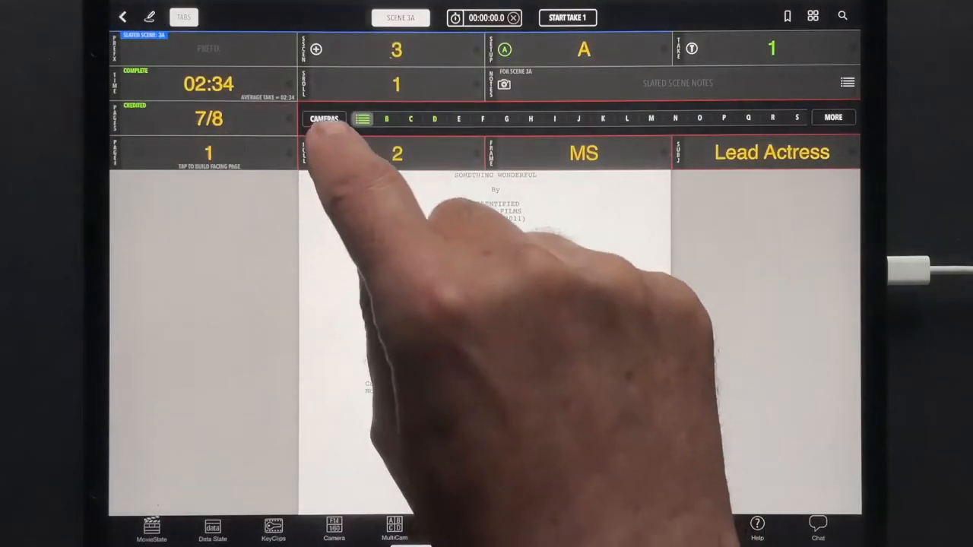
- Reset the camera list to its default letter labels and confirm the reset
click(324, 118)
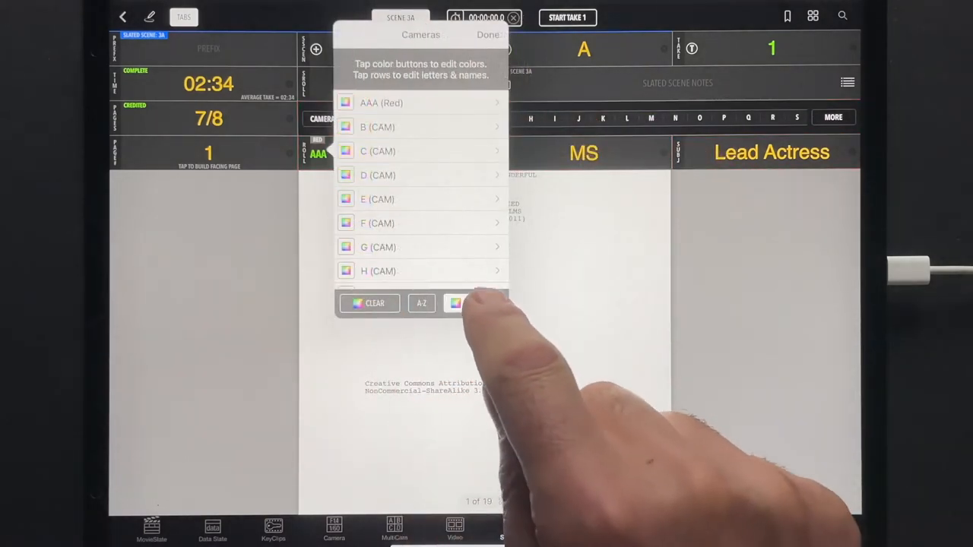
click(472, 303)
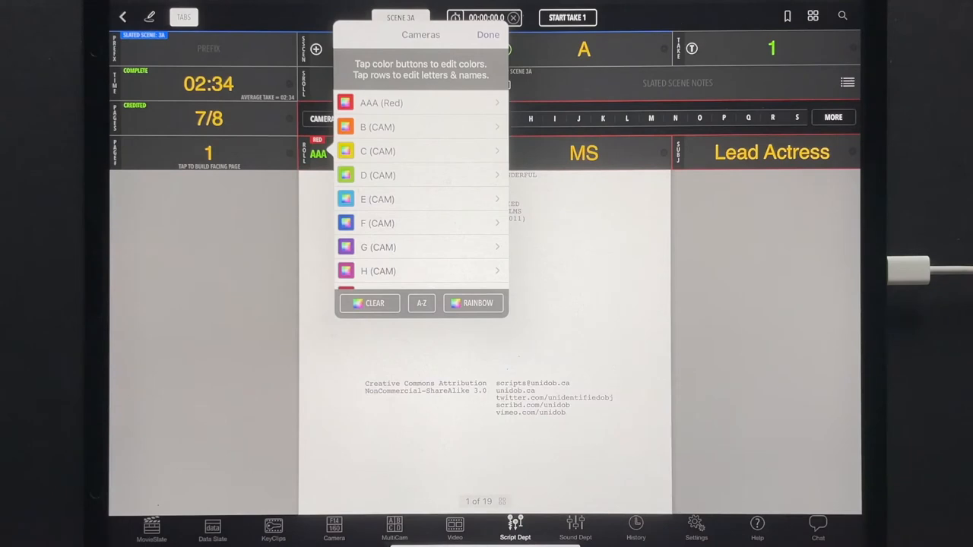
click(472, 303)
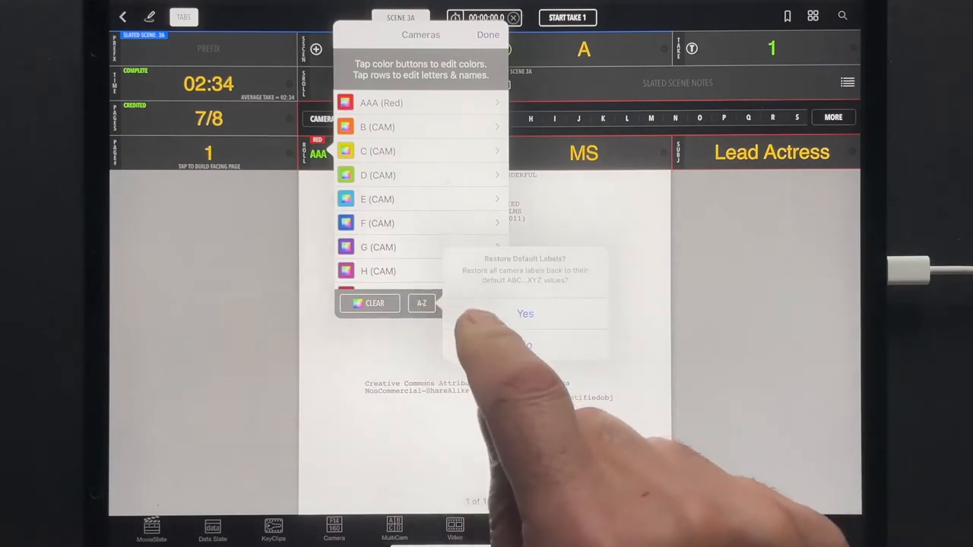
click(525, 313)
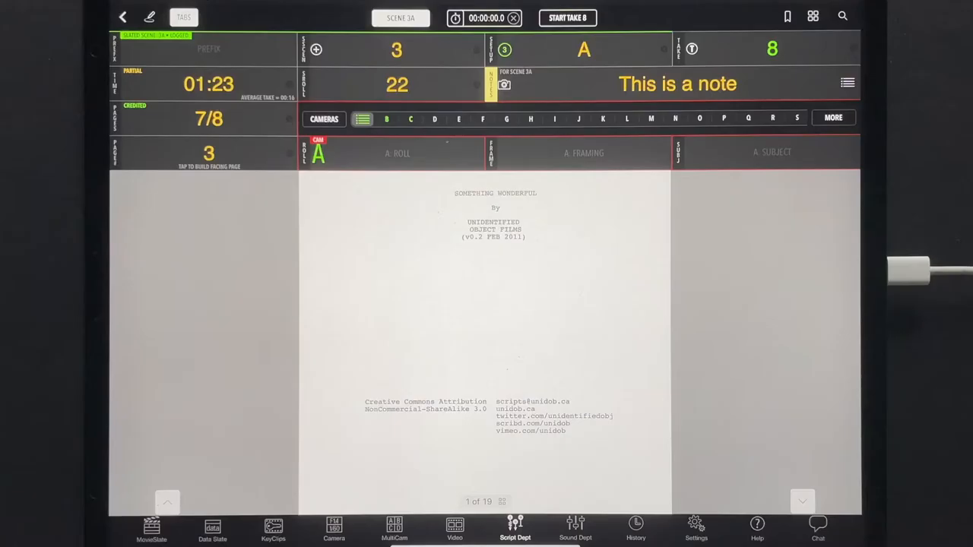
- Start and end take 8 of scene 3A, then advance the Take field to 9
click(567, 18)
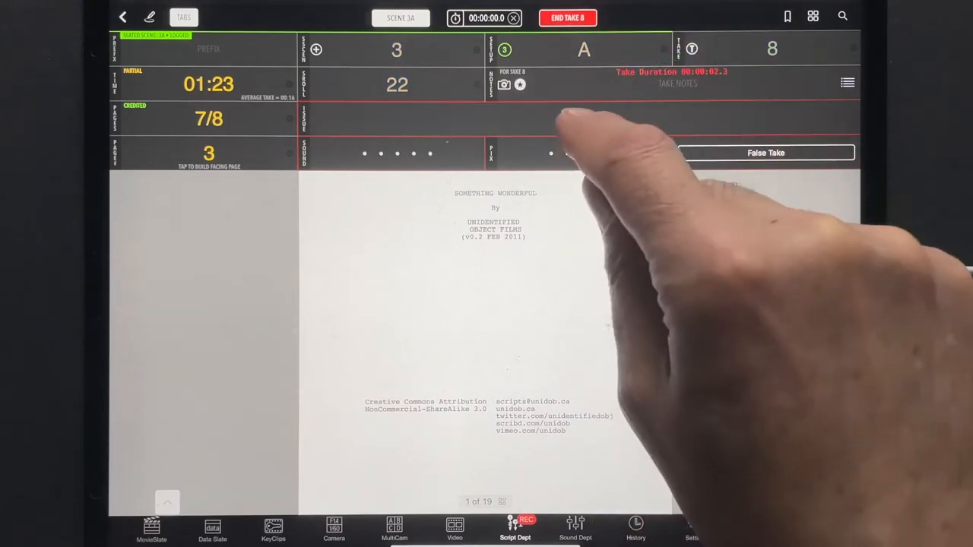
click(551, 154)
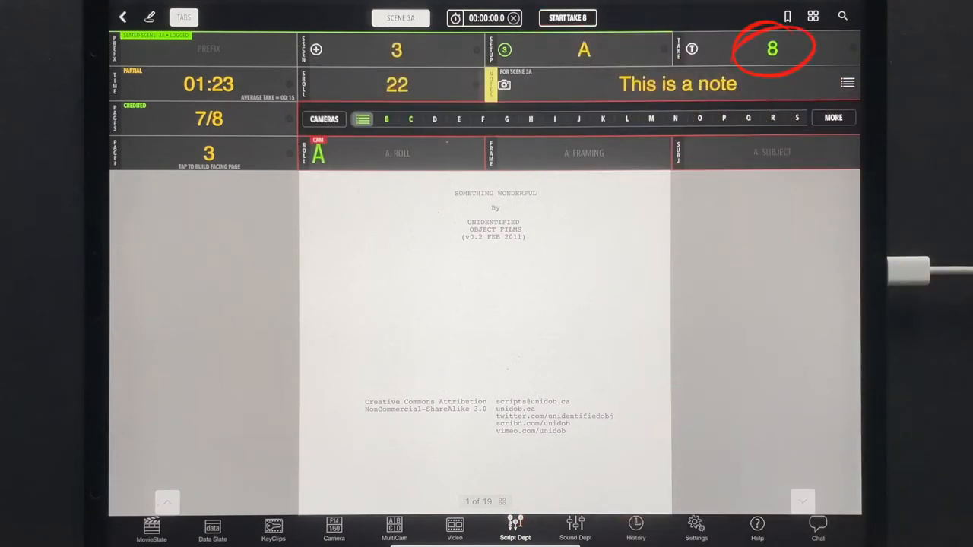
click(567, 17)
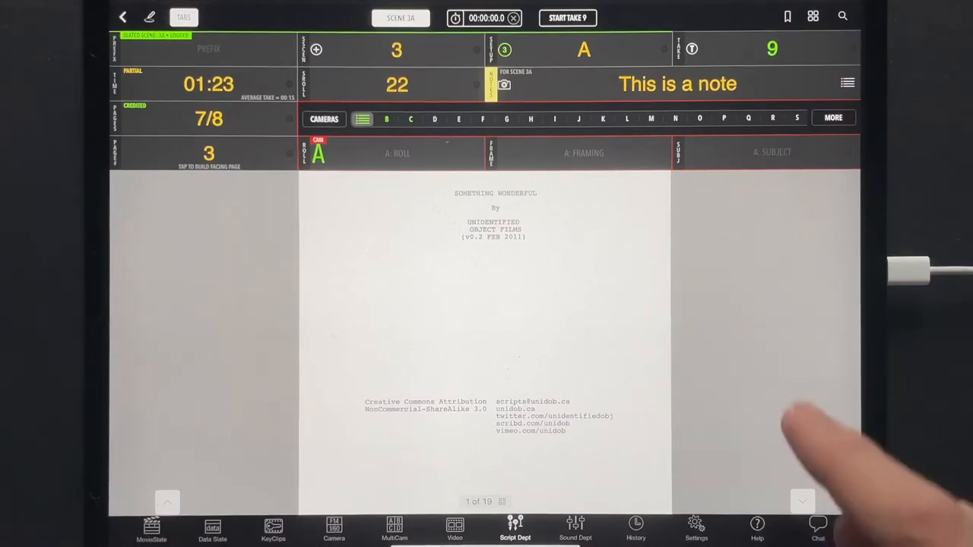
click(692, 49)
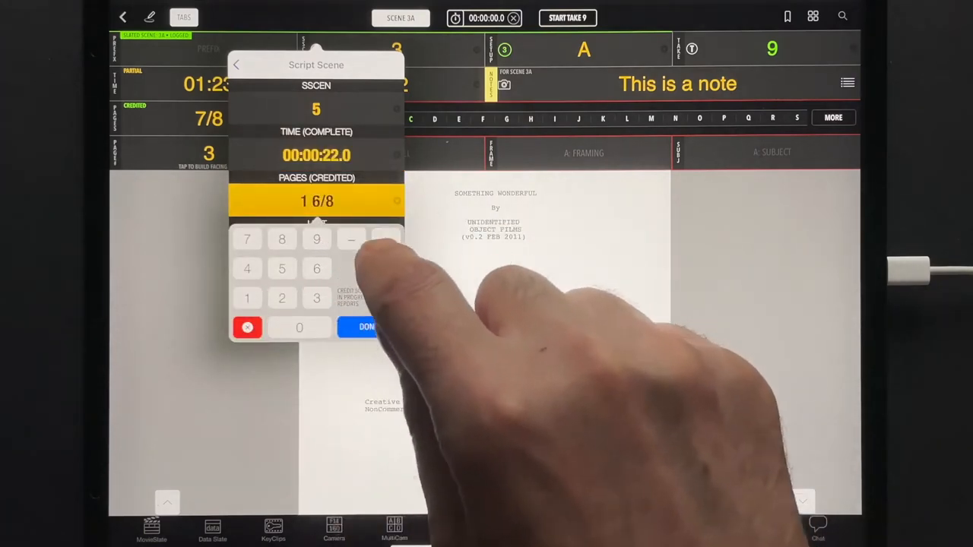
- Credit scene 5 with 1 6/8 pages, close its details and hide the slate fields
click(366, 327)
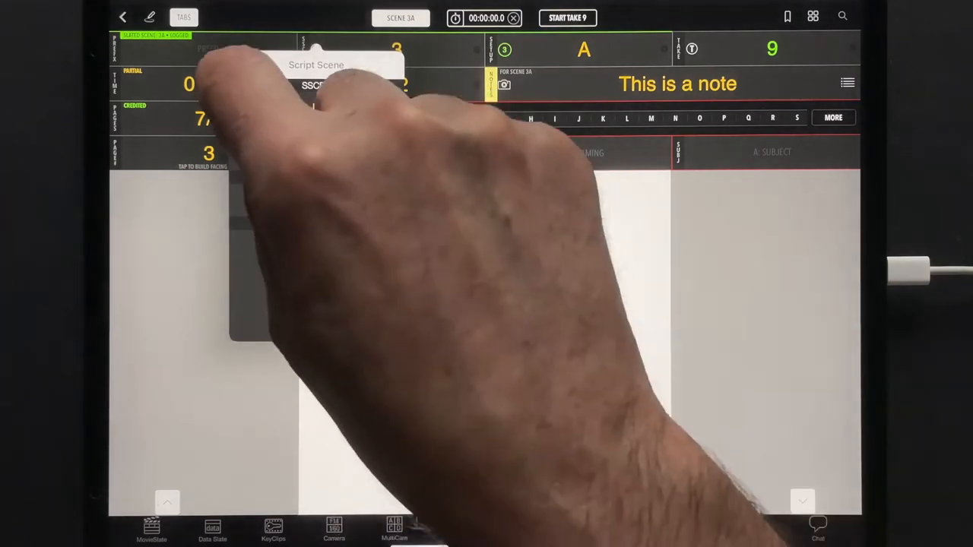
click(514, 529)
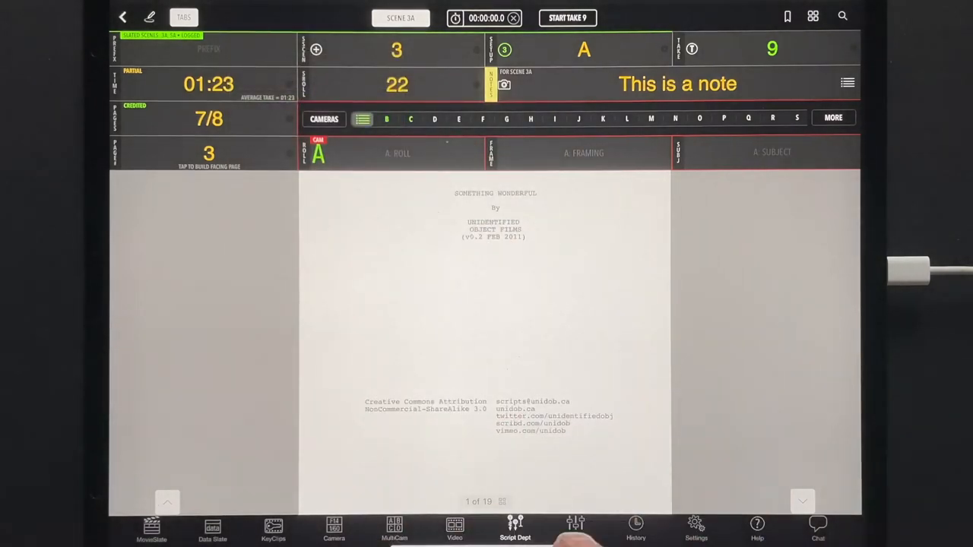
click(504, 50)
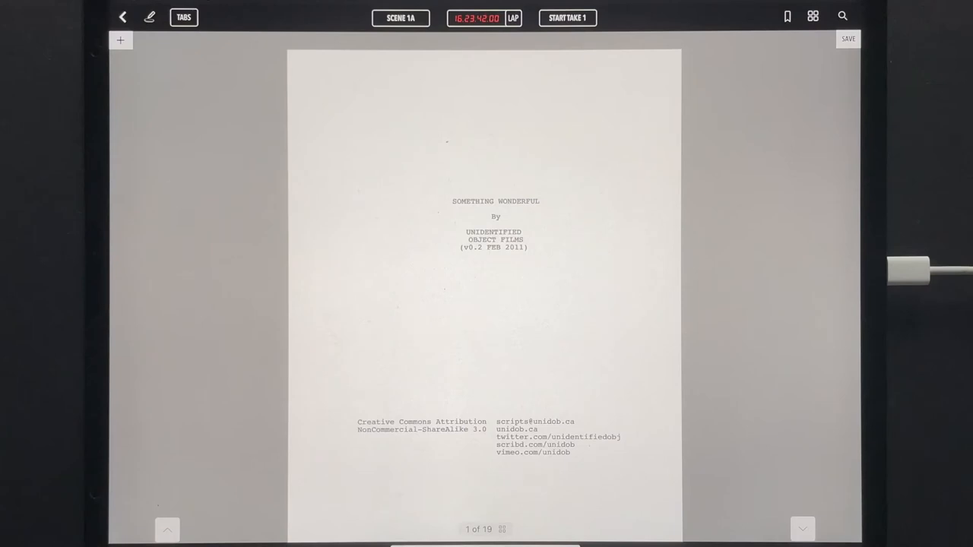
- Switch the script to the full-page view without slate data fields
click(149, 16)
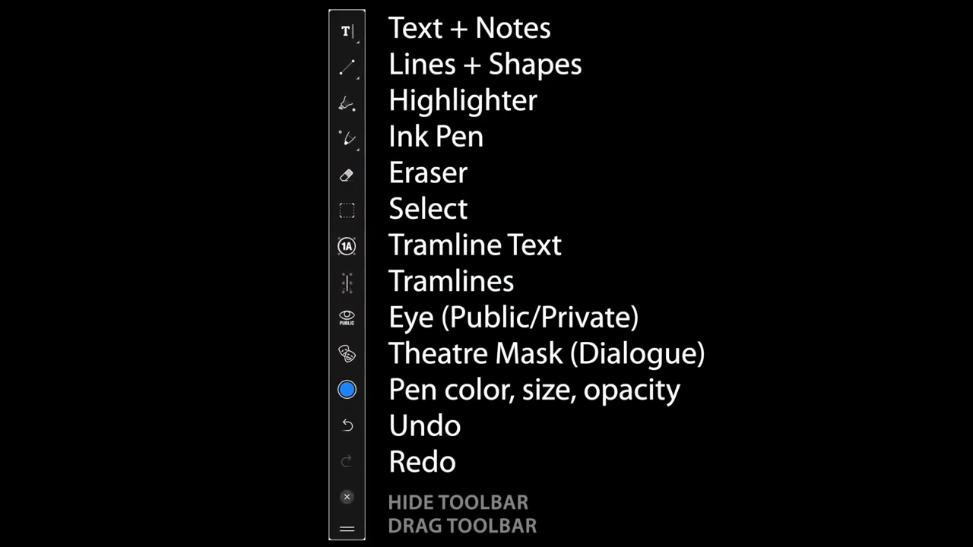
click(347, 246)
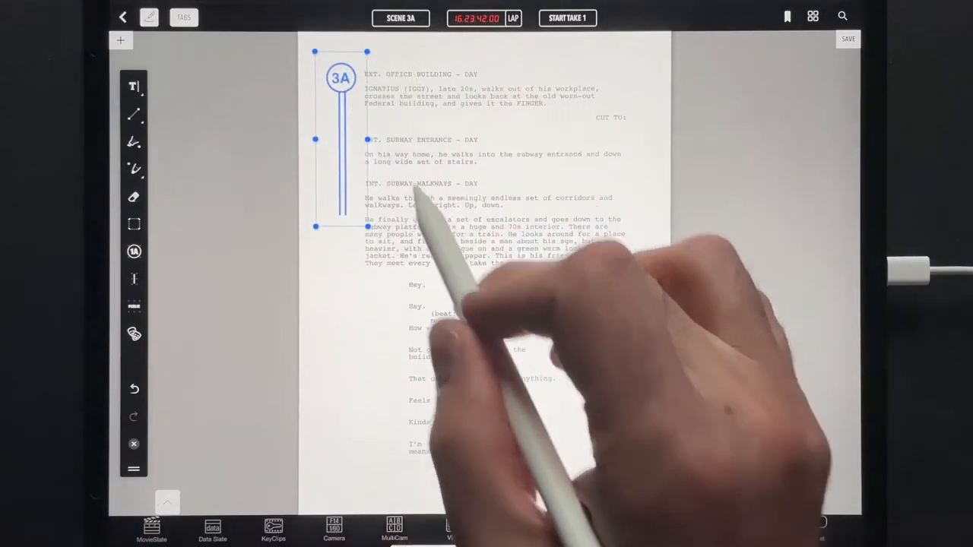
- On script page 3, select the handwritten red NOTE beside the 3A tramline
scroll(down, 3)
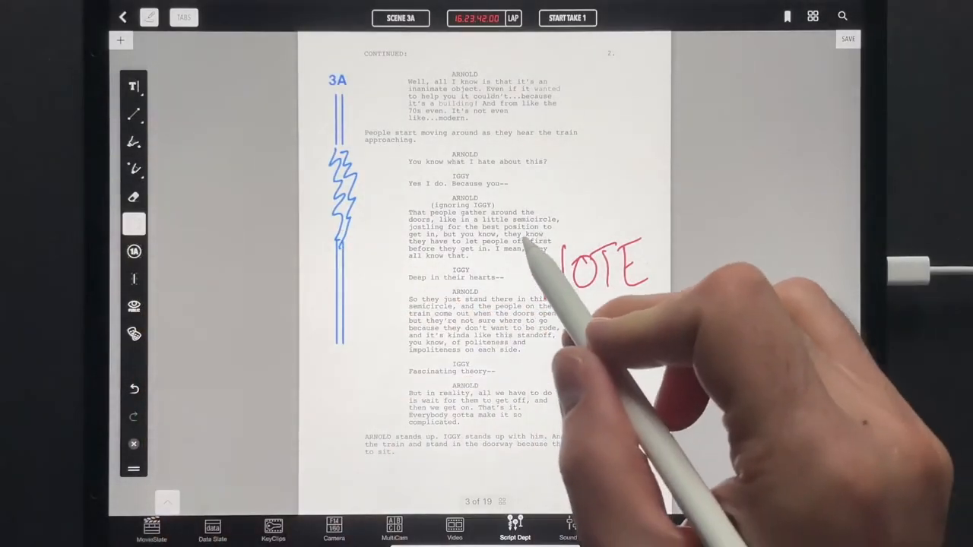
click(597, 270)
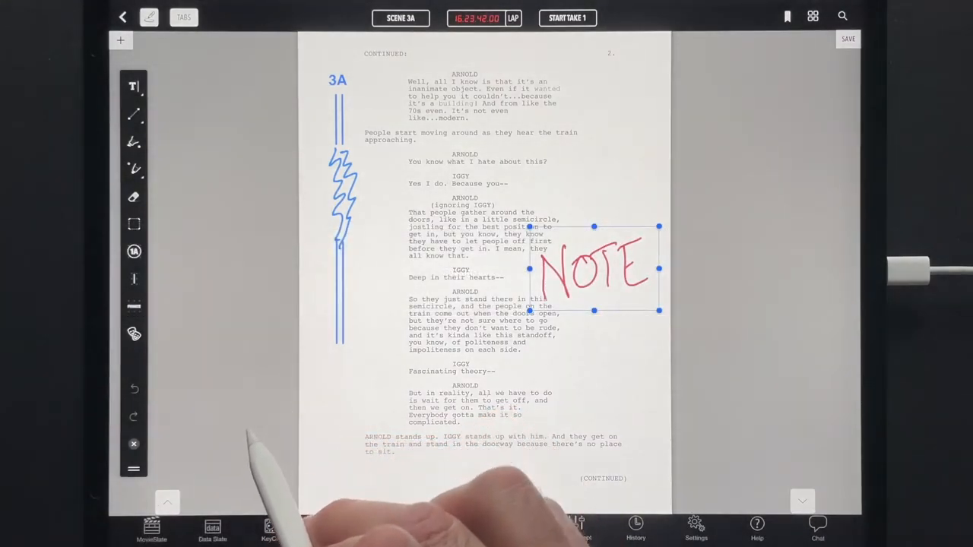
click(694, 529)
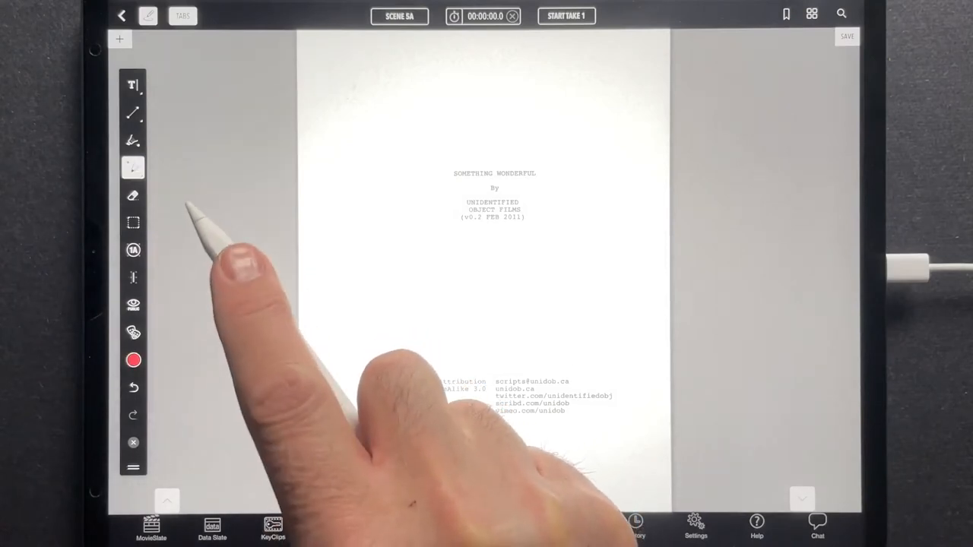
mouse_move(243, 266)
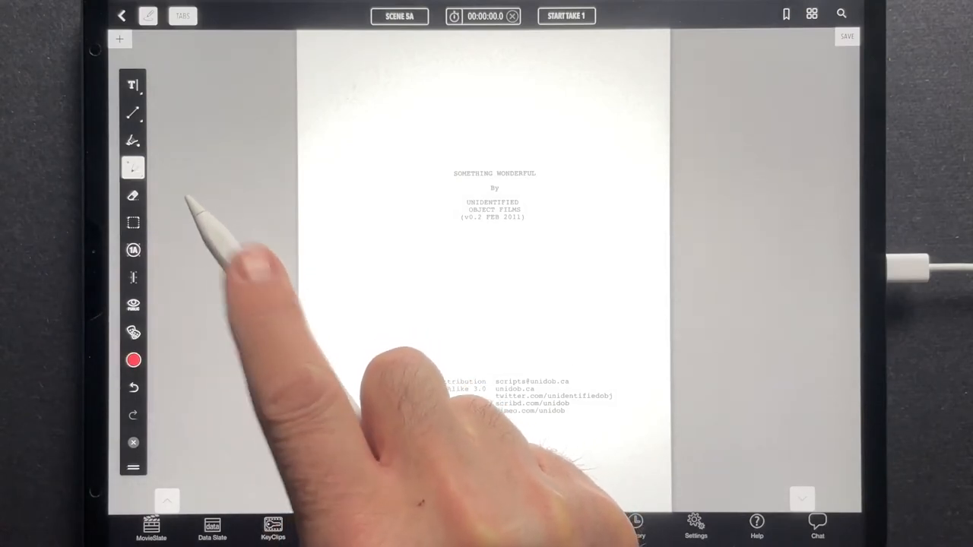
- Record take 1 of scene 3A, stamping timecode 16:23:46:08 on the title page and logging a lap
click(133, 196)
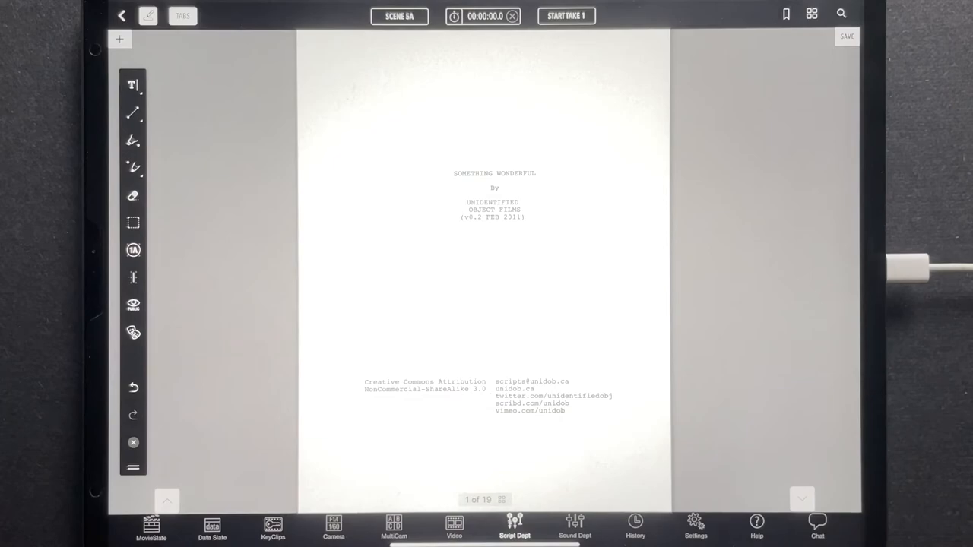
click(567, 16)
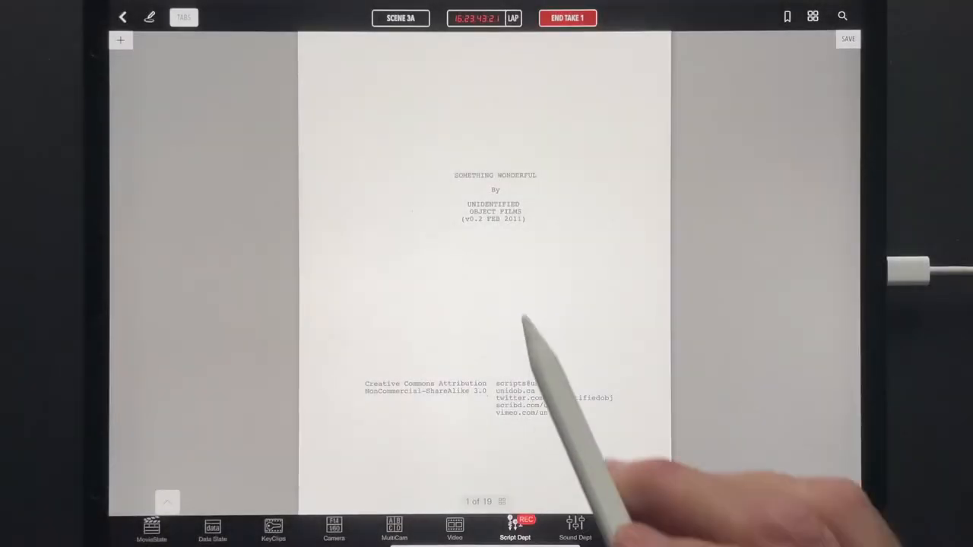
click(475, 17)
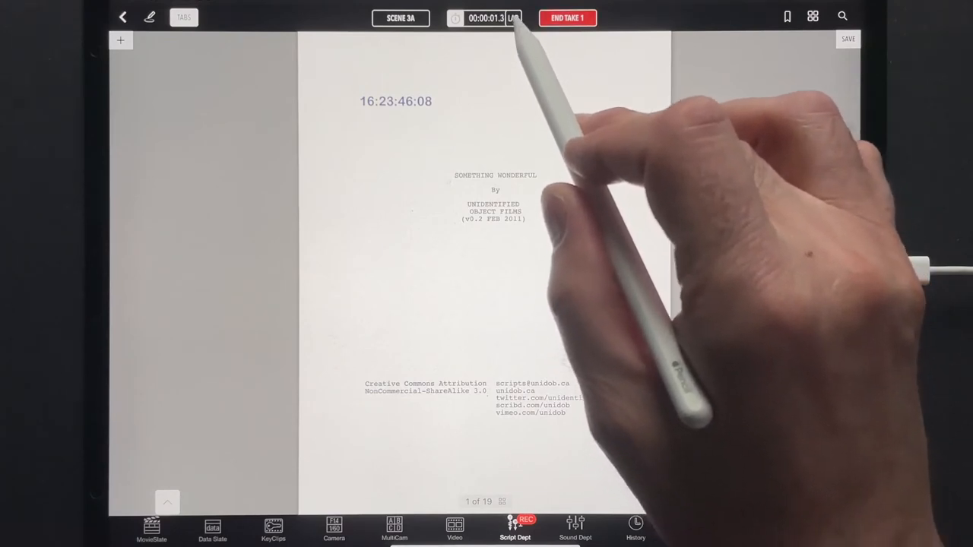
click(454, 17)
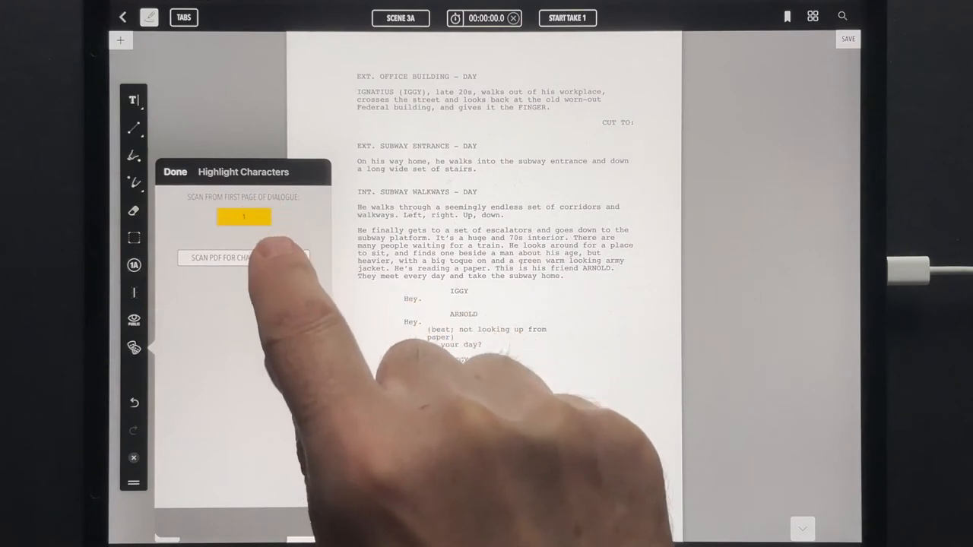
- Scan the script PDF for characters and sort Iggy, Arnold, Girl and Ellen by most lines
click(243, 217)
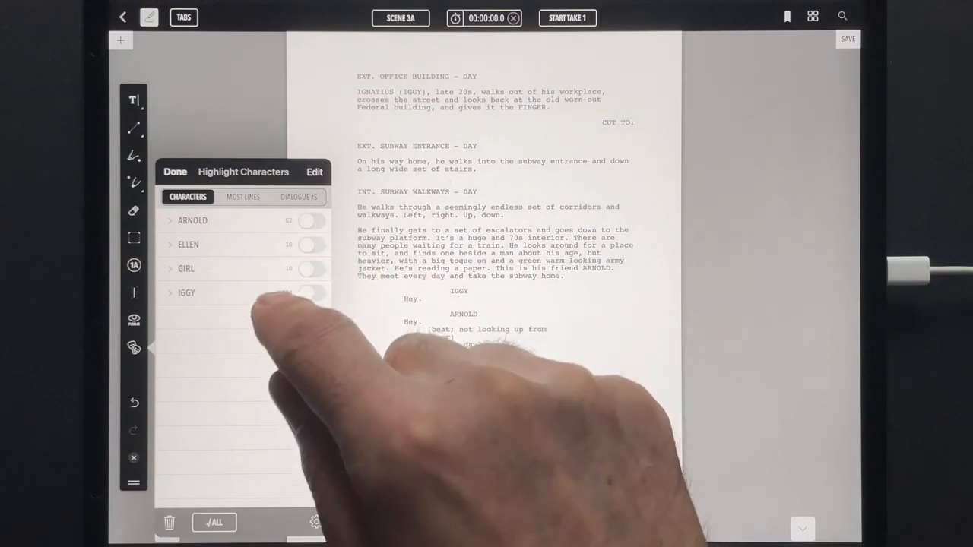
click(243, 197)
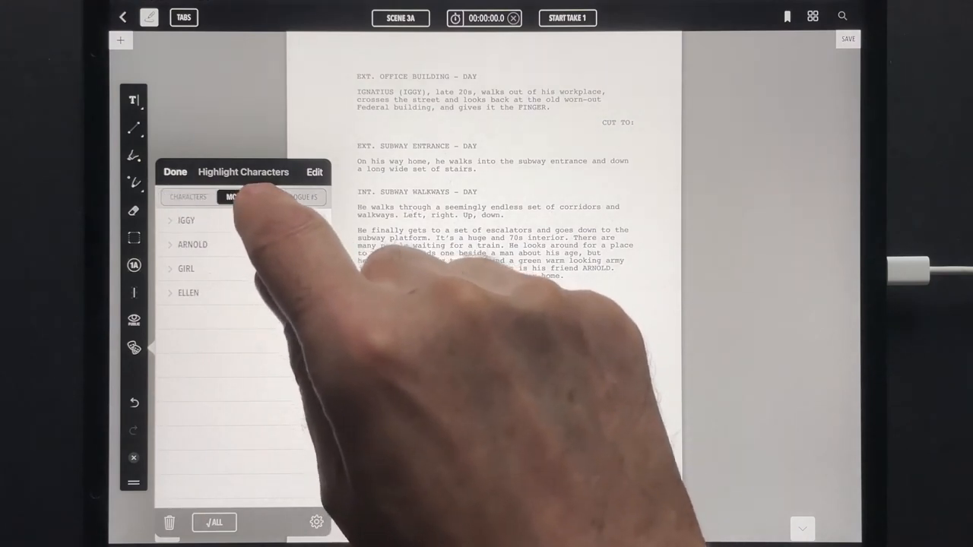
click(243, 197)
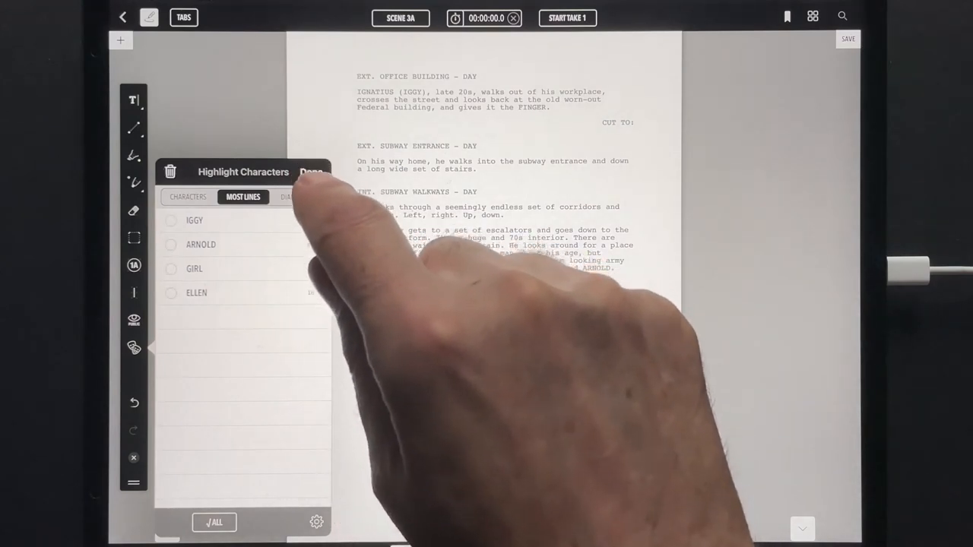
click(172, 293)
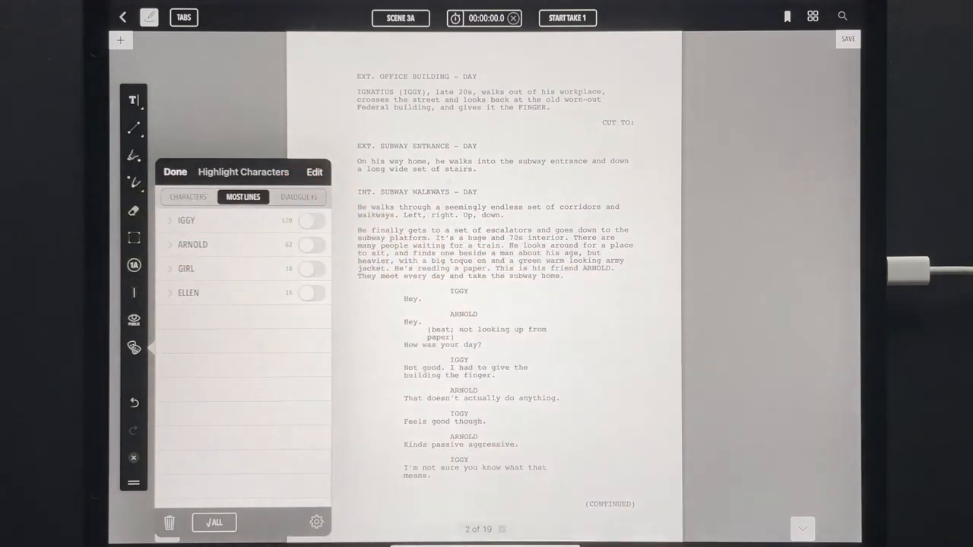
click(310, 221)
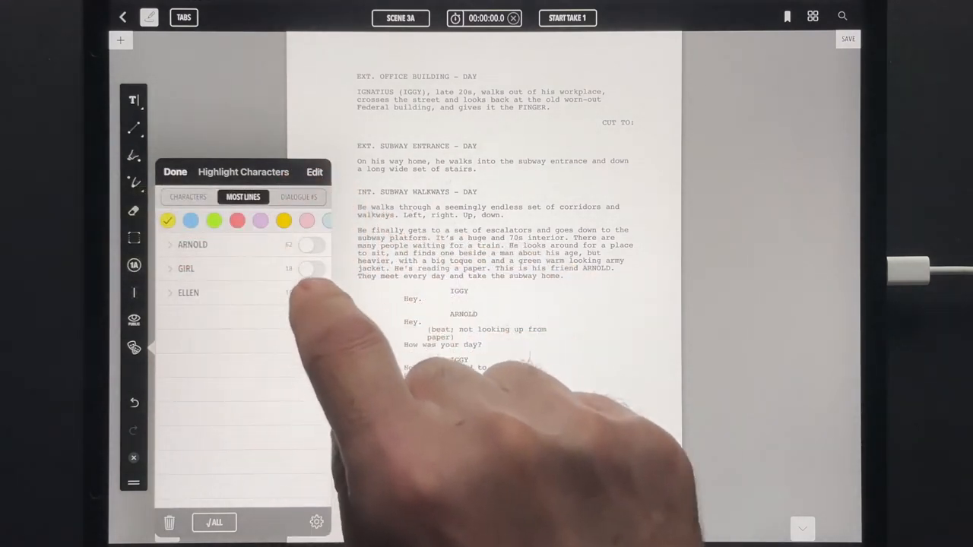
click(311, 221)
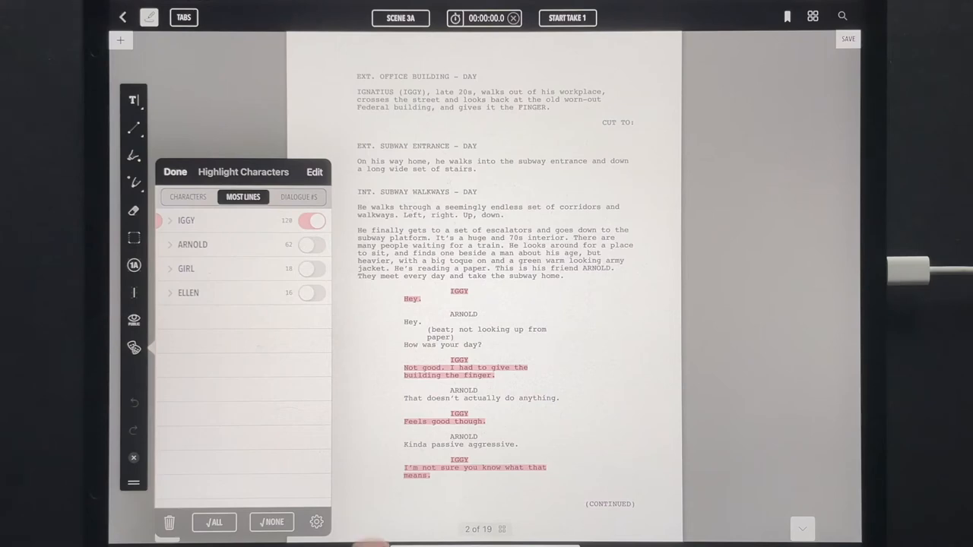
click(311, 244)
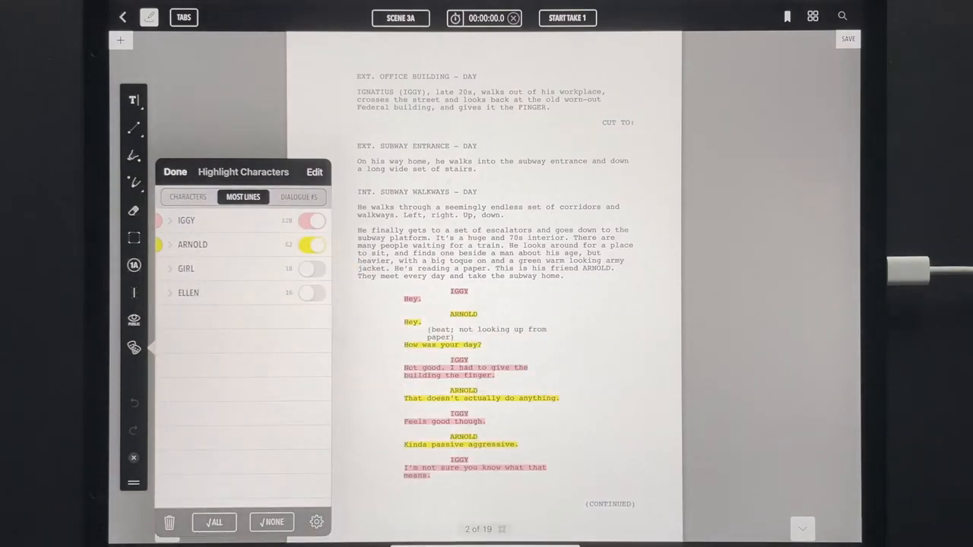
click(214, 522)
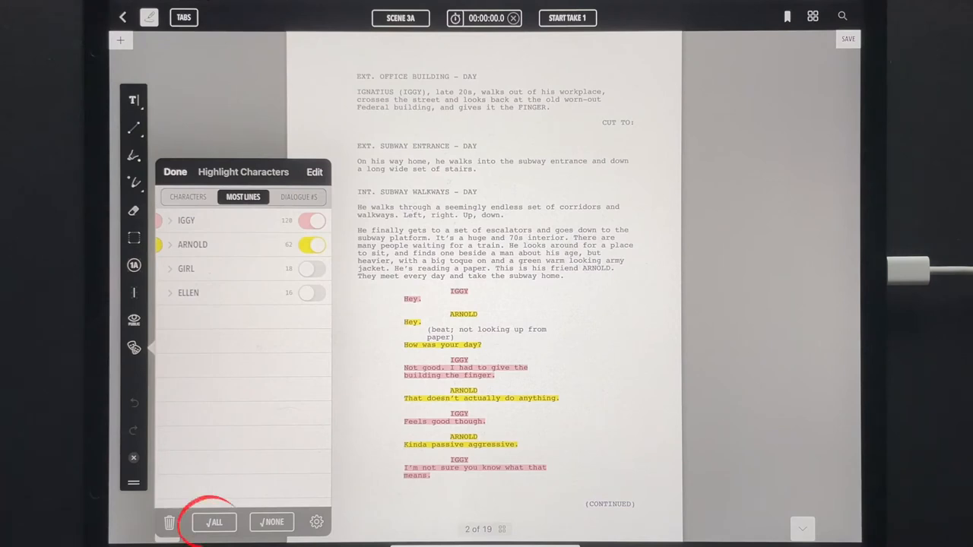
click(214, 522)
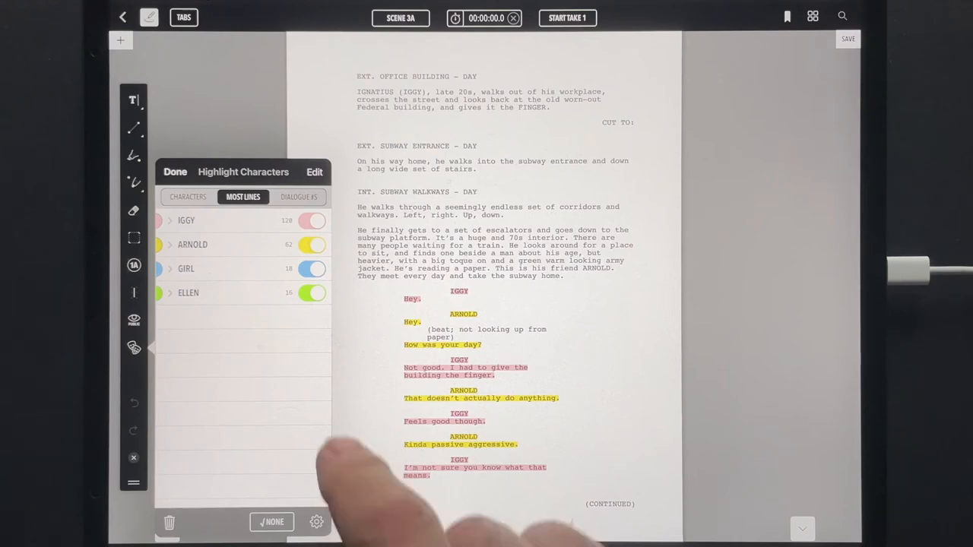
click(311, 220)
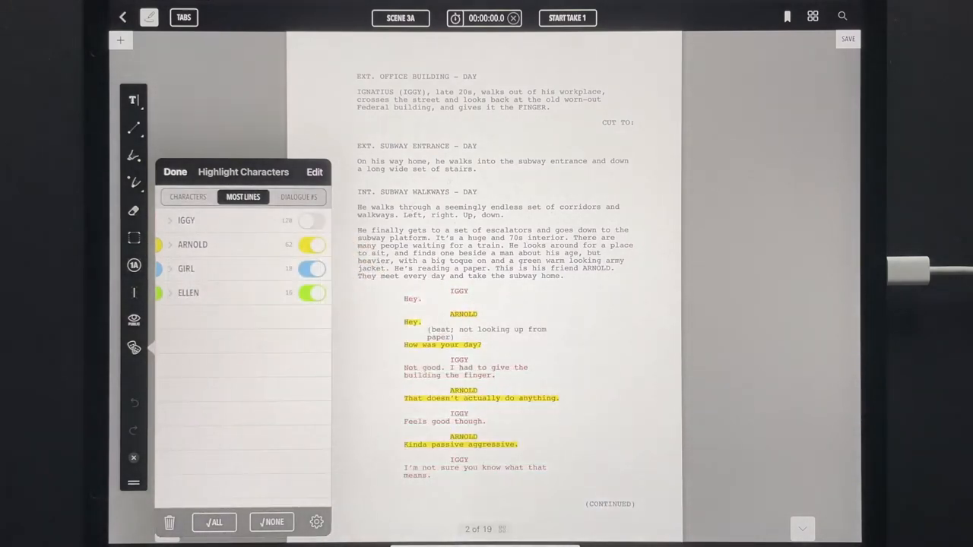
click(271, 523)
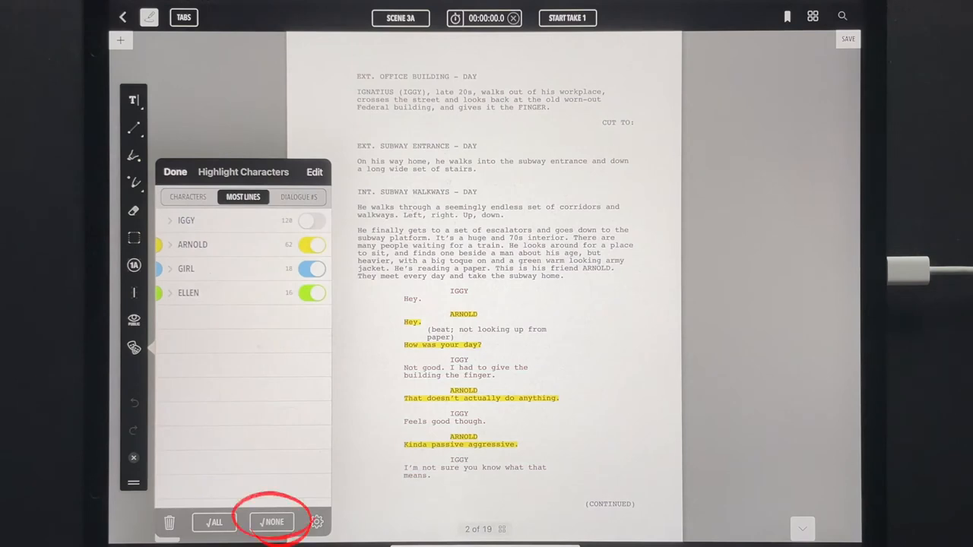
click(272, 522)
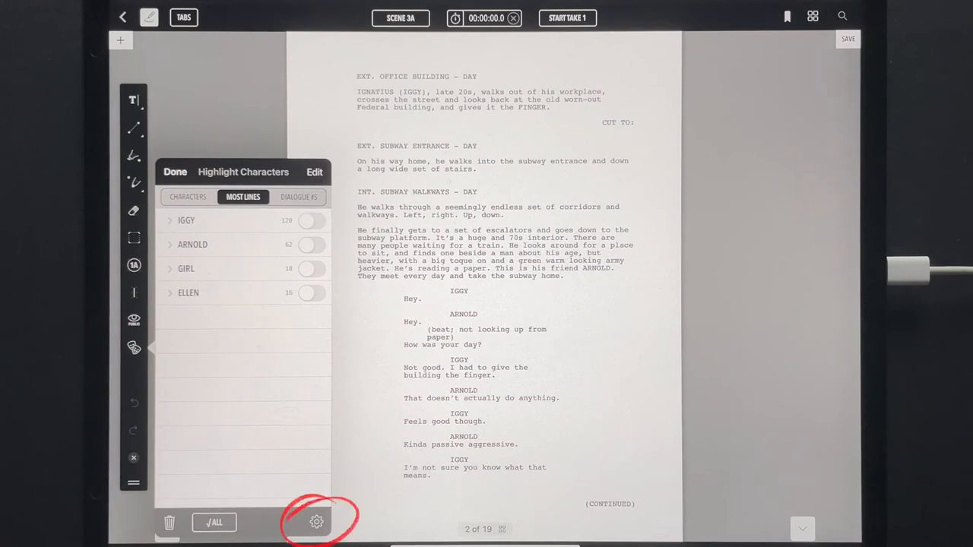
- Open the highlight options and toggle Parenthetical and Dialogue, leaving dialogue highlighting on
click(316, 521)
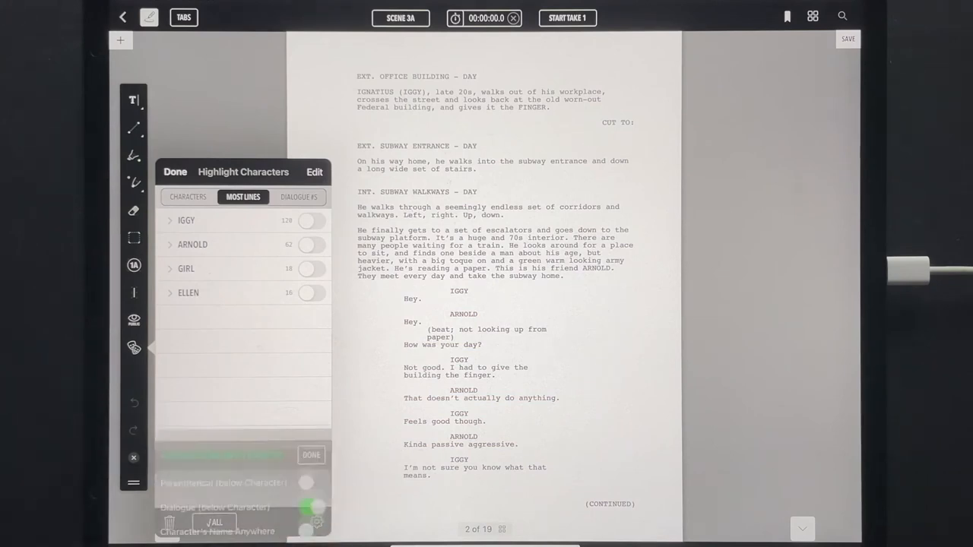
click(311, 422)
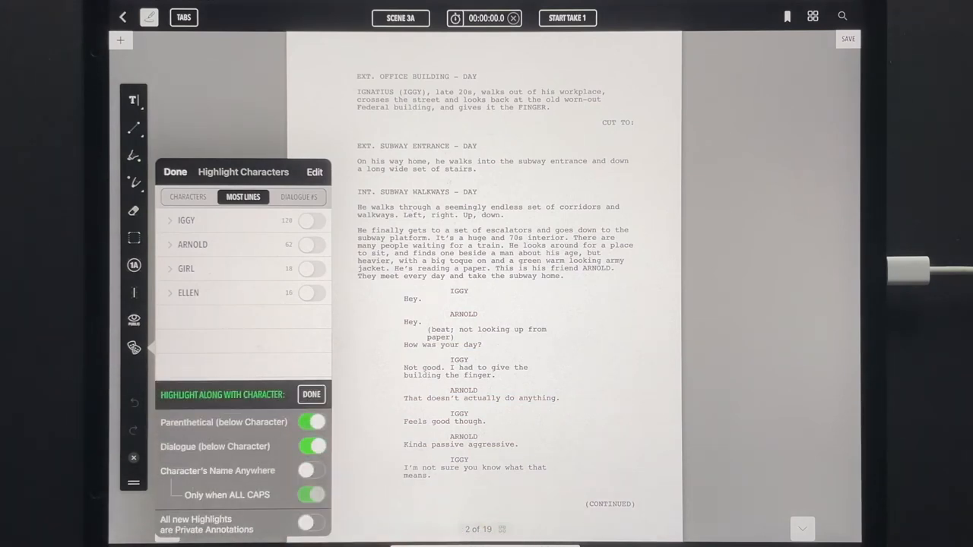
drag(422, 334, 547, 331)
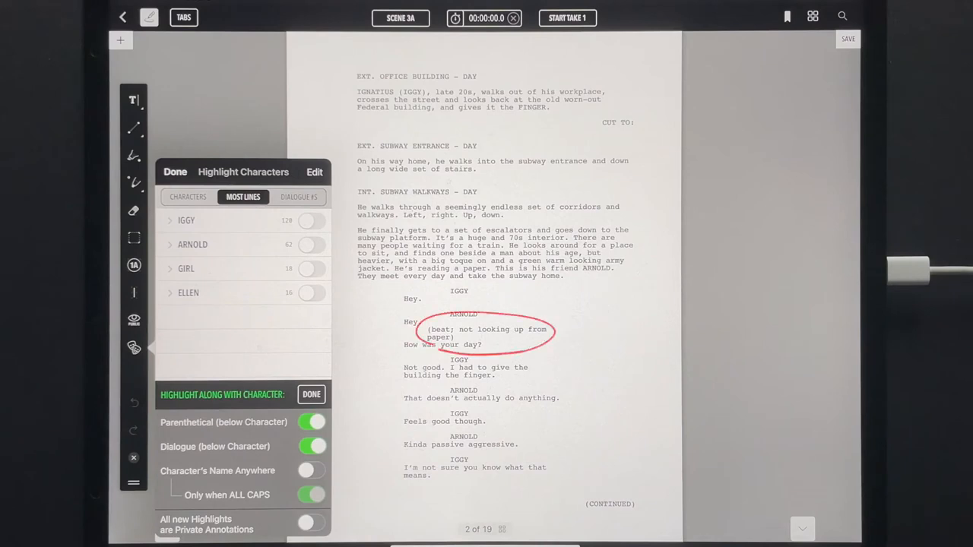
click(311, 422)
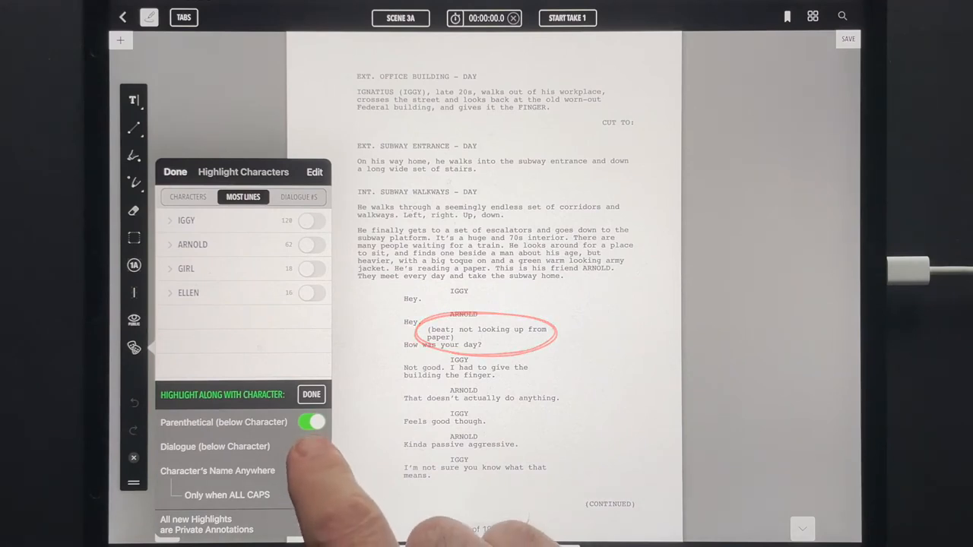
click(313, 446)
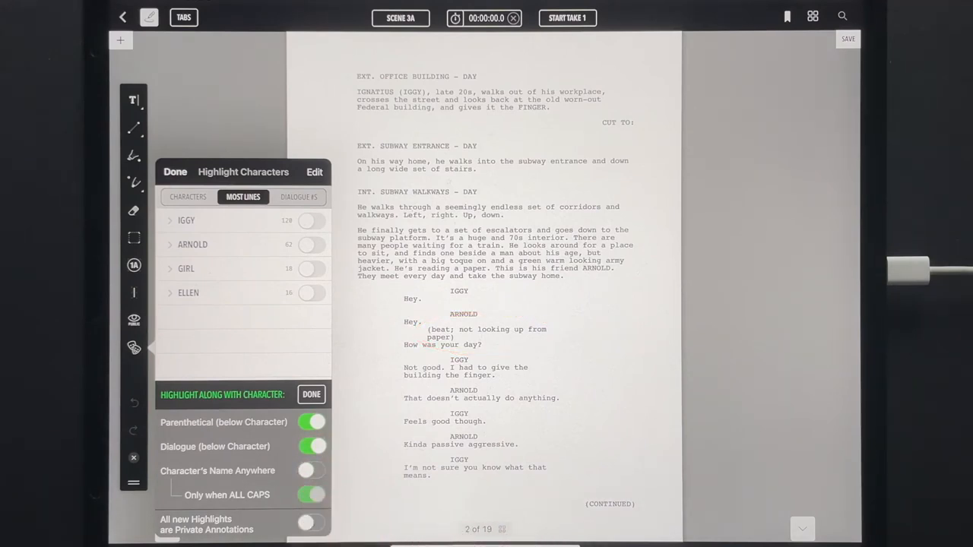
- Try Character's Name Anywhere, make new highlights private annotations, and close the options
click(310, 471)
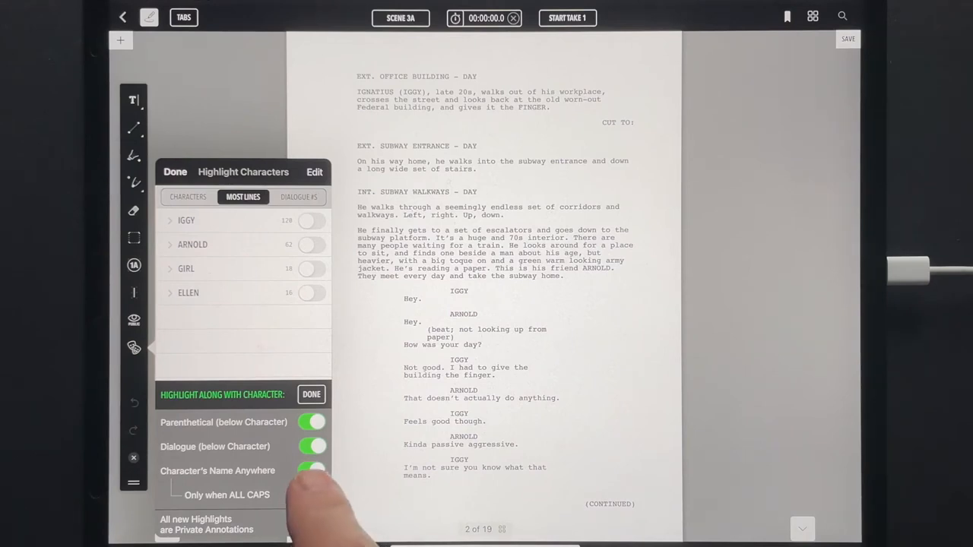
click(312, 470)
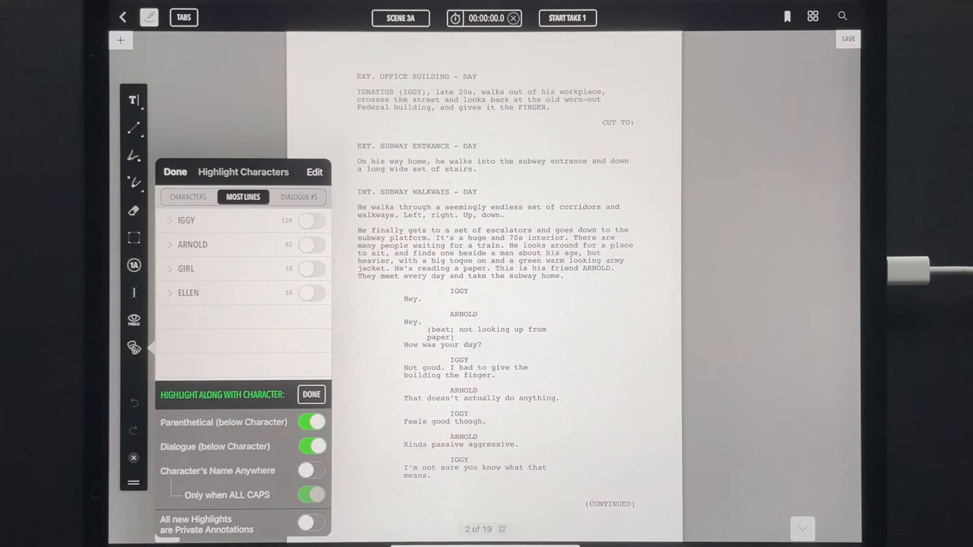
click(312, 523)
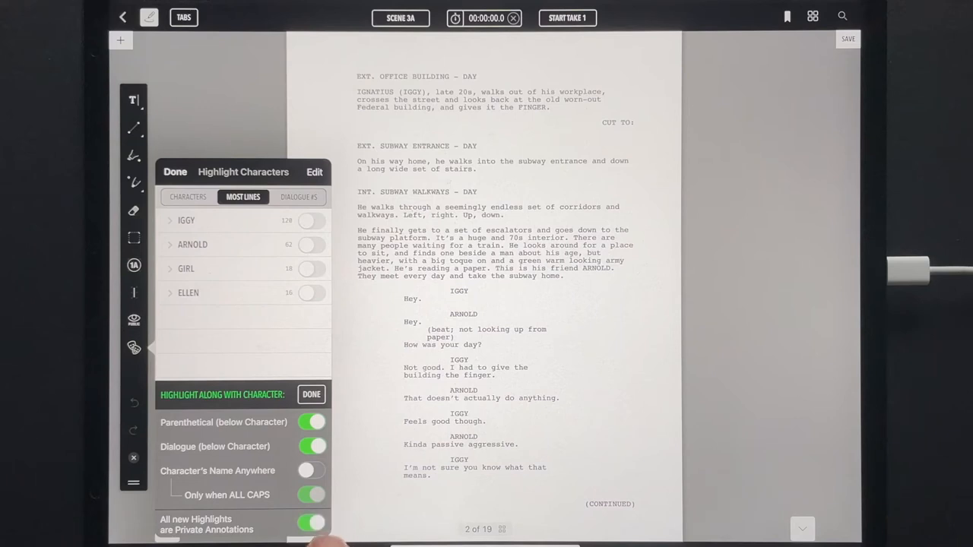
click(312, 522)
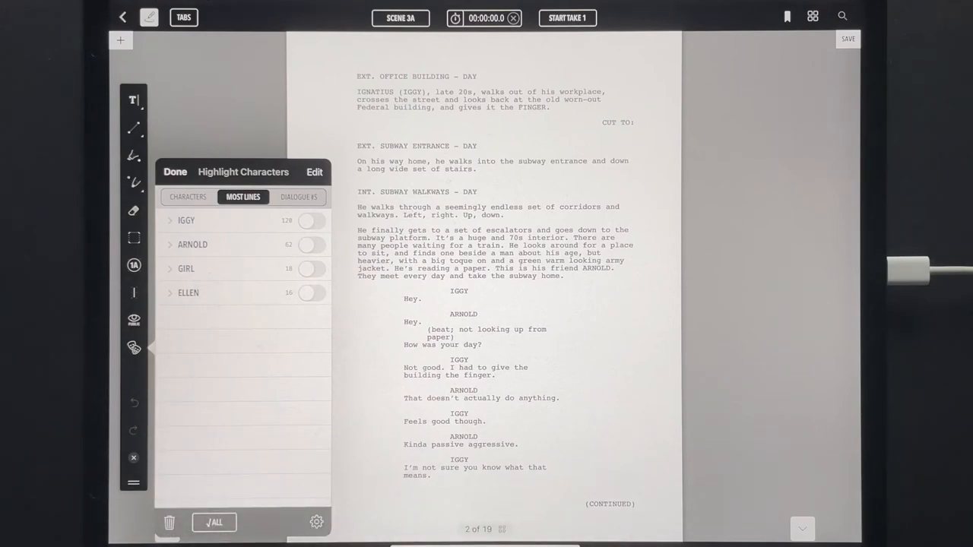
click(214, 522)
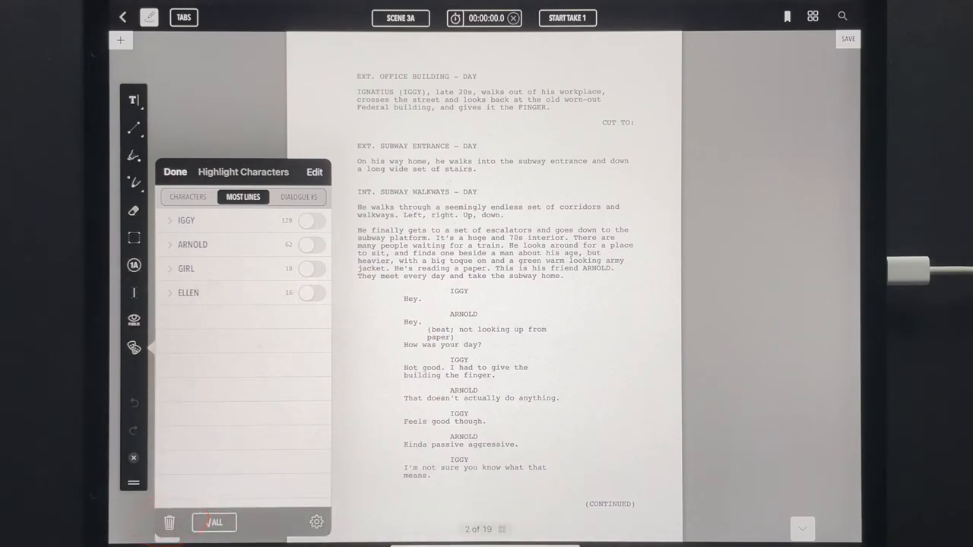
click(169, 522)
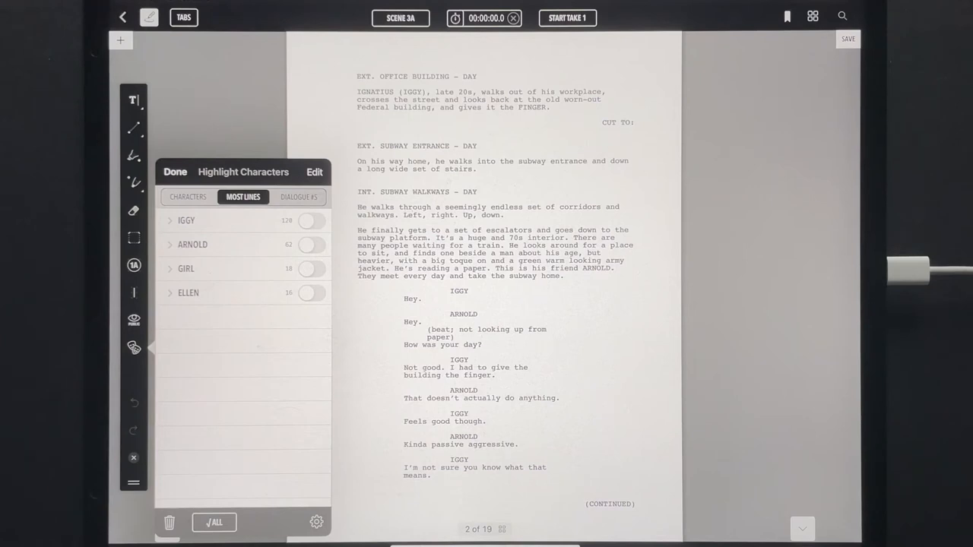
- Number dialogue lines from page 2 in the Right Column with a new number colour
click(299, 197)
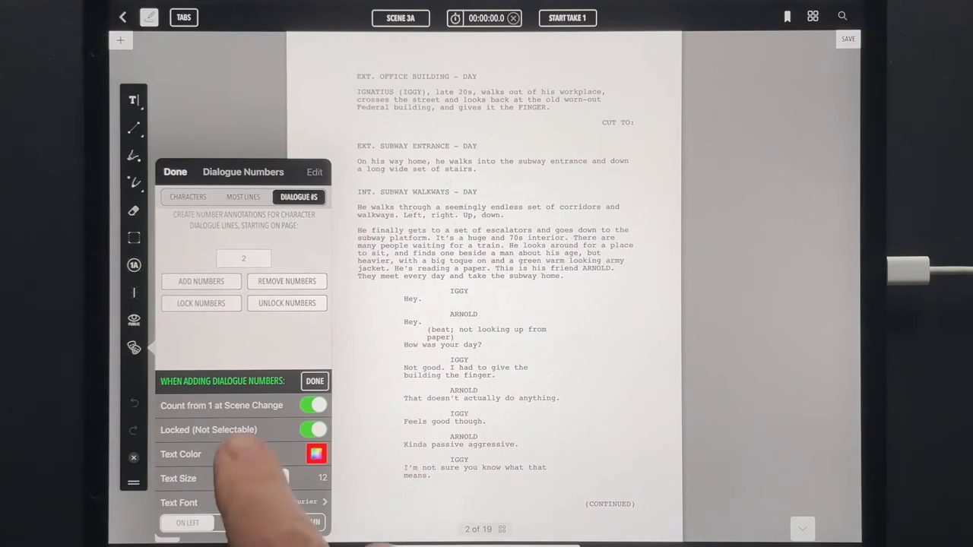
click(201, 282)
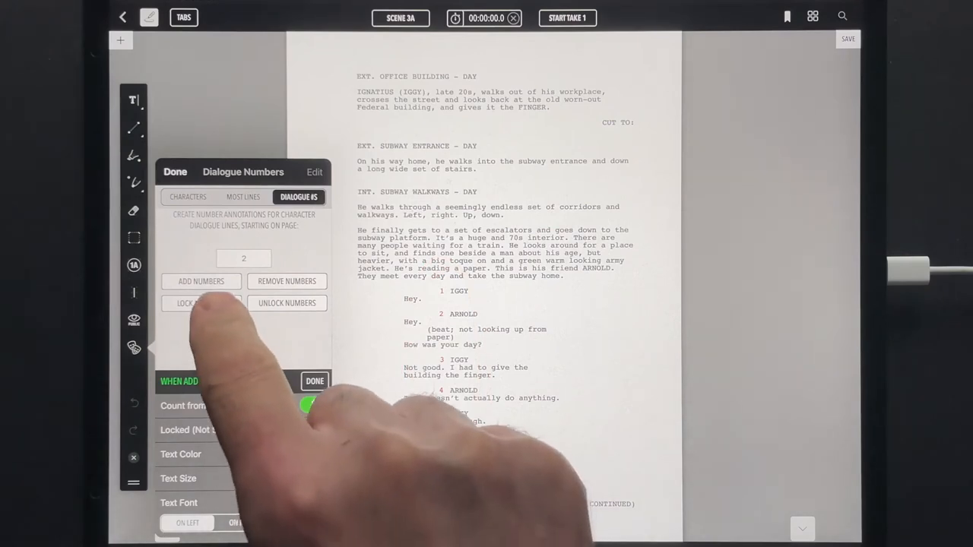
click(201, 281)
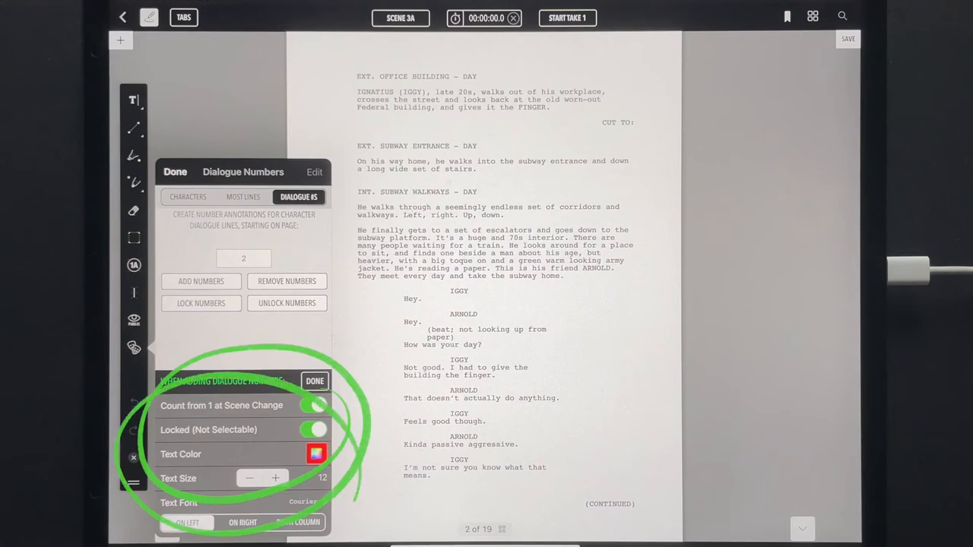
click(317, 454)
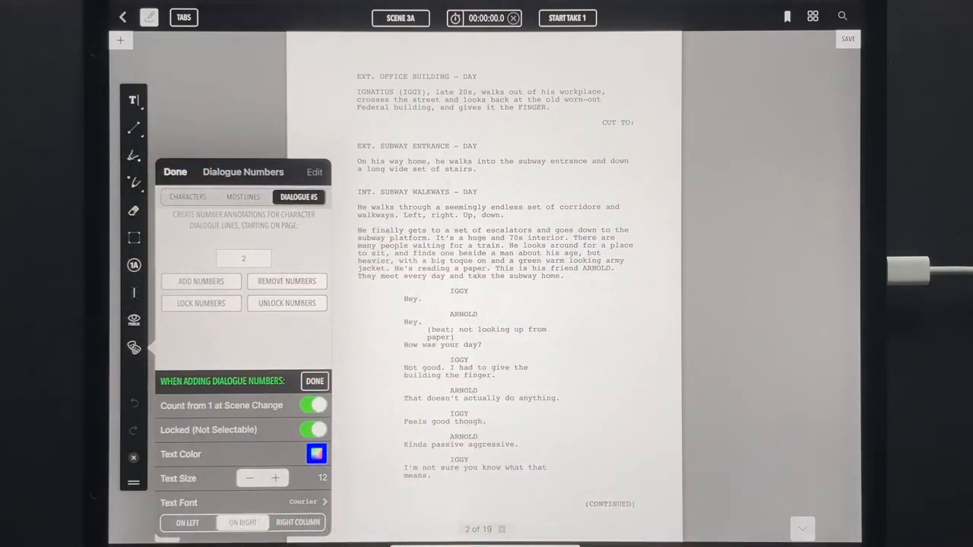
click(200, 281)
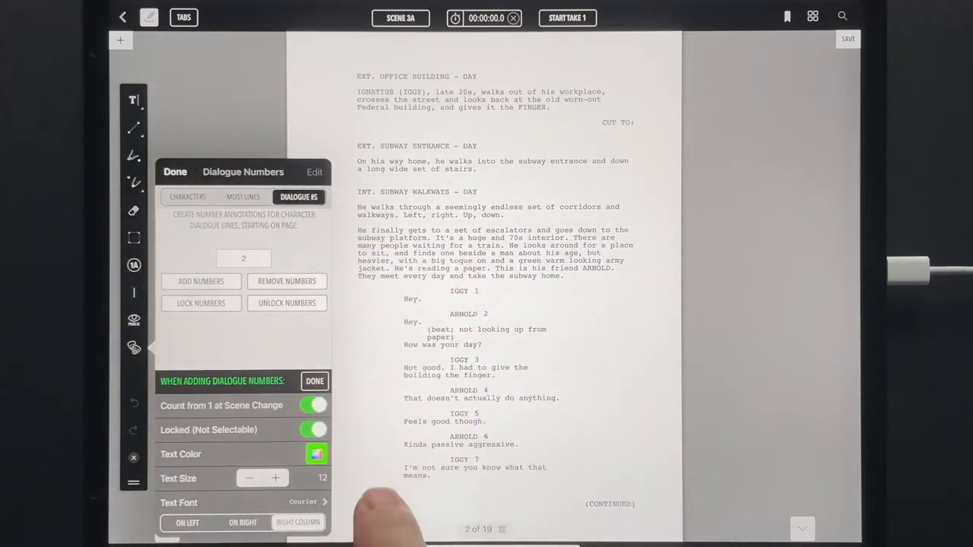
click(201, 282)
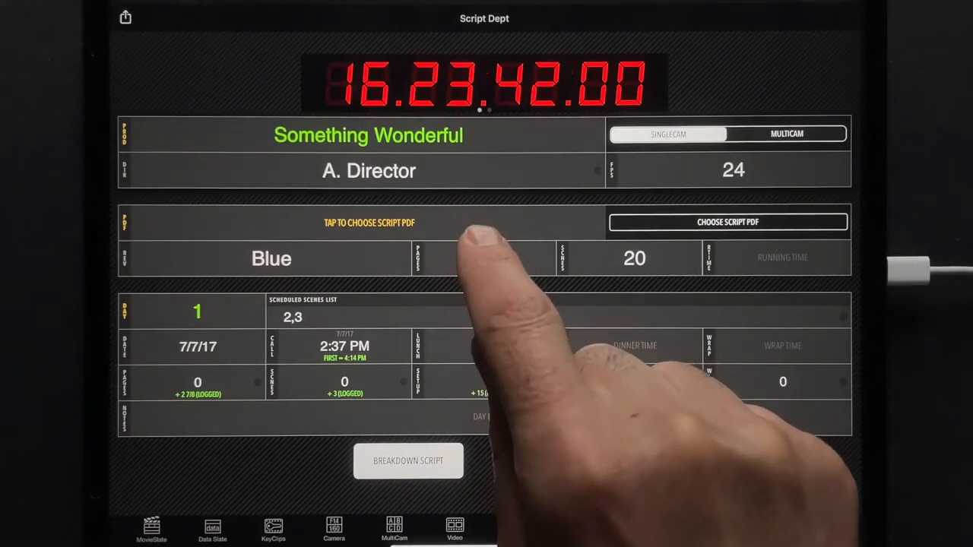
- Scan the script PDF for acts, scenes and characters starting from dialogue page 2
click(727, 222)
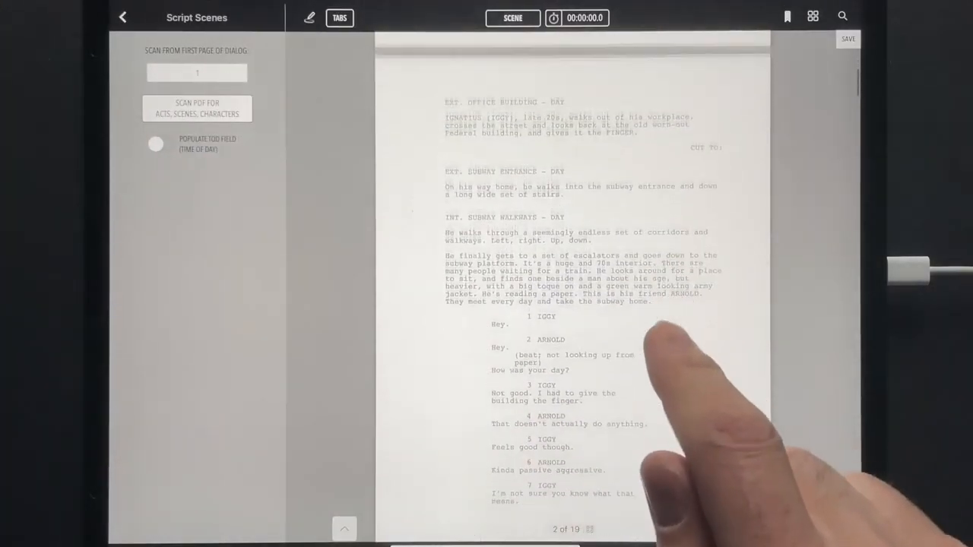
click(196, 72)
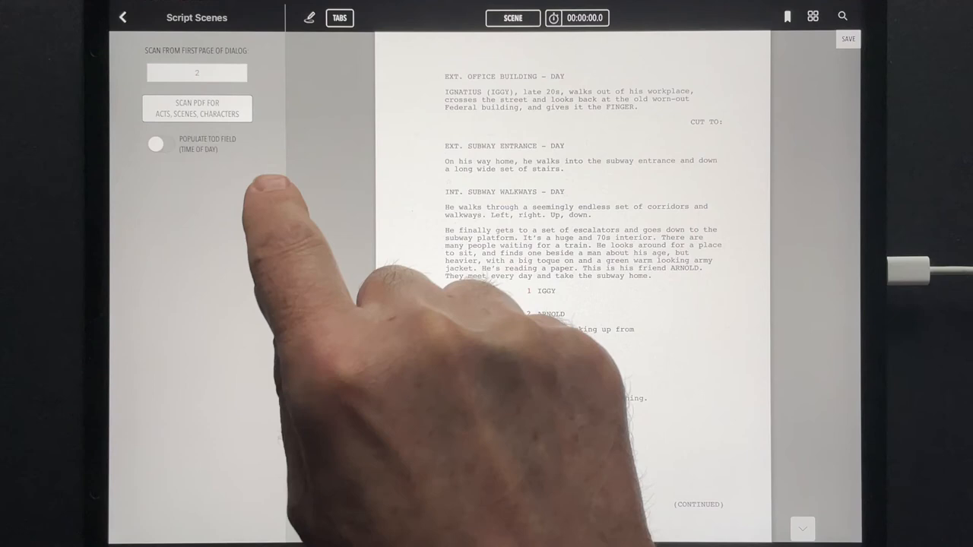
click(197, 108)
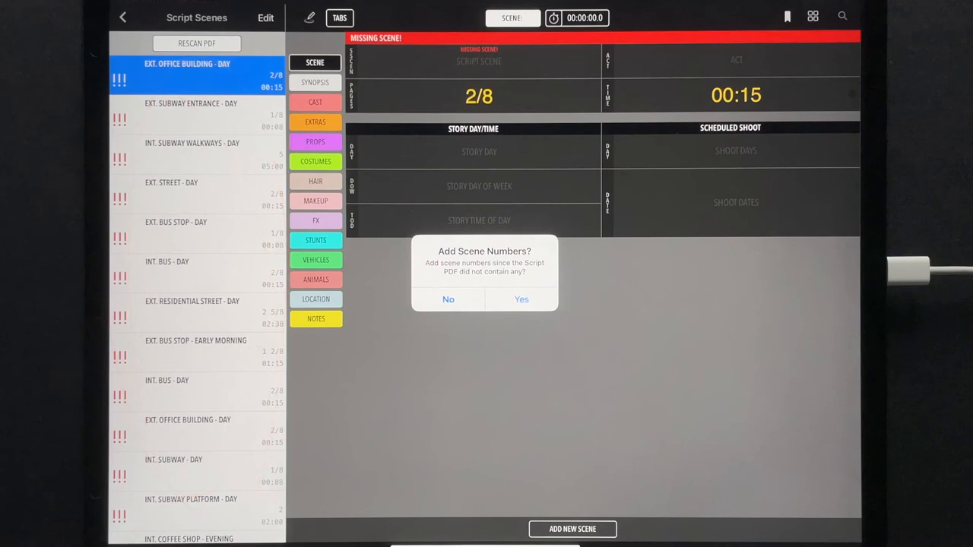
- Add scene numbers to the breakdown and select scenes 5, 6 and 7 for deletion
click(521, 299)
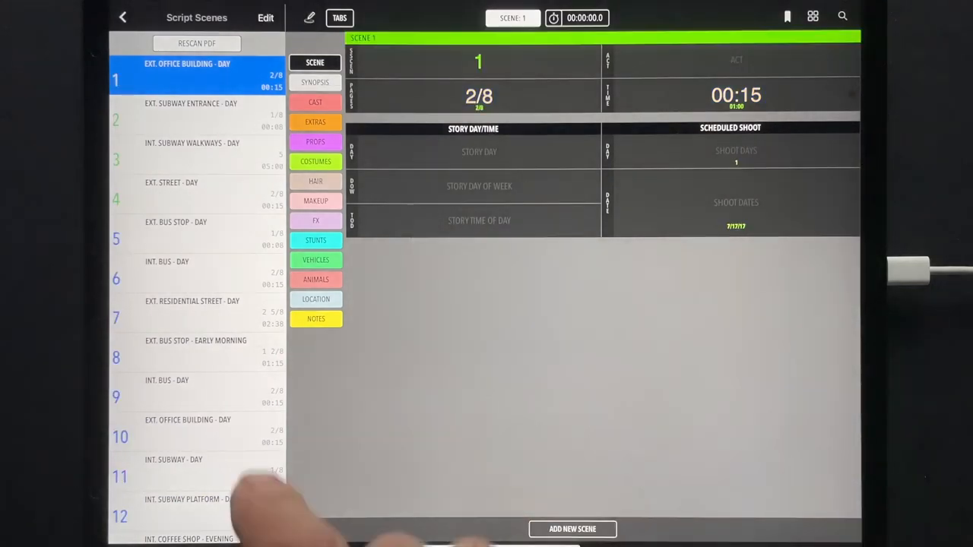
click(265, 18)
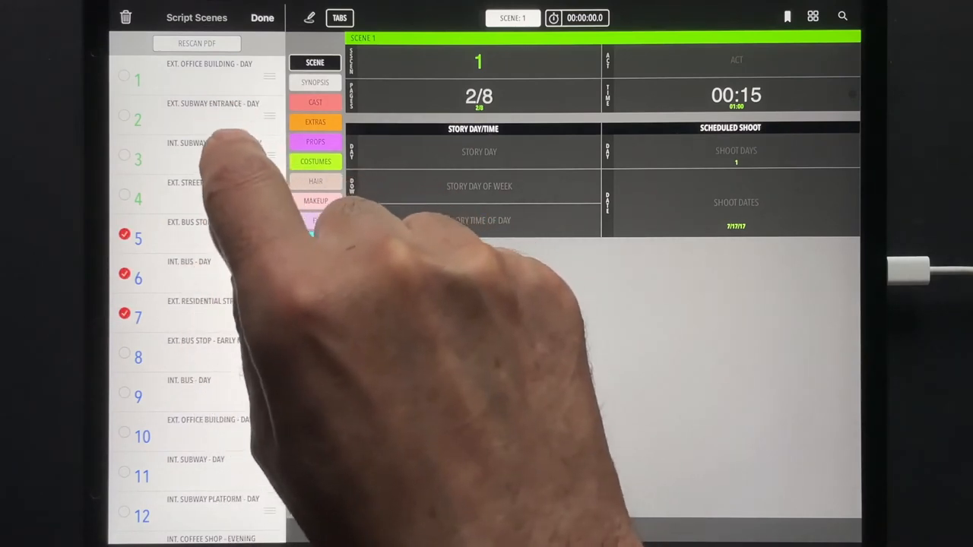
click(126, 17)
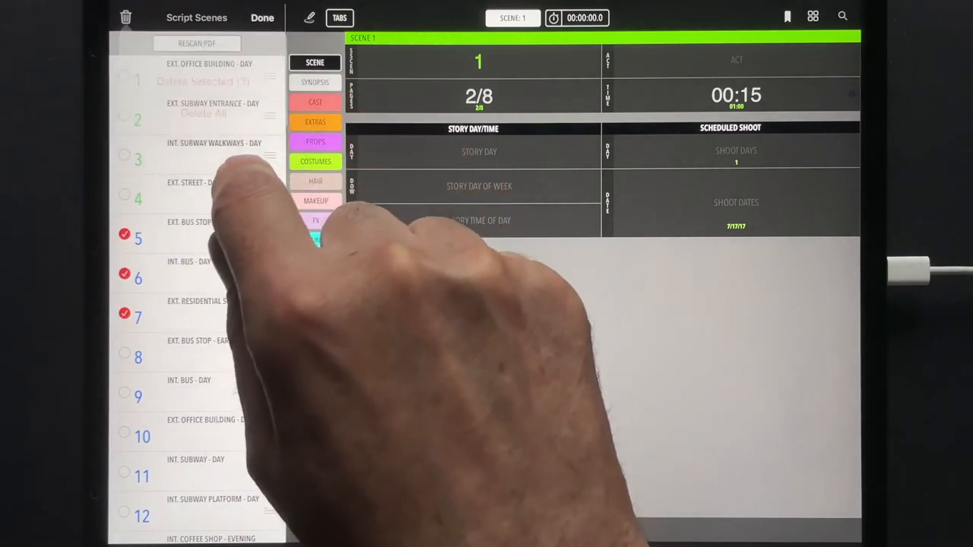
- Cancel the scene deletion and open scene 5's details
click(262, 18)
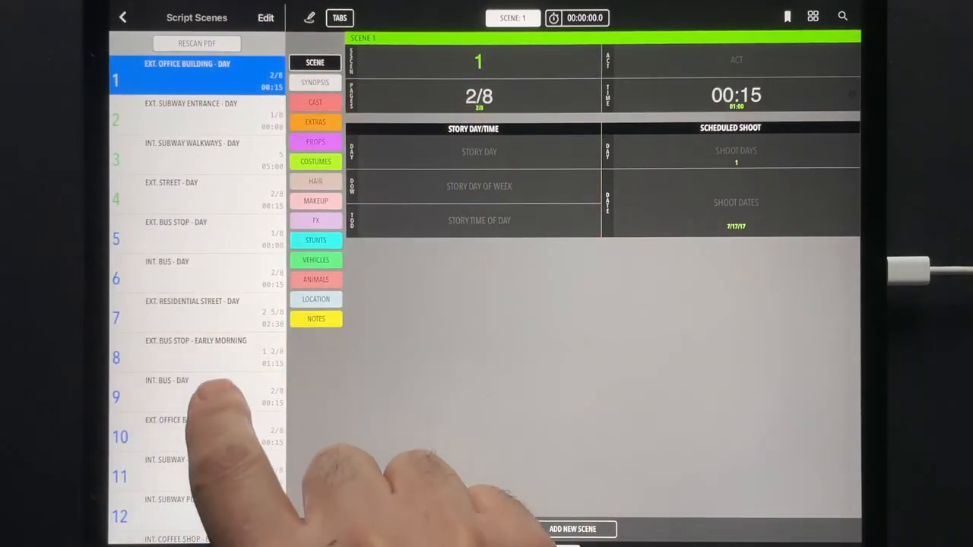
click(198, 315)
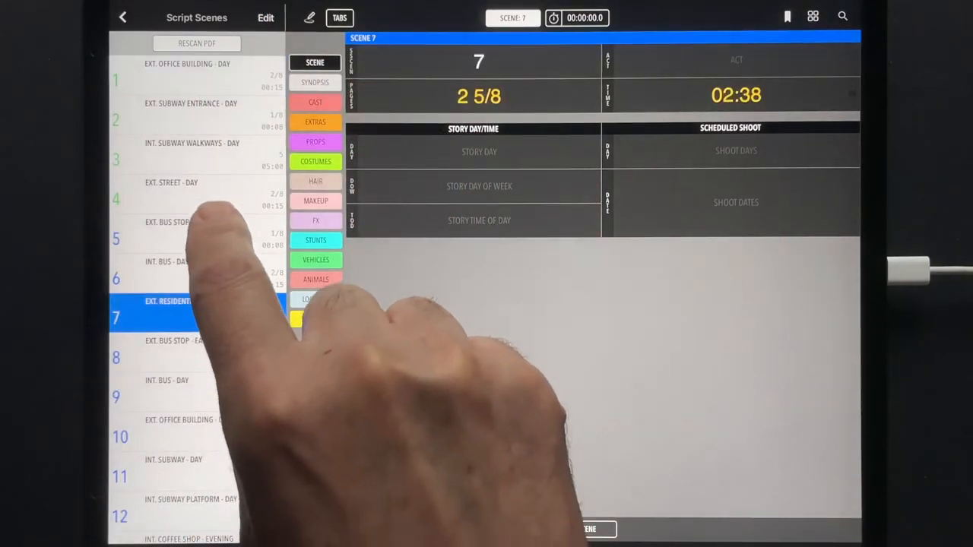
click(196, 239)
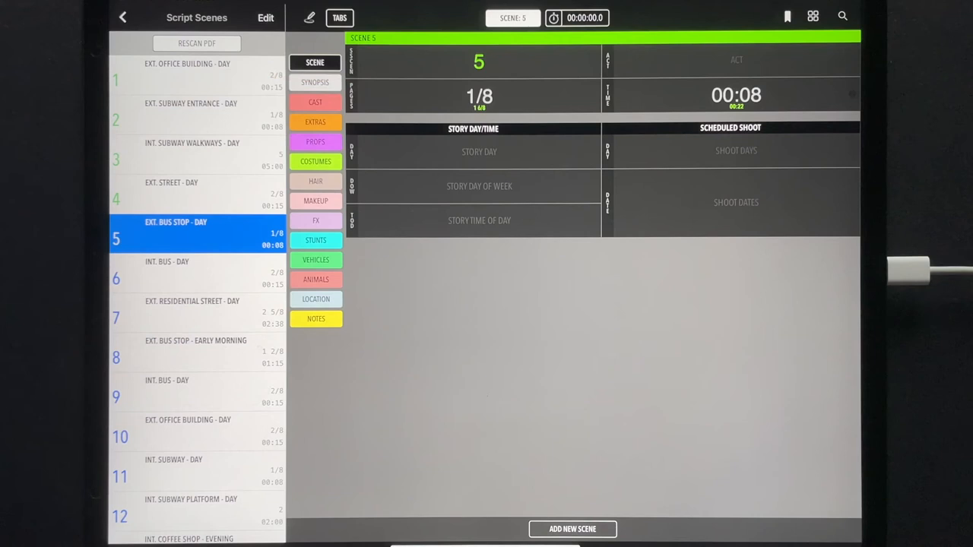
- Set scene 5 to 2/8 pages, 00:22, story day 1D, Monday 6:30 PM
click(479, 96)
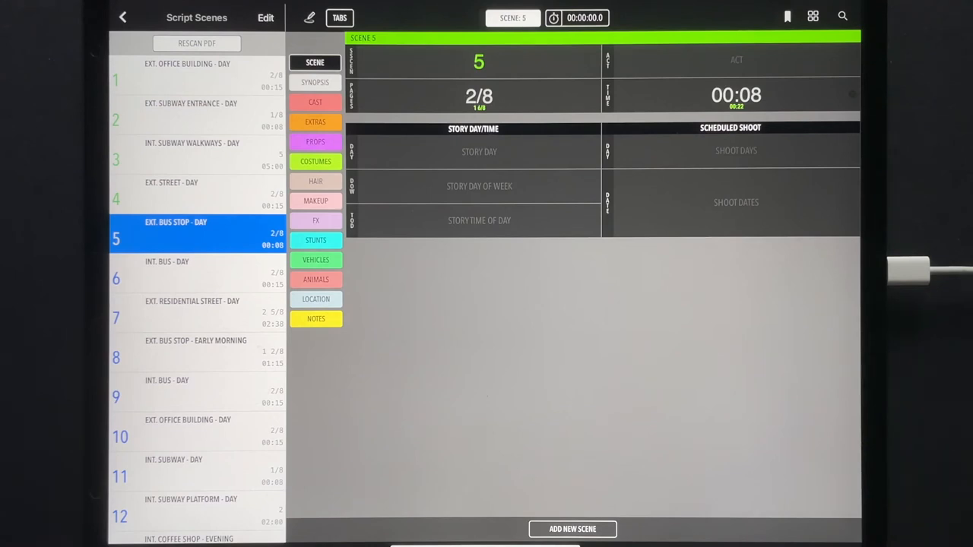
click(736, 95)
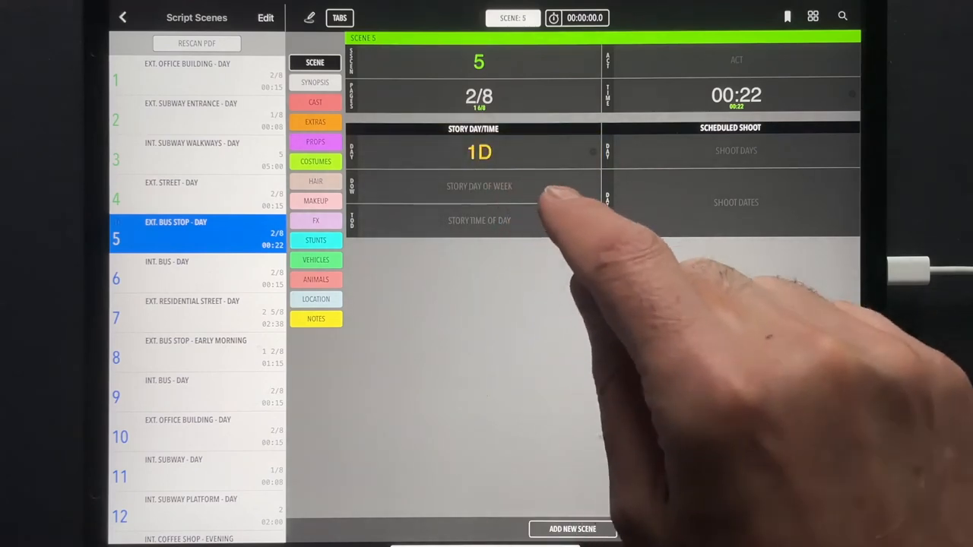
click(479, 187)
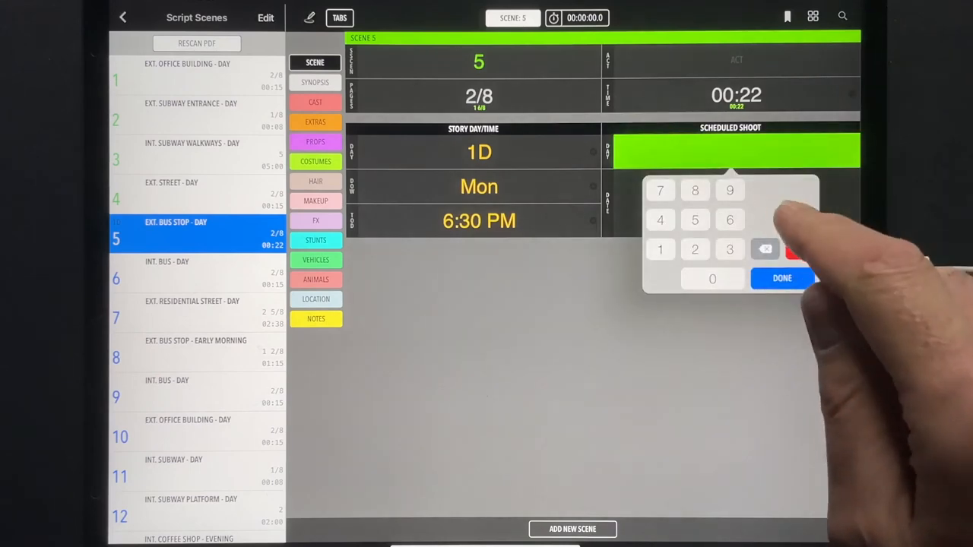
click(782, 278)
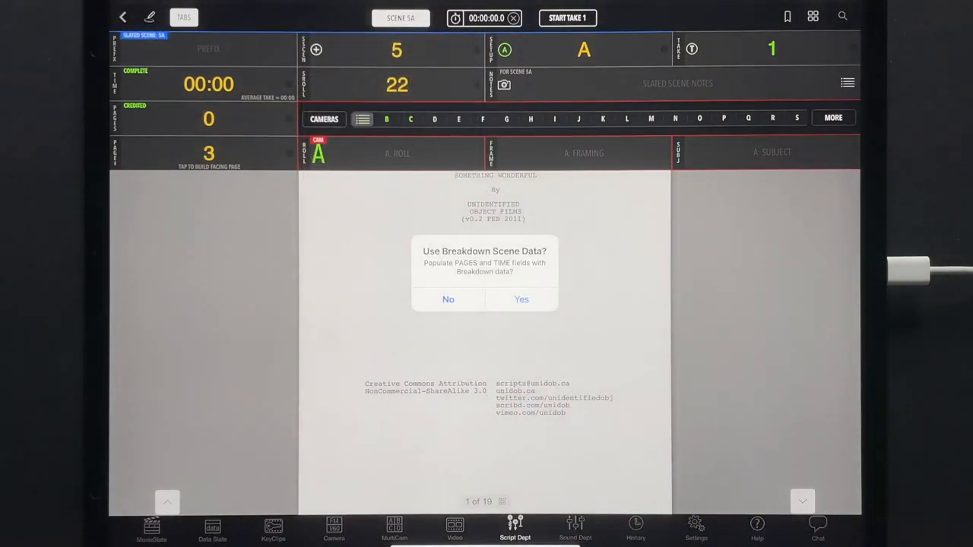
click(522, 299)
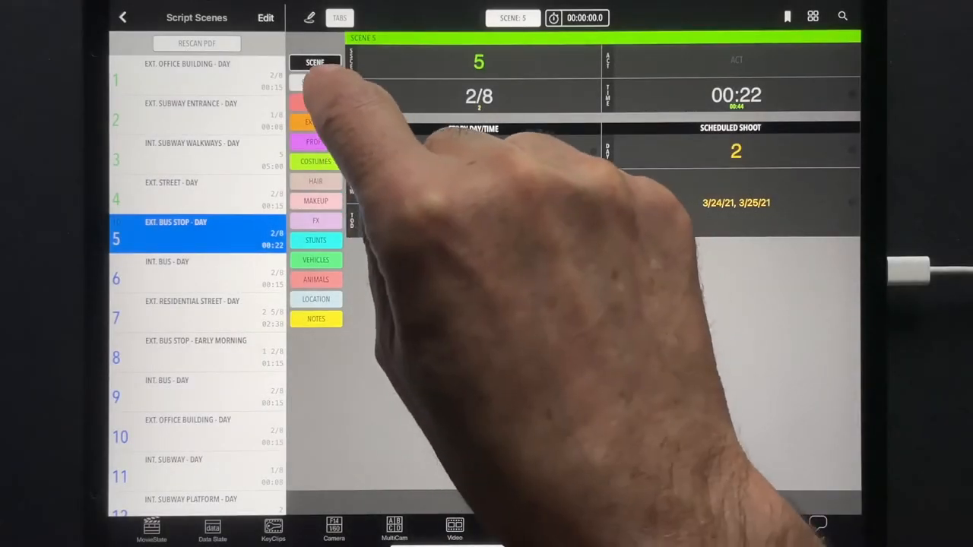
- Give scene 5 the synopsis 'IGGY goes to work angry' and open scene 7's cast
click(316, 82)
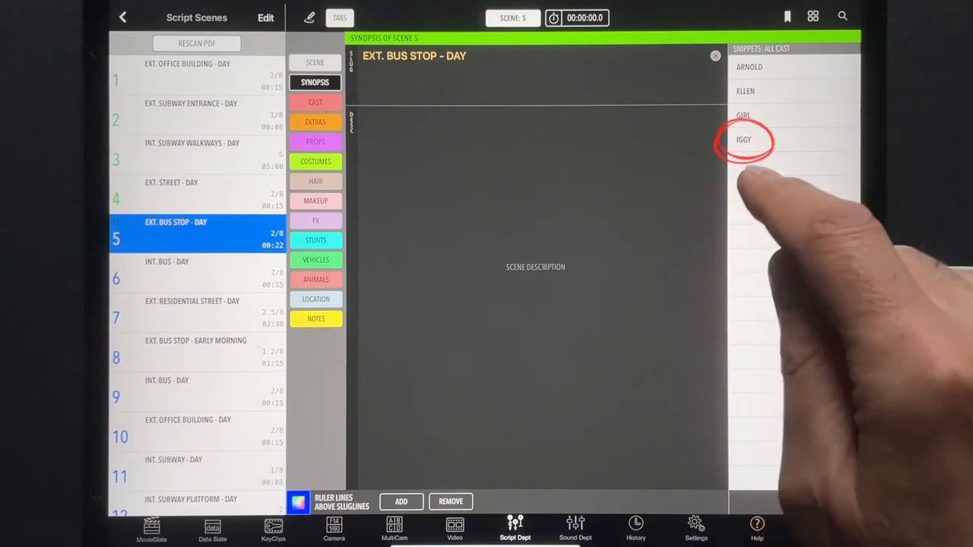
click(744, 139)
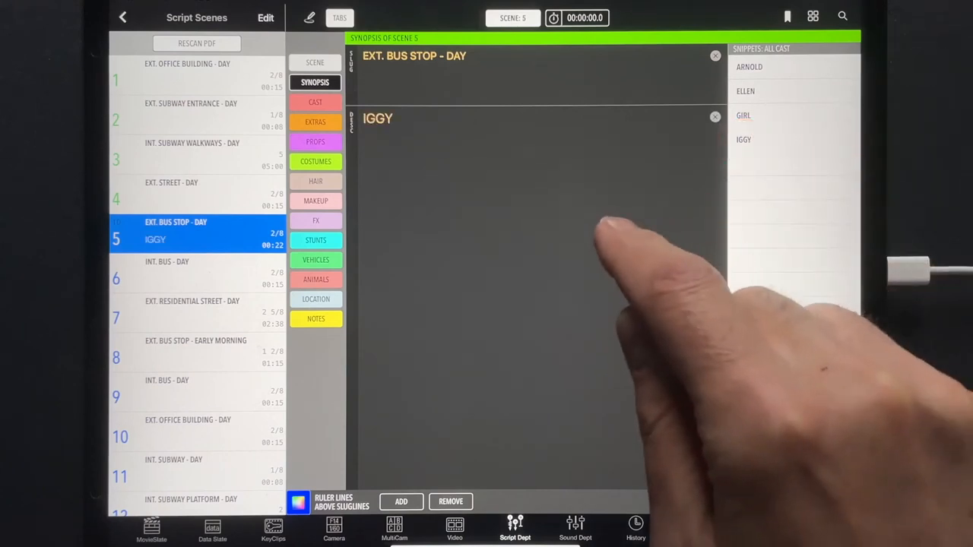
text(goes to work angry)
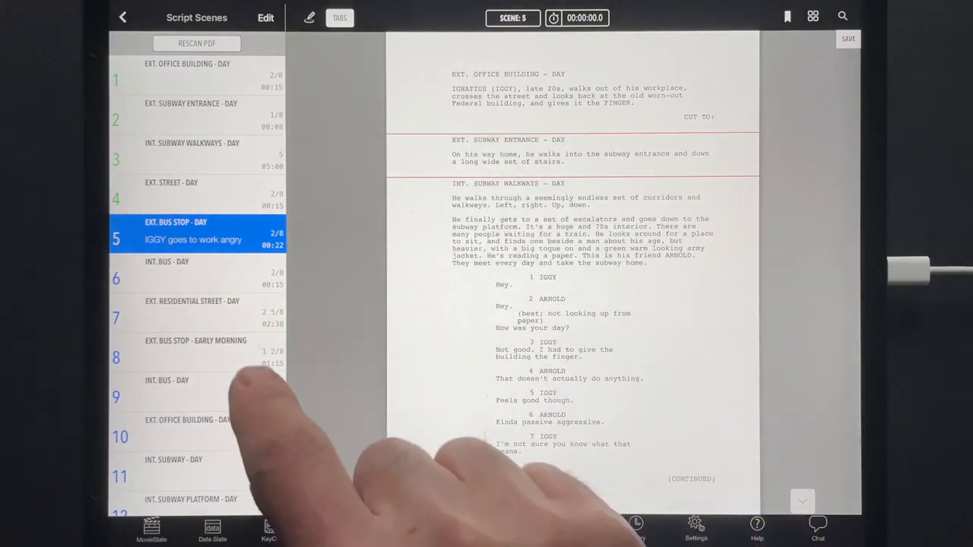
click(193, 312)
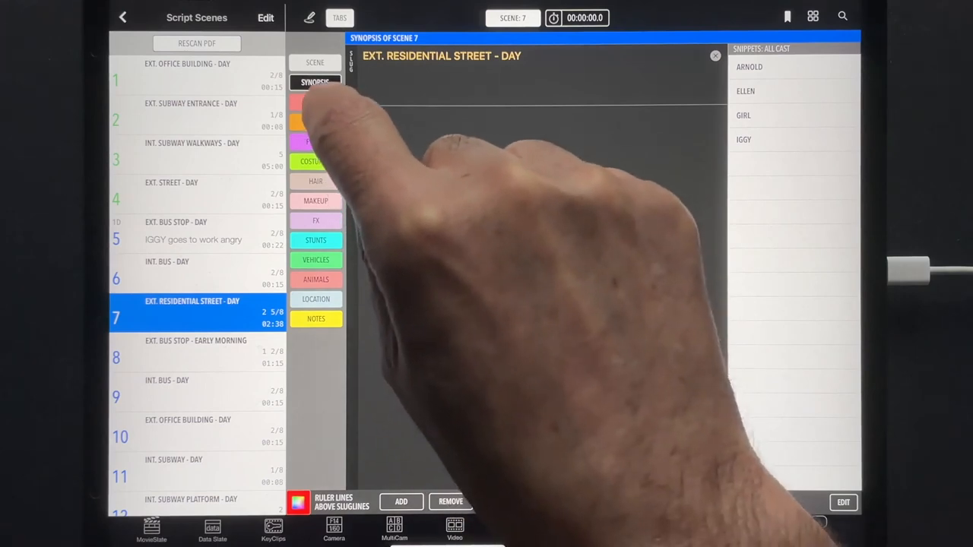
click(315, 102)
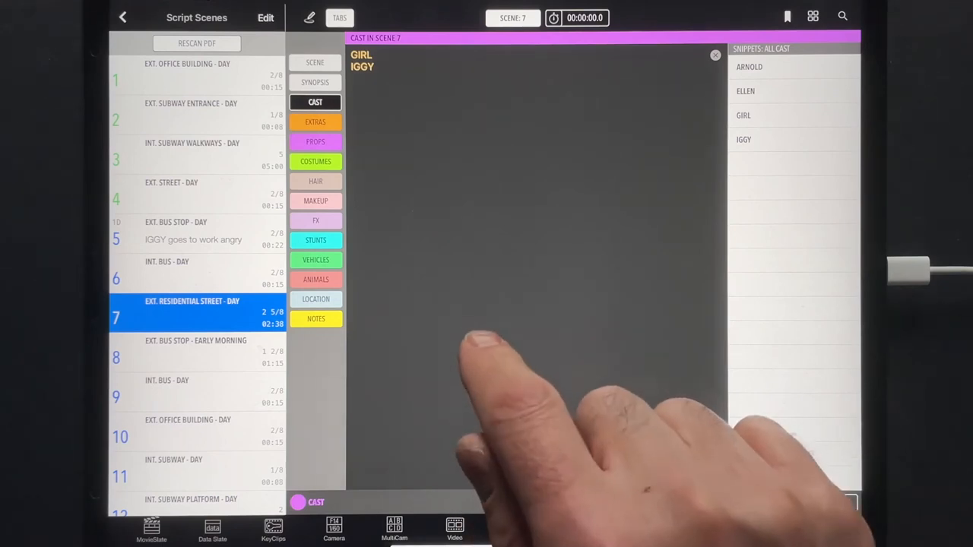
- Add ELLEN to scene 7's cast and rename character BURT to ERNIE
text(URT)
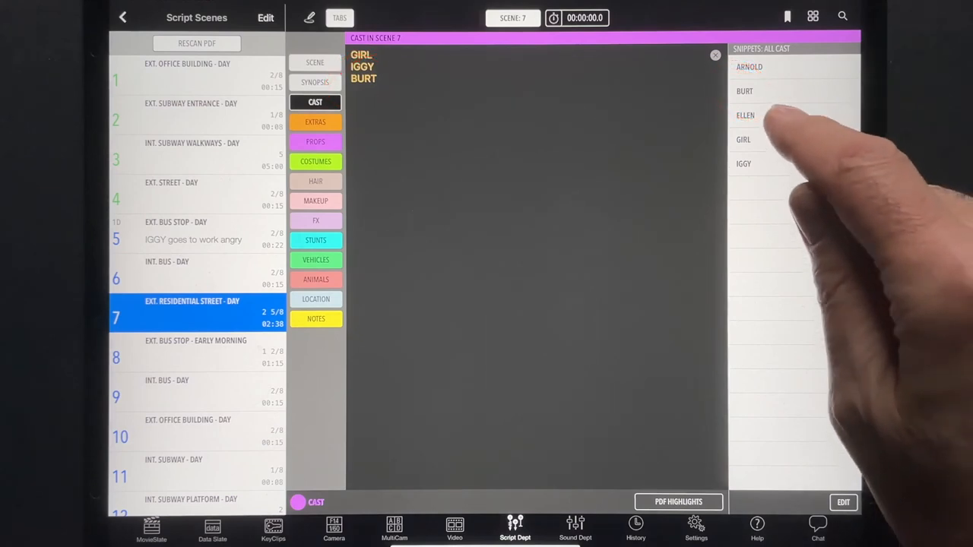
click(746, 114)
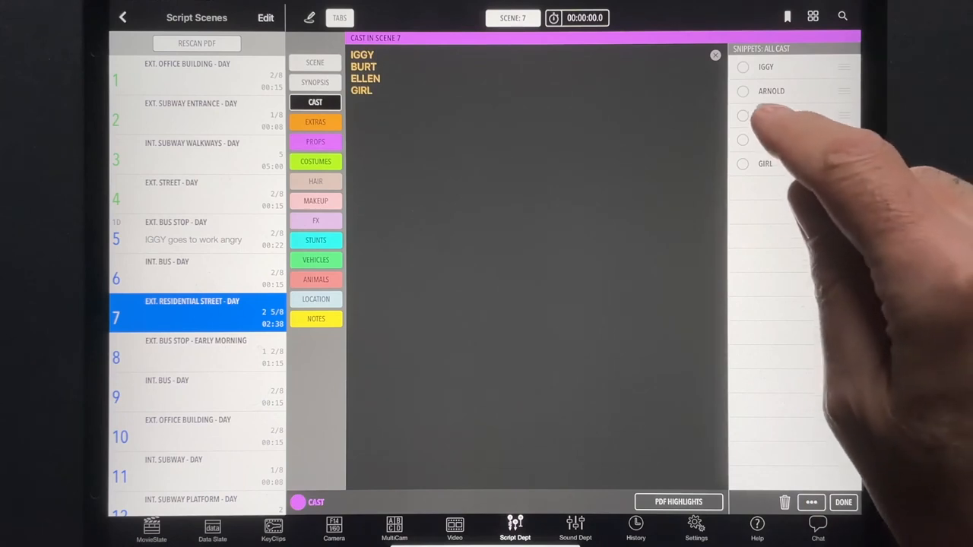
click(743, 115)
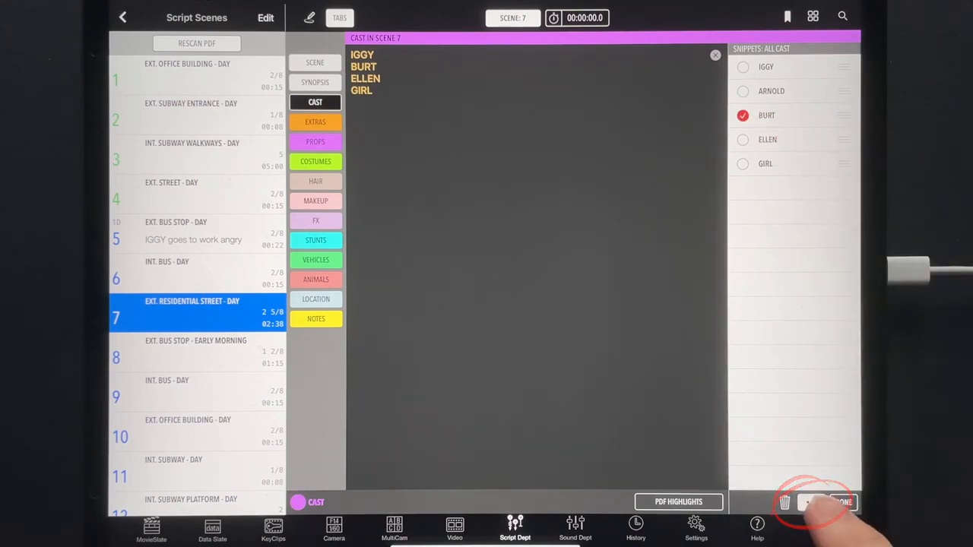
click(811, 501)
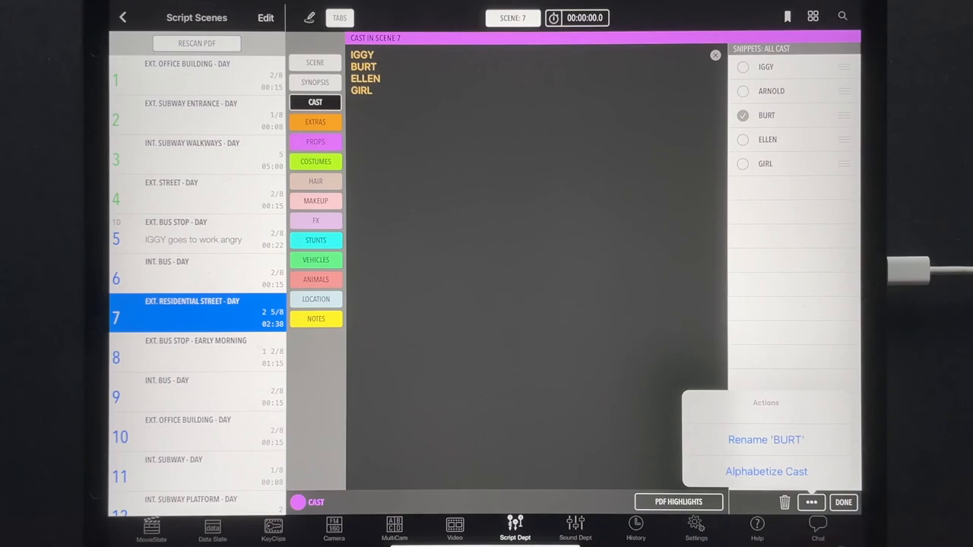
click(765, 439)
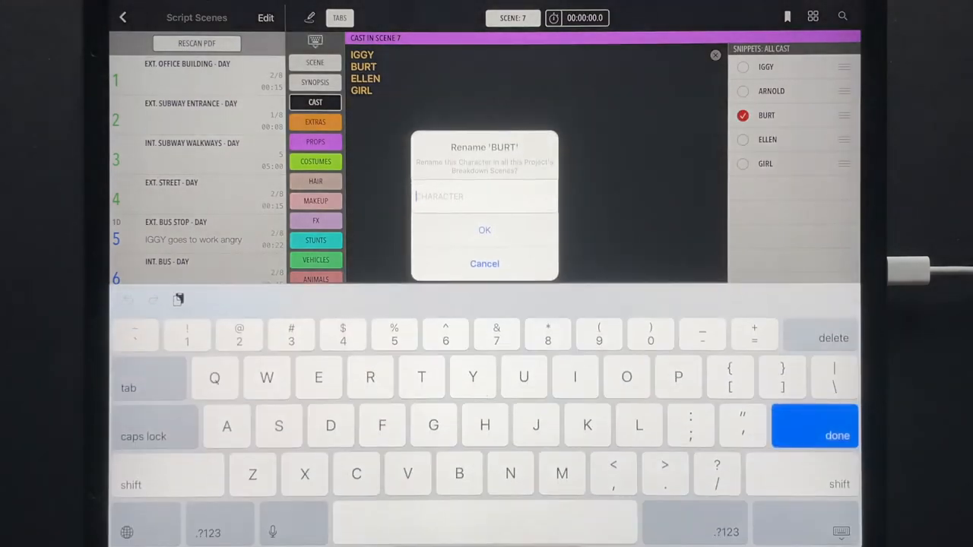
text(ERNIE)
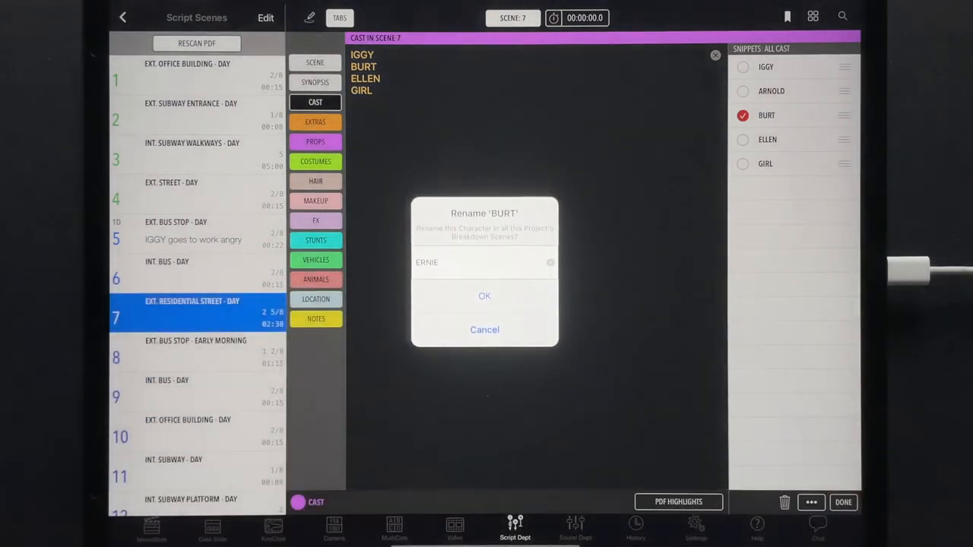
click(485, 296)
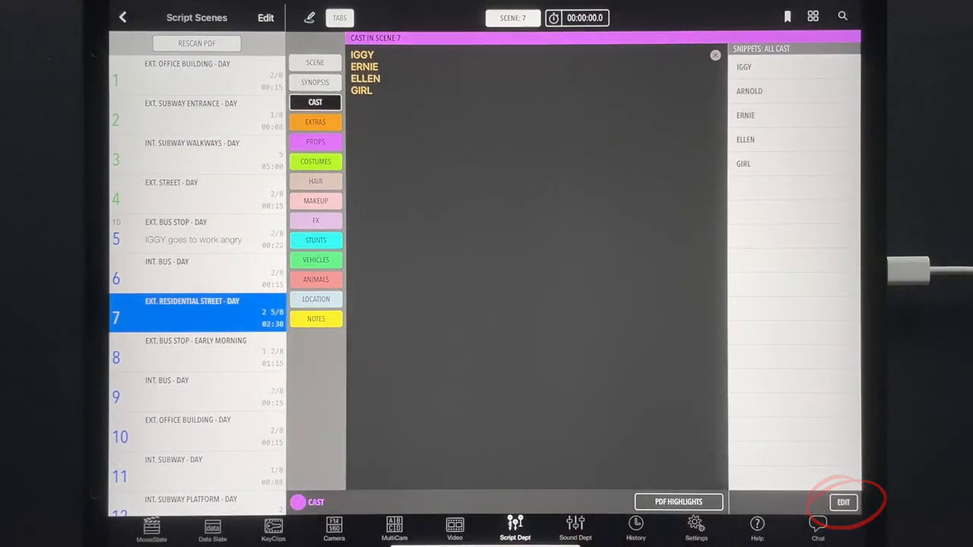
click(843, 503)
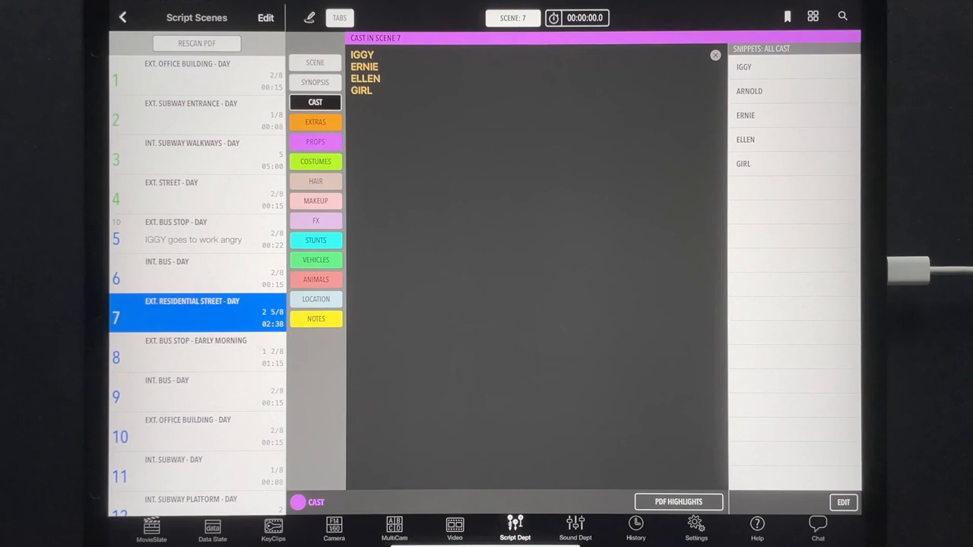
click(316, 142)
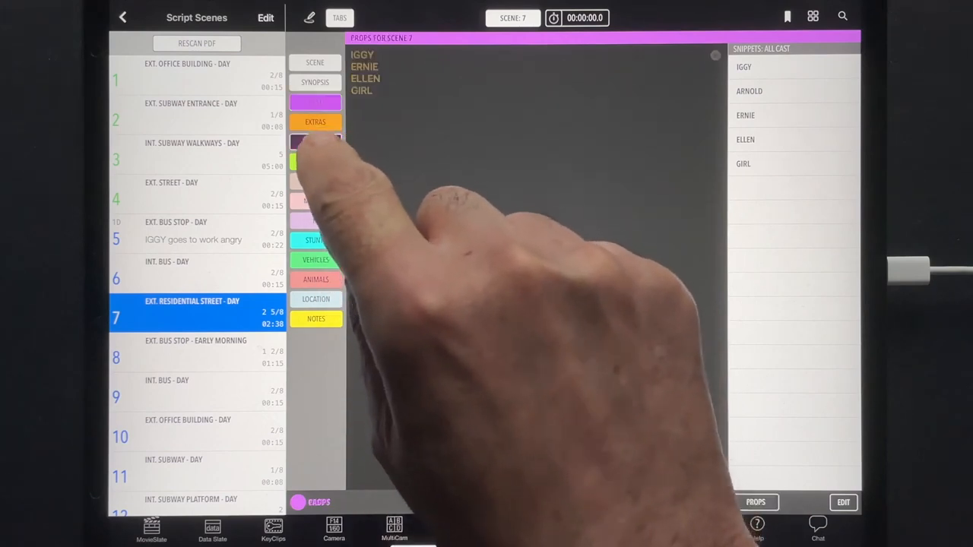
- Add ERNIE's 'magic' prop and a PDF-highlighted 'Army Jacket' costume for IGGY to scene 7
click(316, 141)
text(ERNIE)
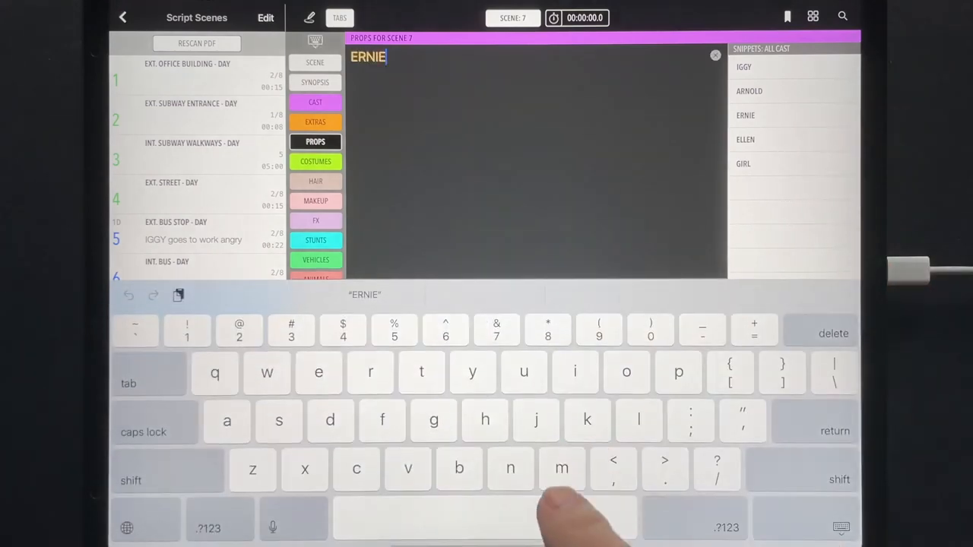
text(magic)
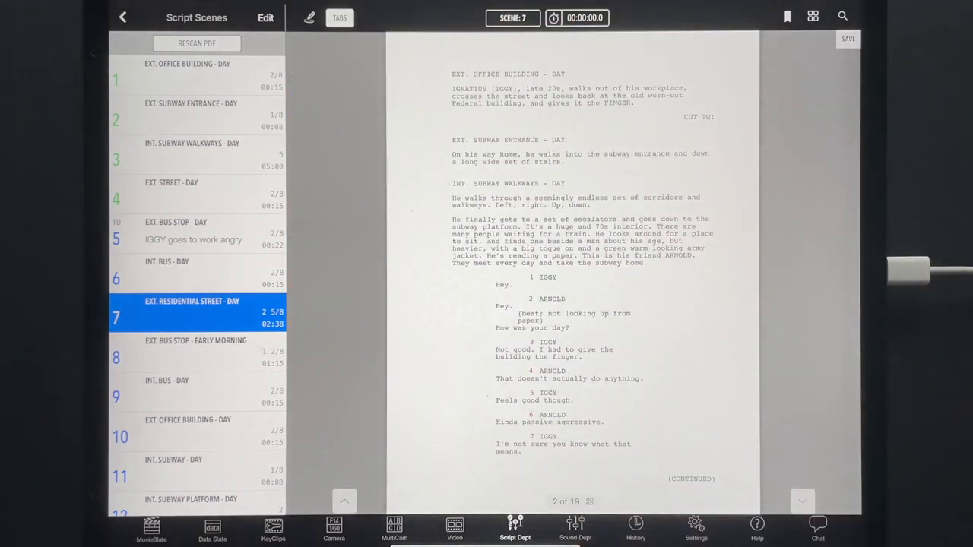
double_click(692, 248)
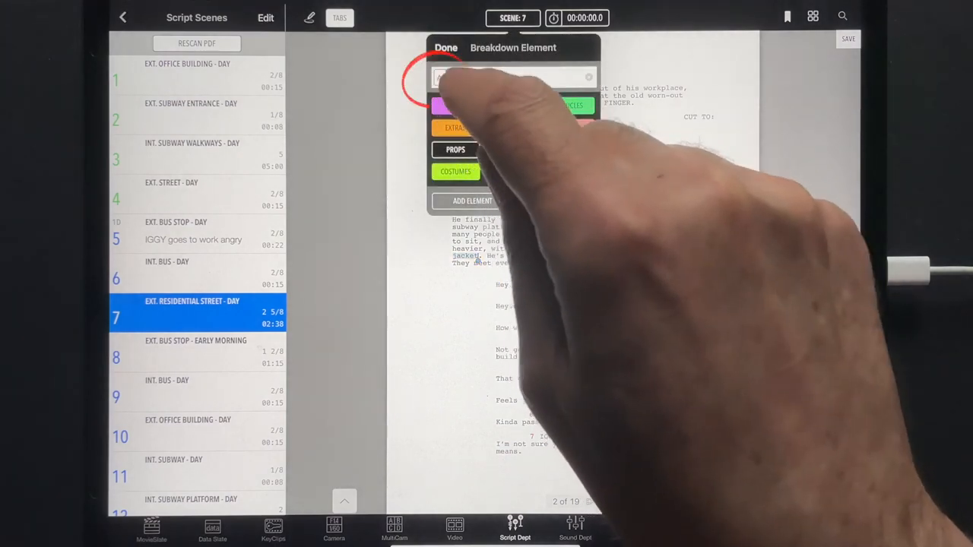
text(Army Jacket)
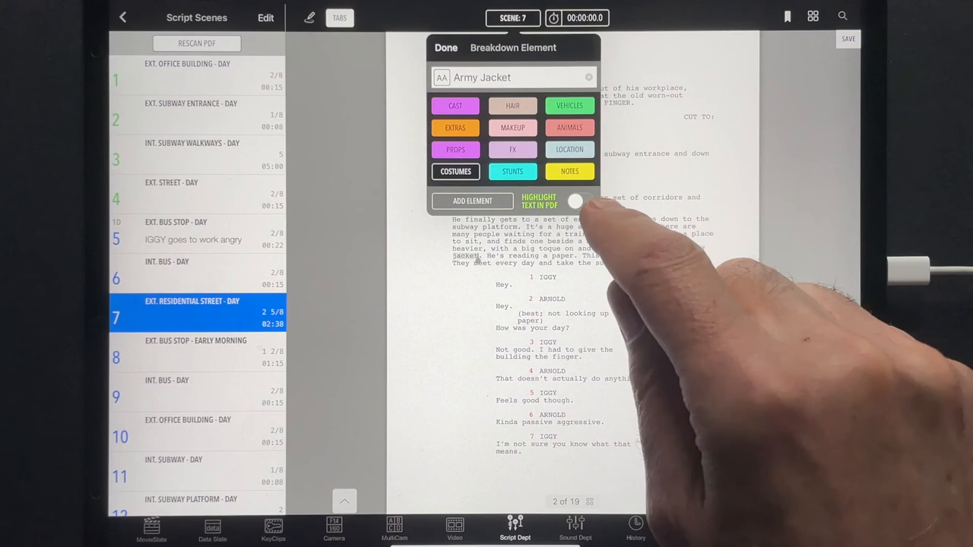
click(579, 201)
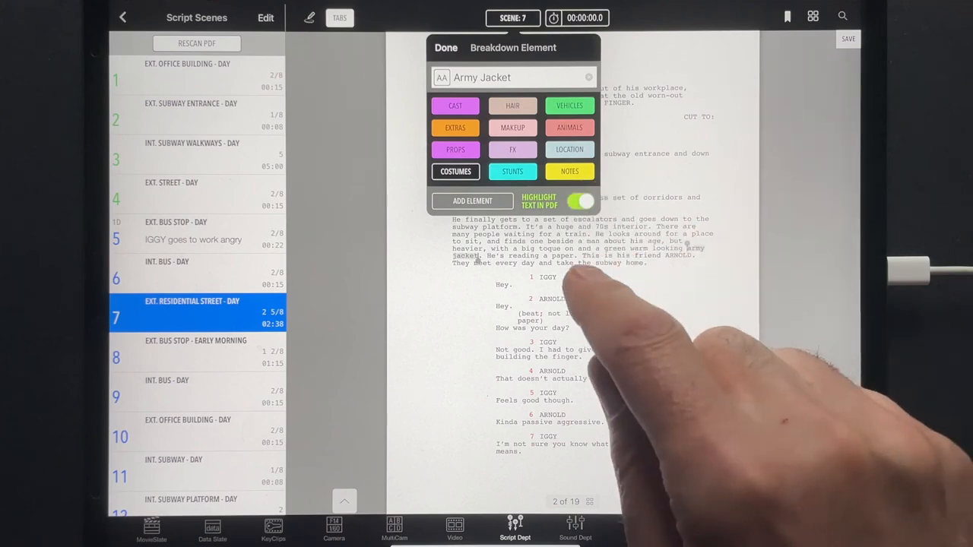
click(446, 47)
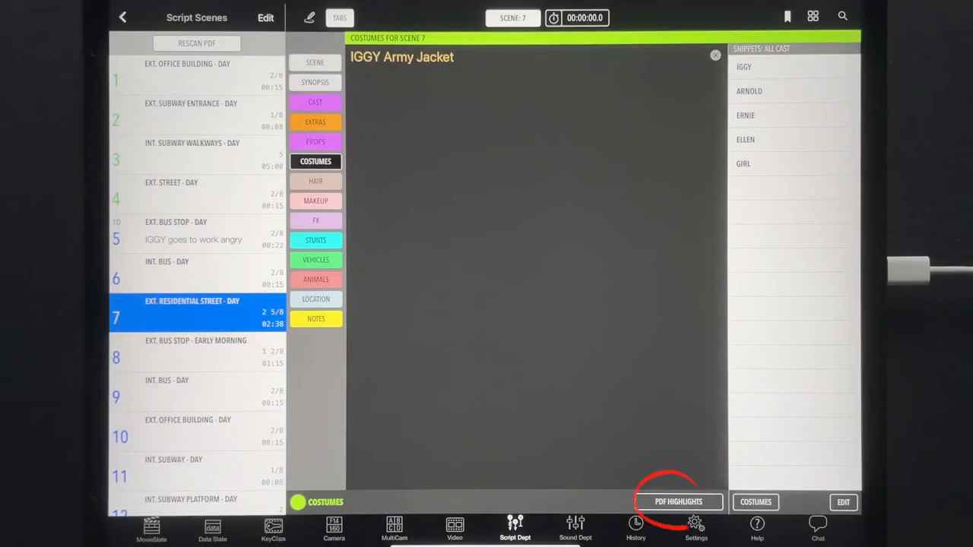
click(677, 502)
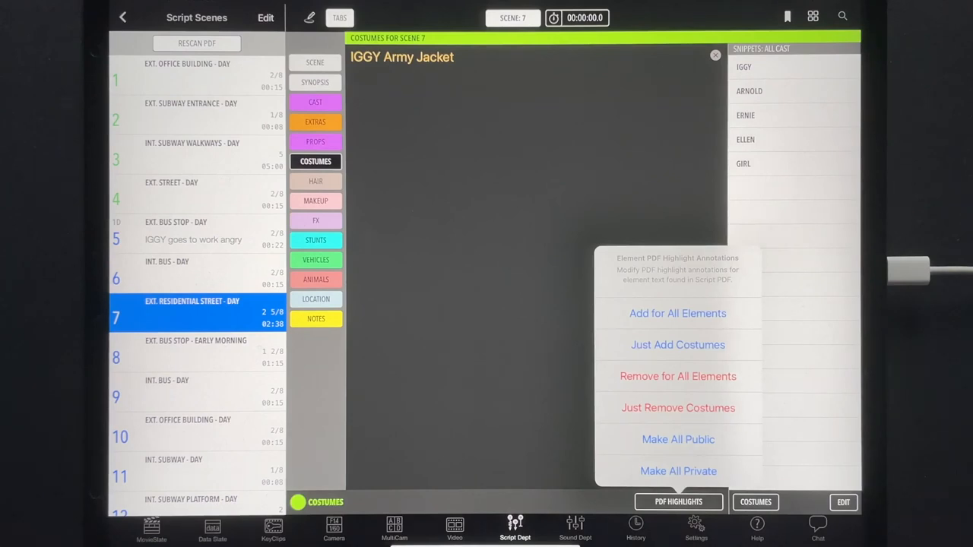
click(123, 17)
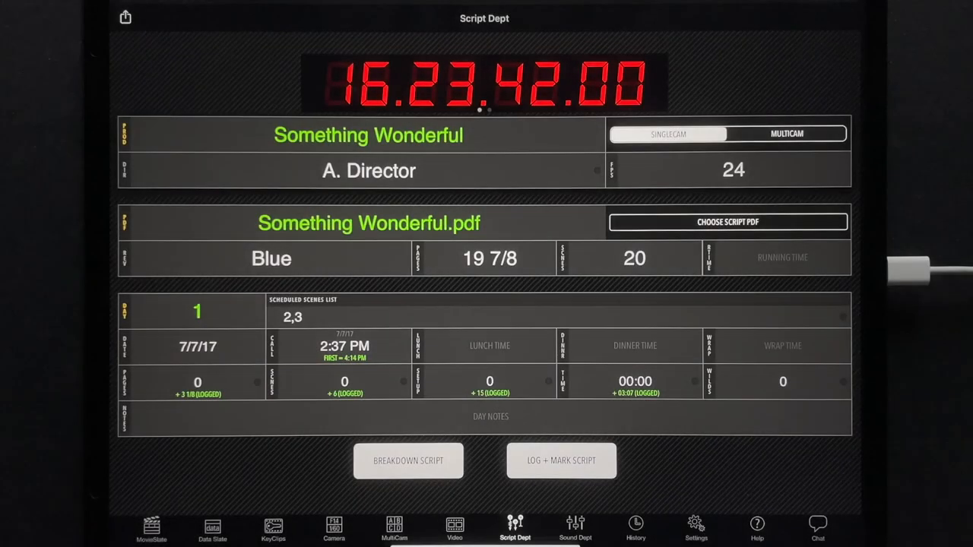
- Build the 16-page Script Report PDF and bring up its Email/Share options
click(125, 16)
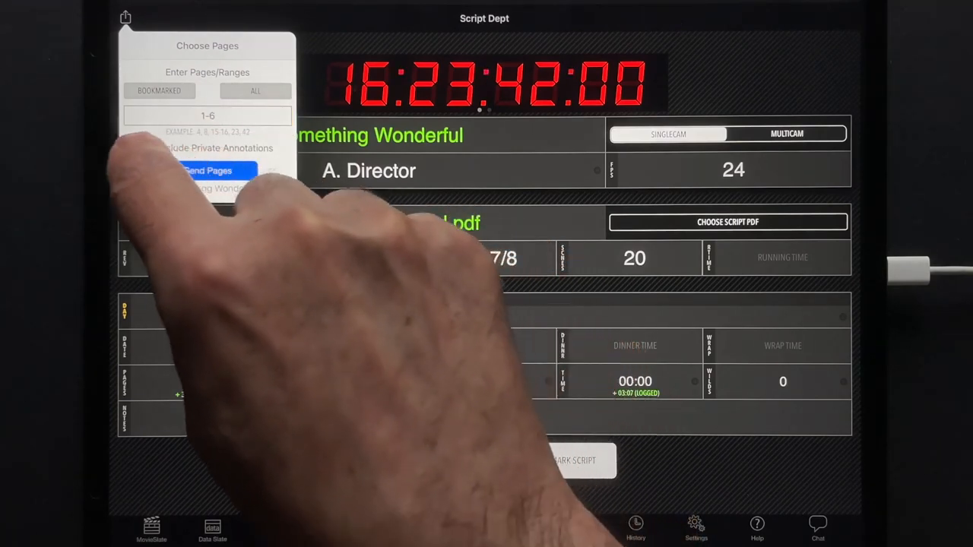
click(208, 170)
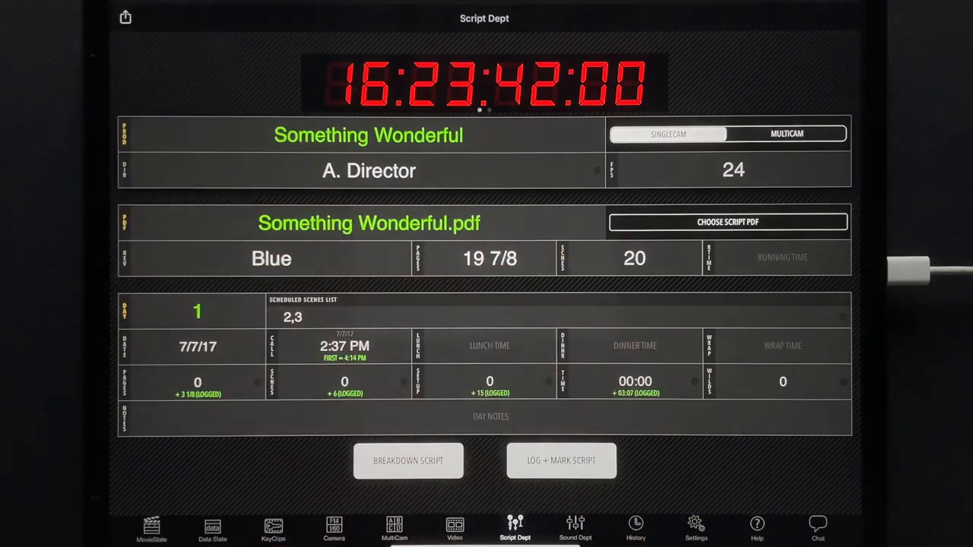
click(561, 461)
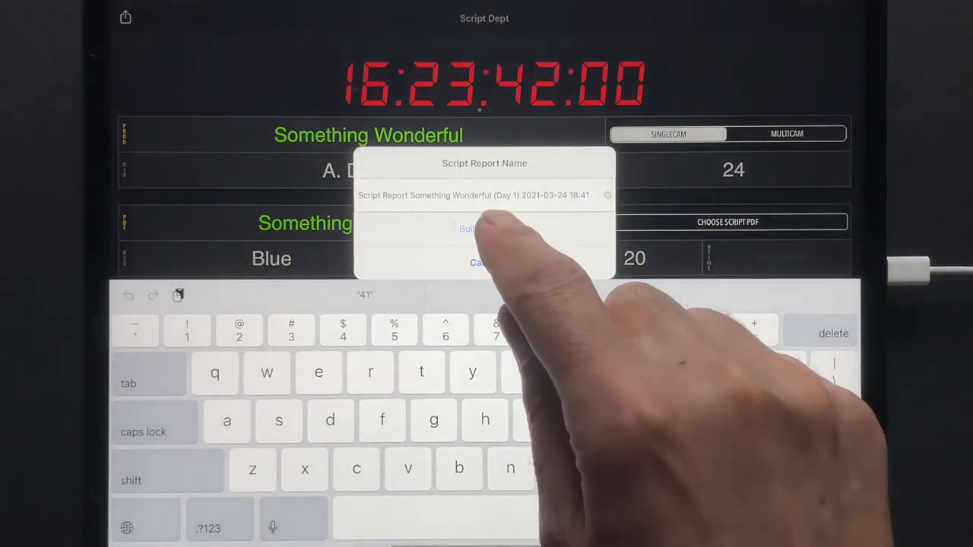
click(468, 229)
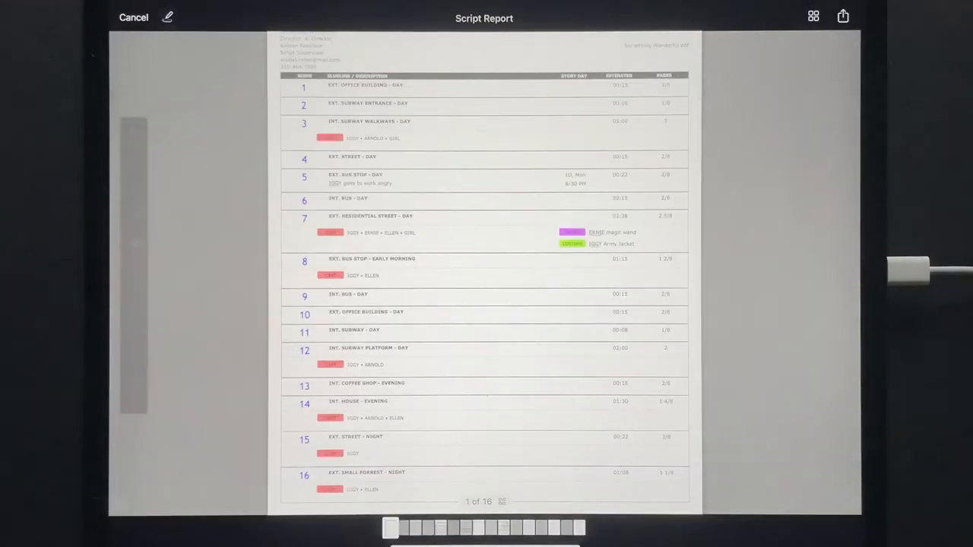
click(167, 16)
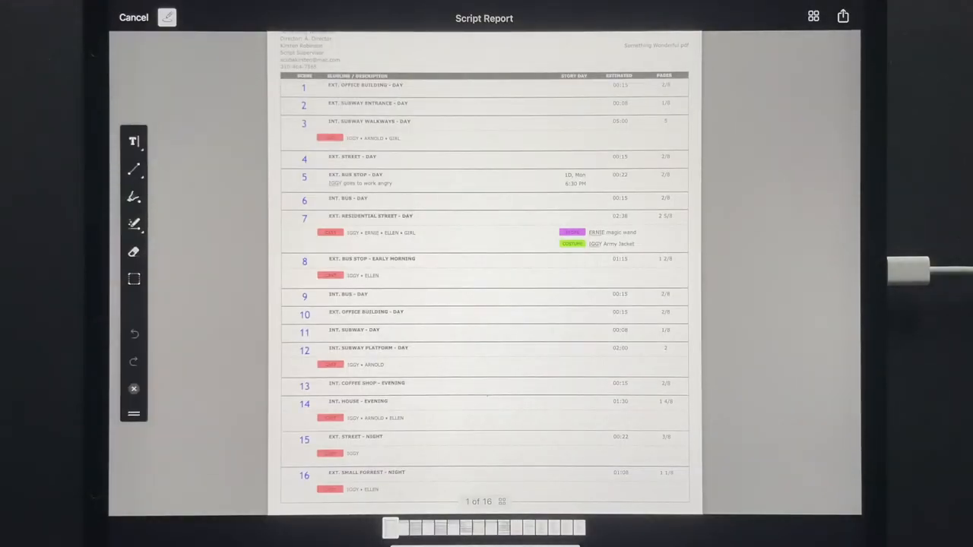
click(843, 16)
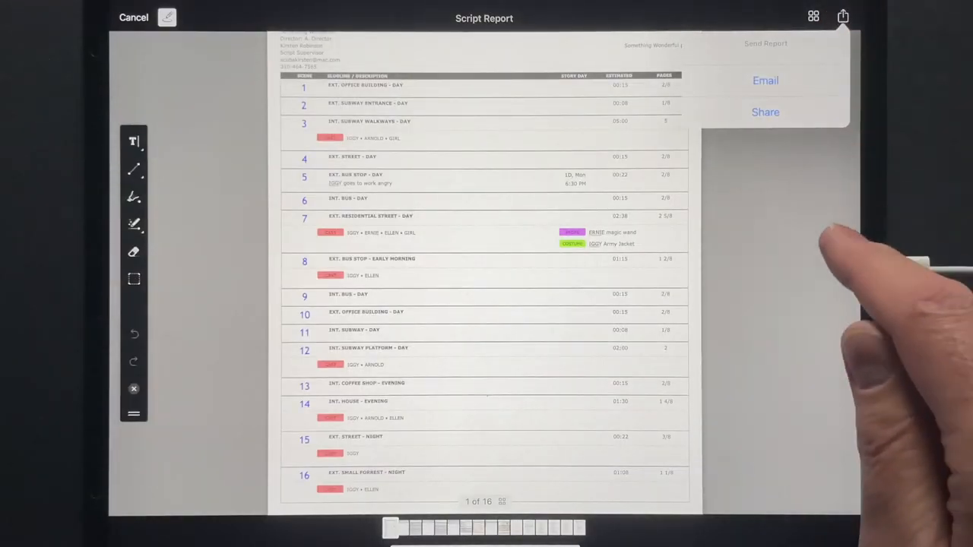